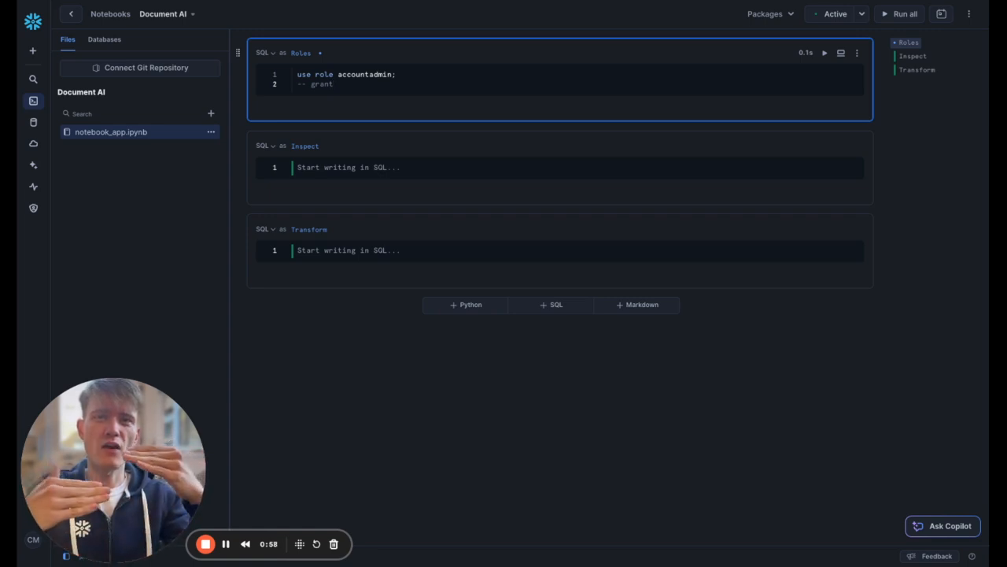
Grant database role snowflake.document_intelligence_creator to the suggested user role in the Roles cell
click(334, 84)
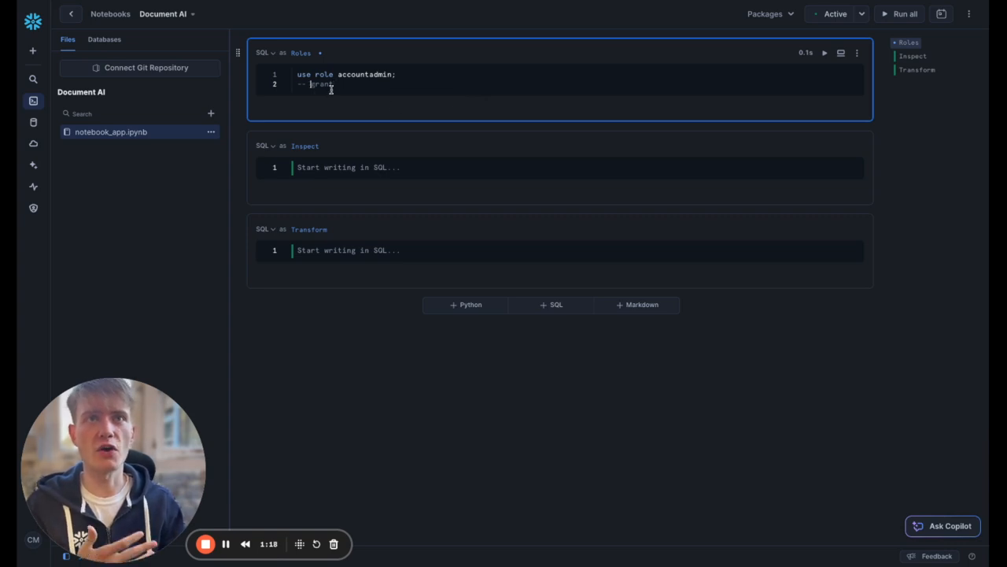
text(grant)
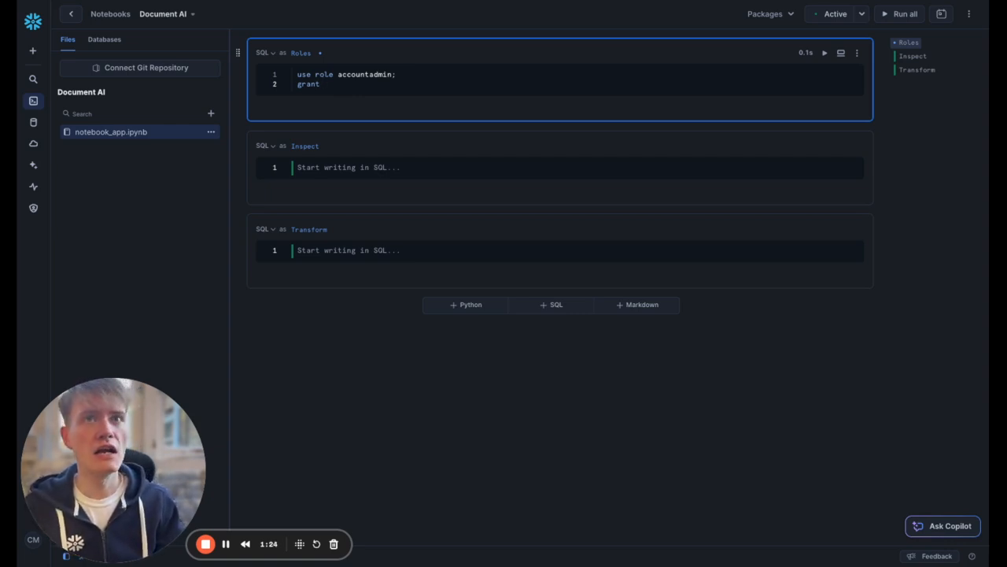
text(database role)
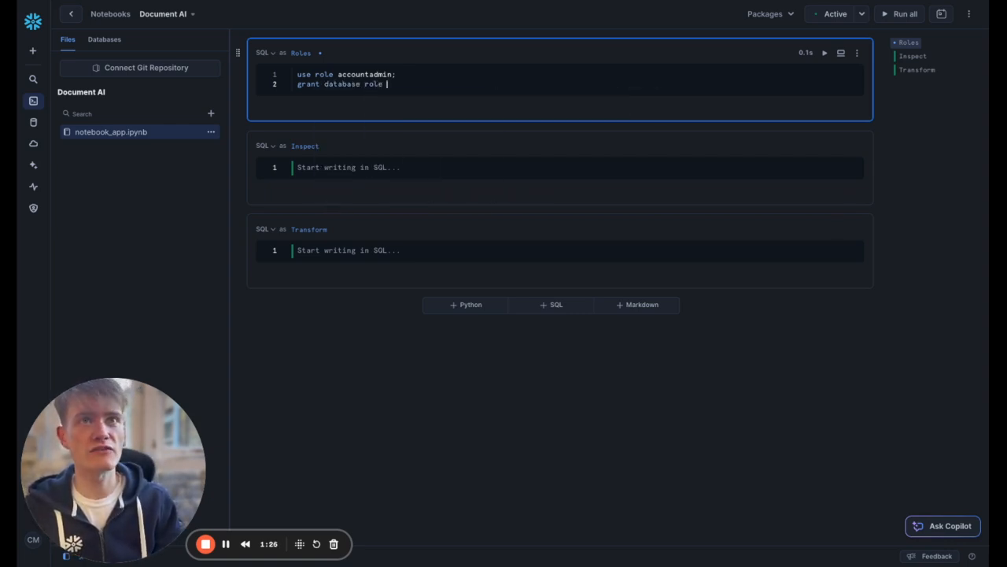
text(snowflake.)
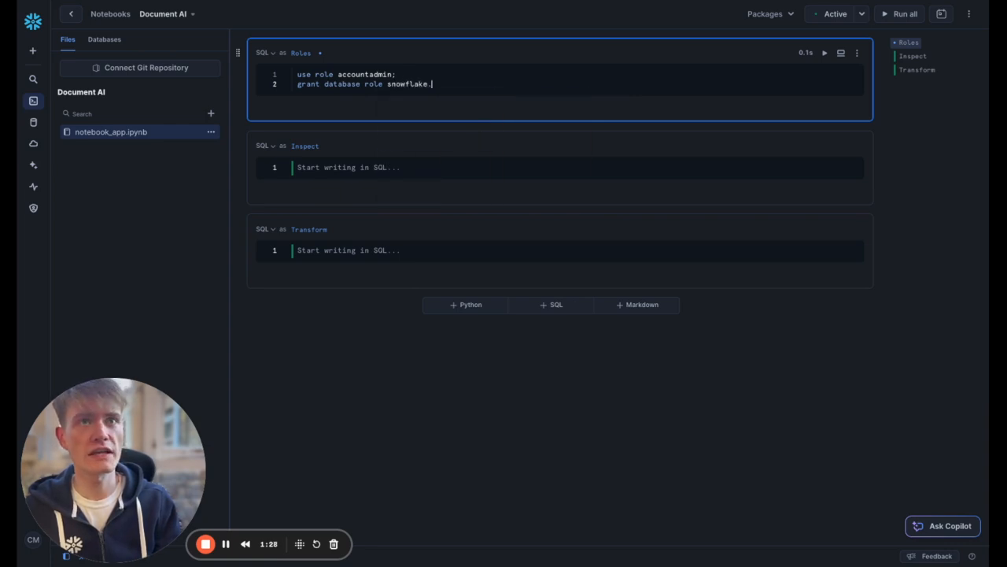
text(.document)
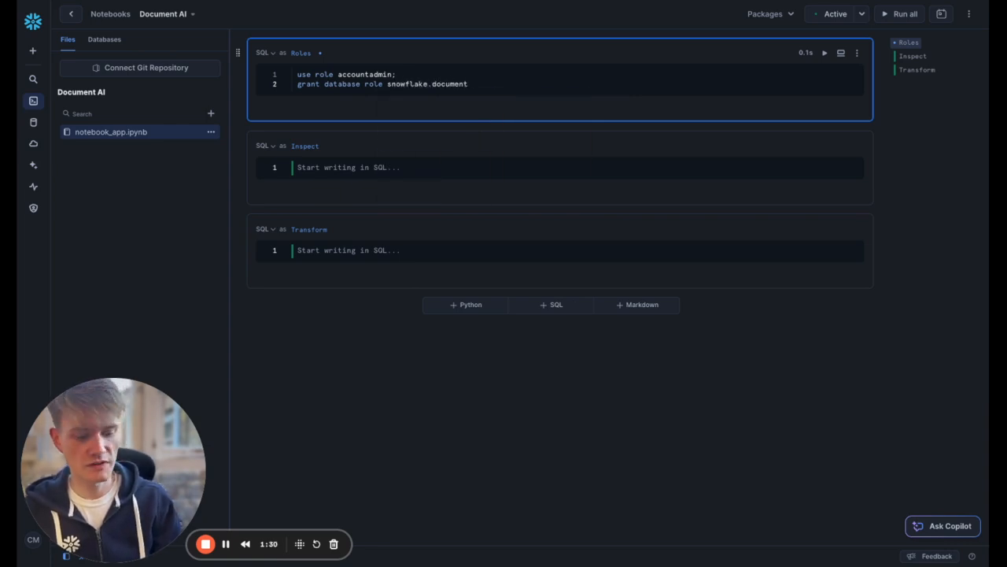
text(_intelligence)
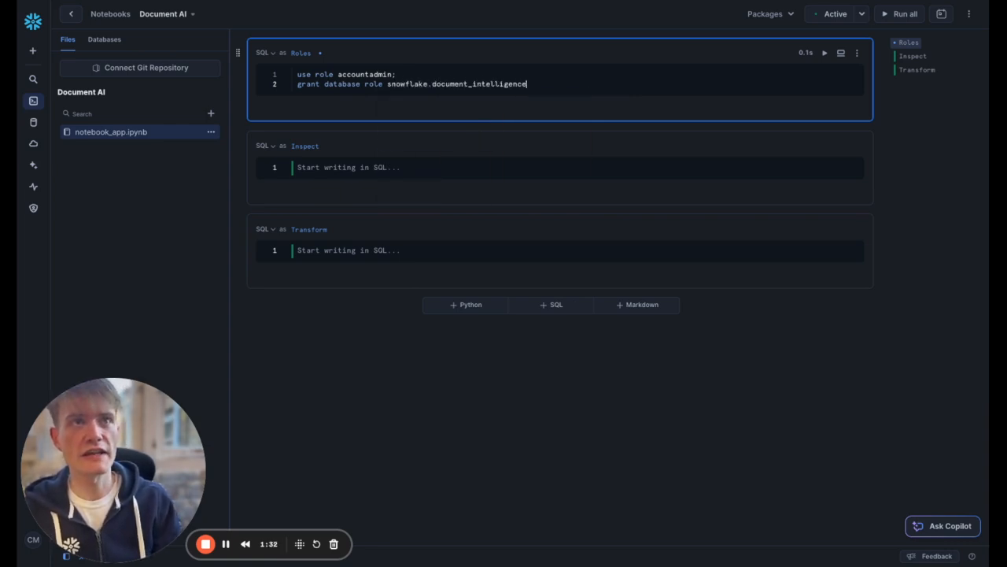
text(_creator to rol)
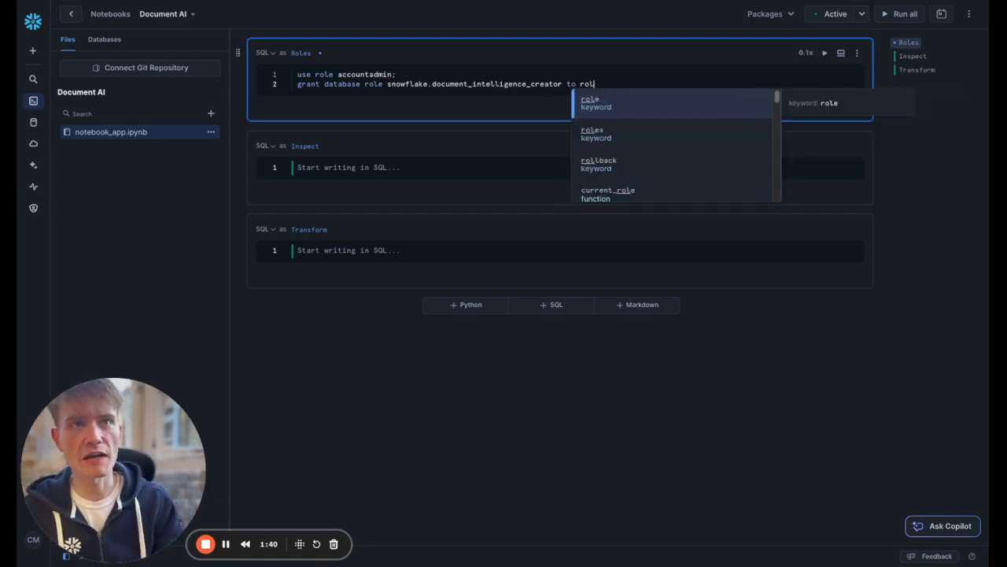
text(christ)
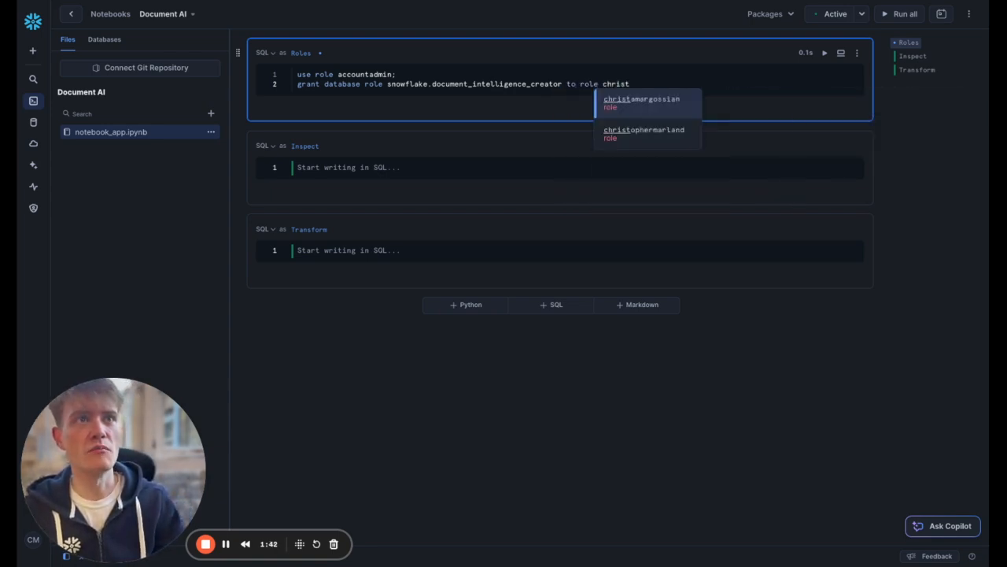
click(643, 133)
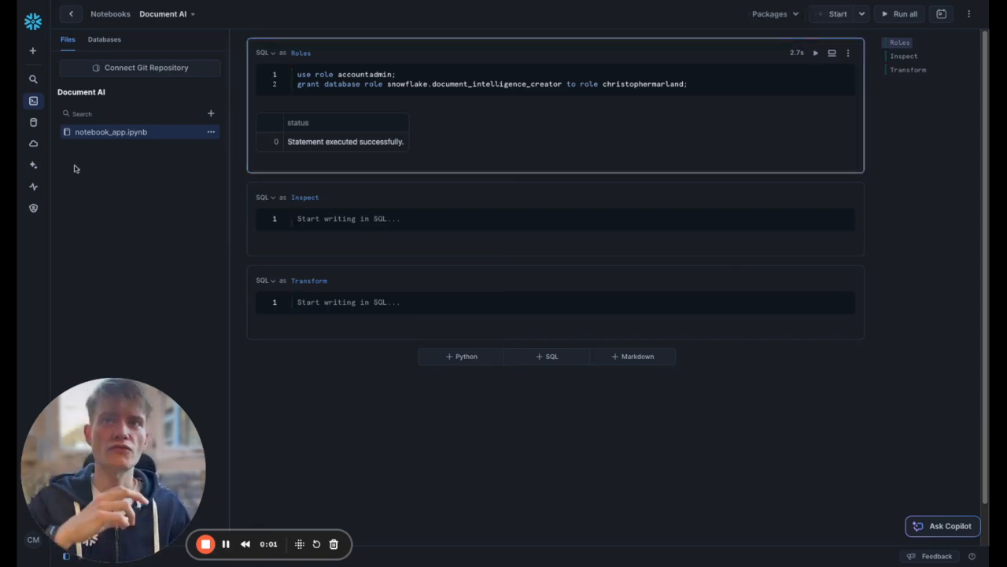
Create Document AI build INVOICE_DOC_AI in a chosen database and the DEMOS schema
click(33, 186)
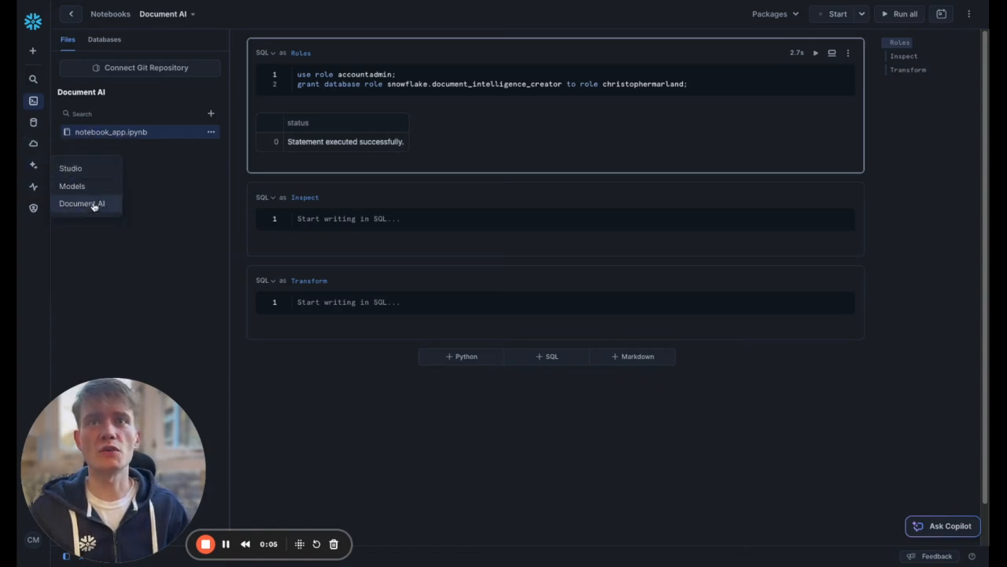
click(82, 203)
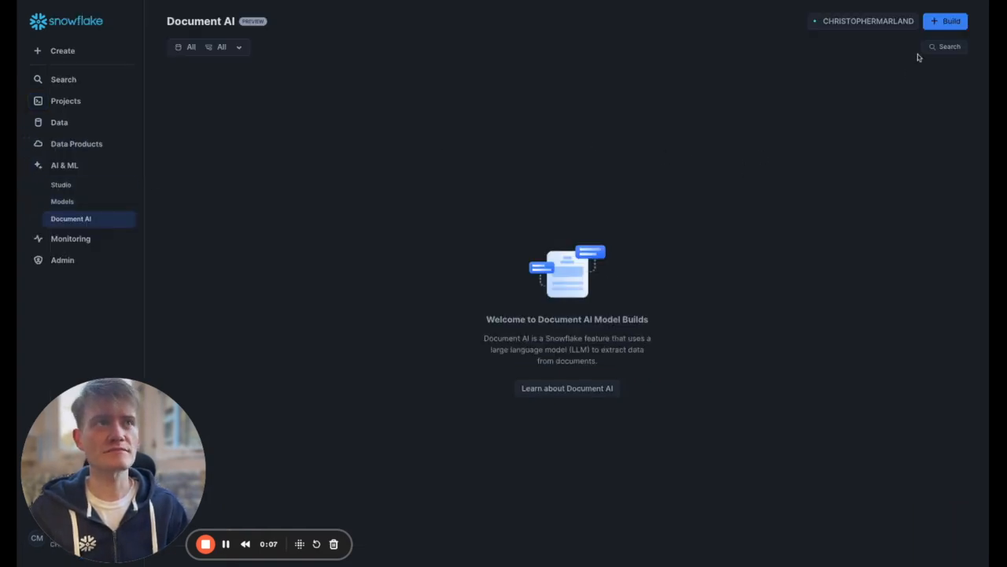
click(945, 21)
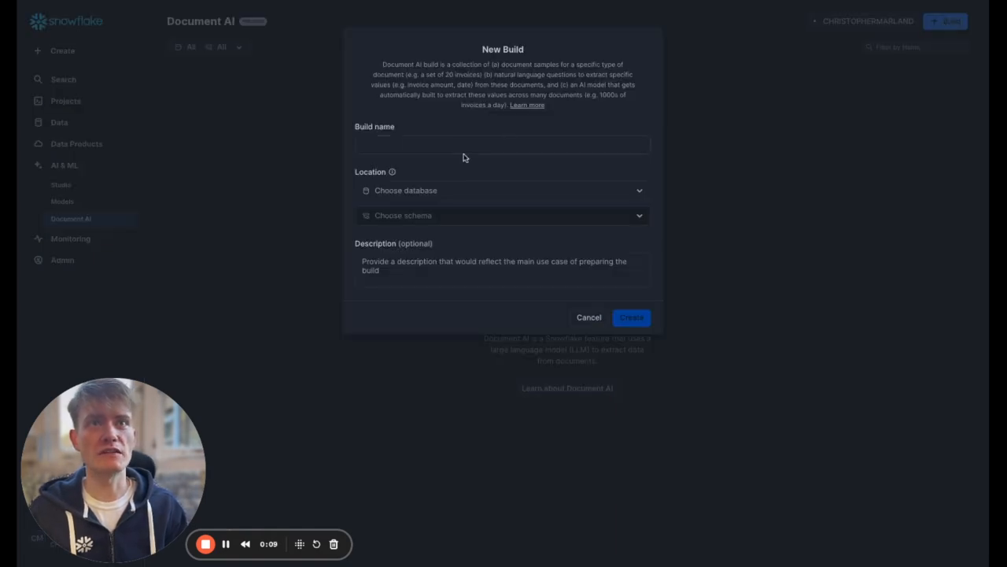
click(502, 145)
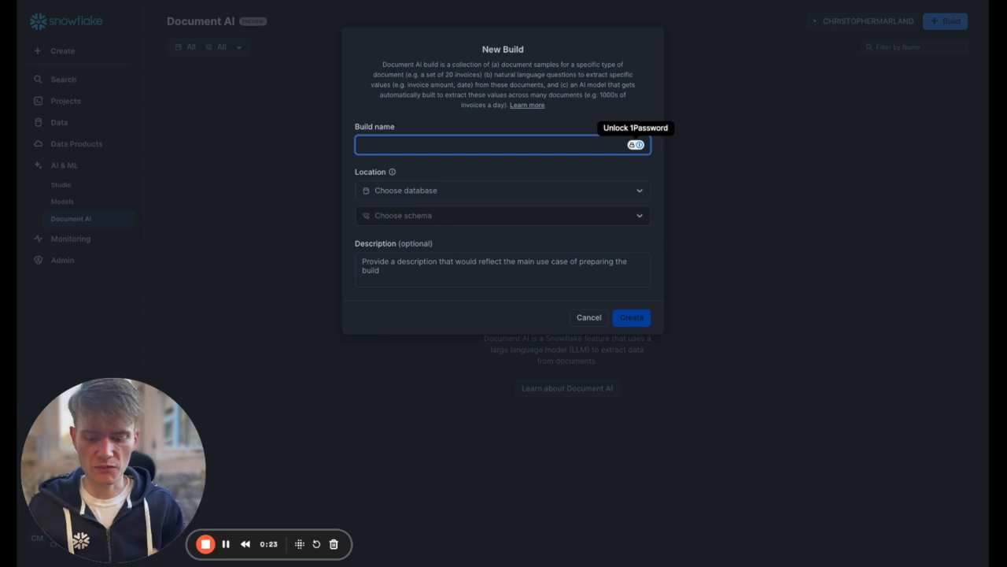
text(INVOICE_DOC_AI)
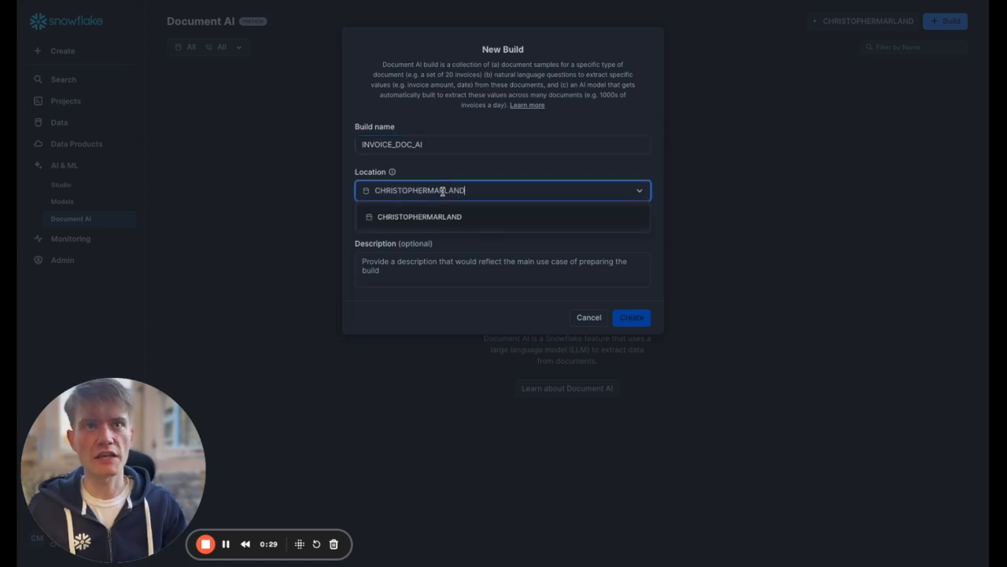
click(420, 217)
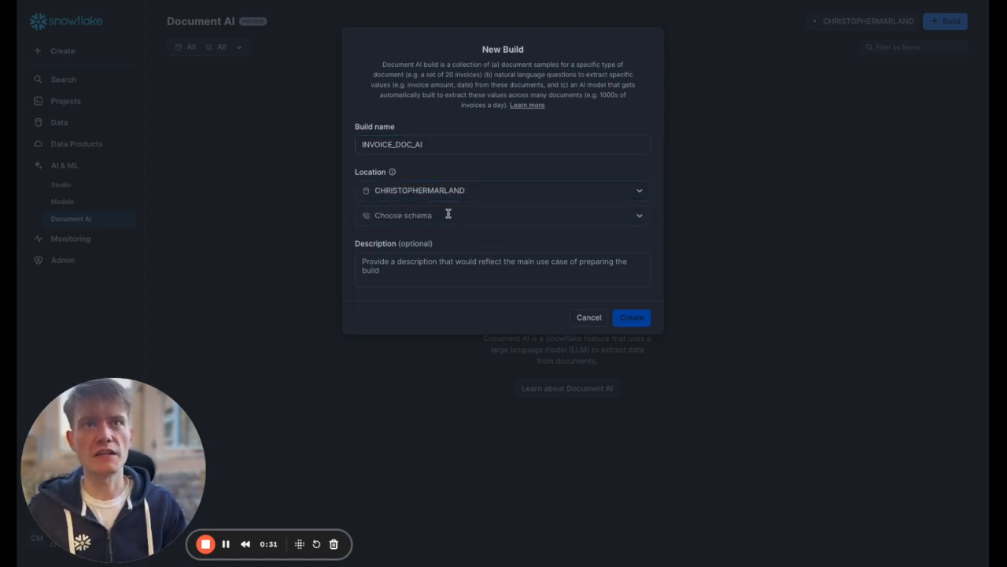
click(501, 215)
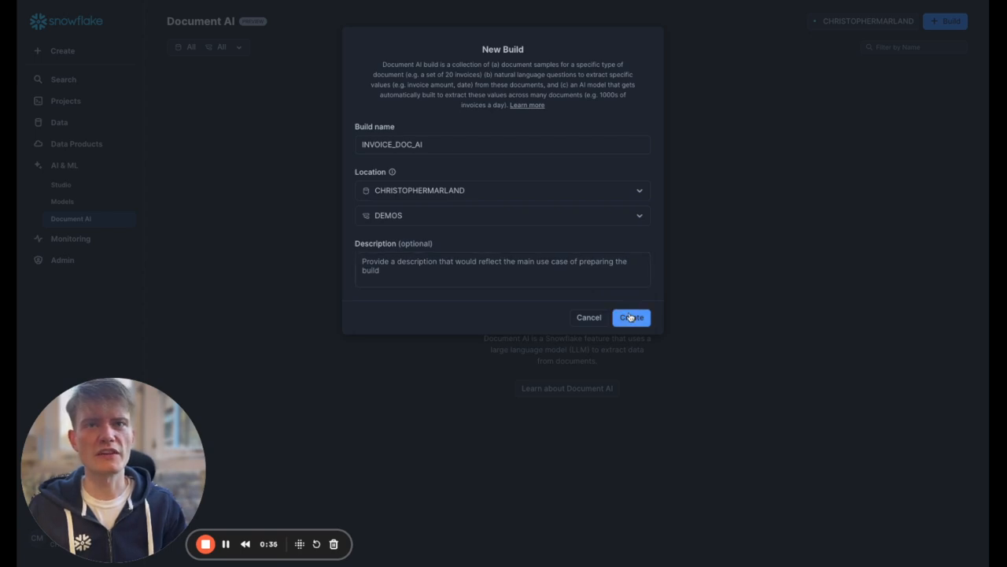
click(631, 317)
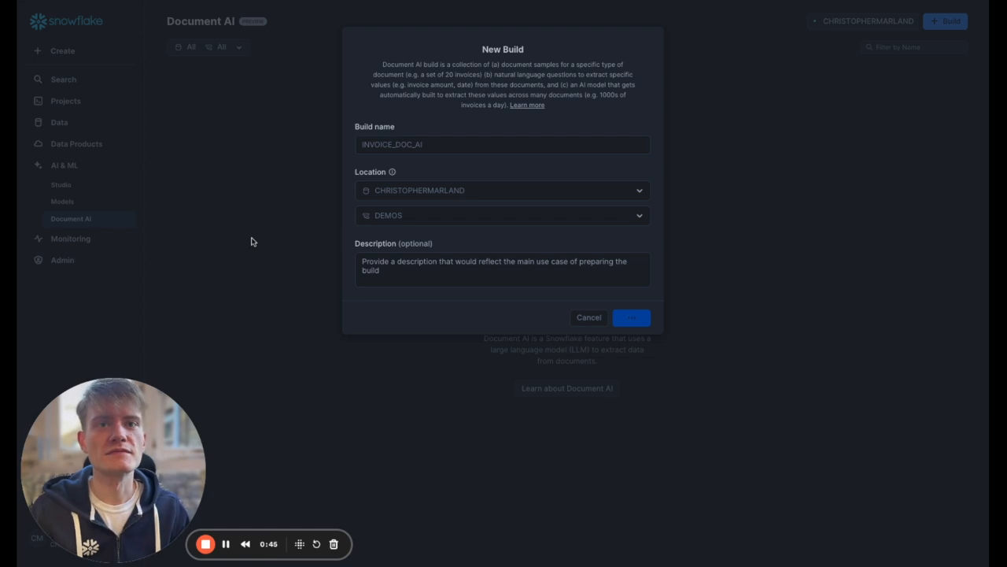
Upload the 20 invoice PDFs to the INVOICE_DOC_AI dataset
click(631, 317)
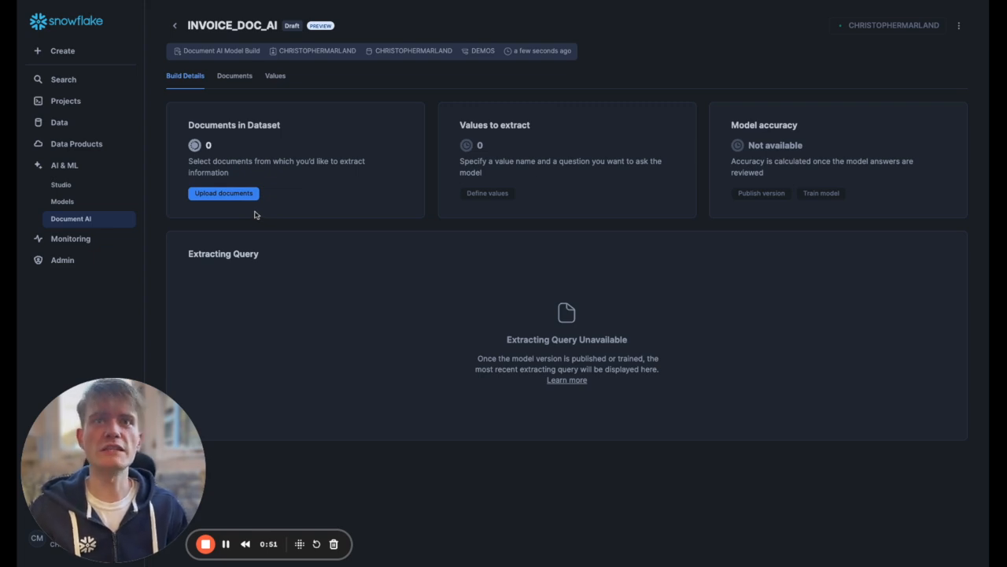
mouse_move(274, 229)
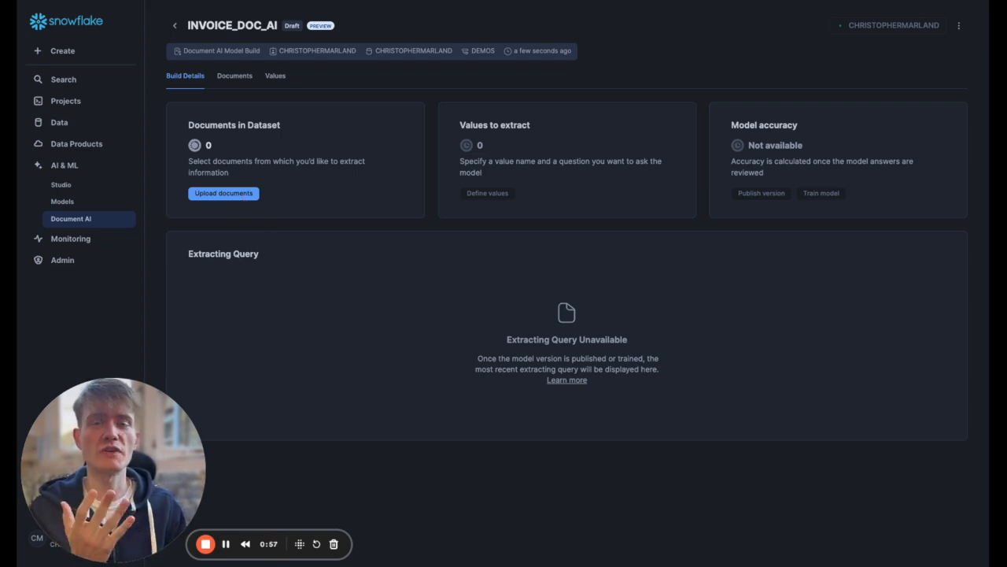
click(223, 193)
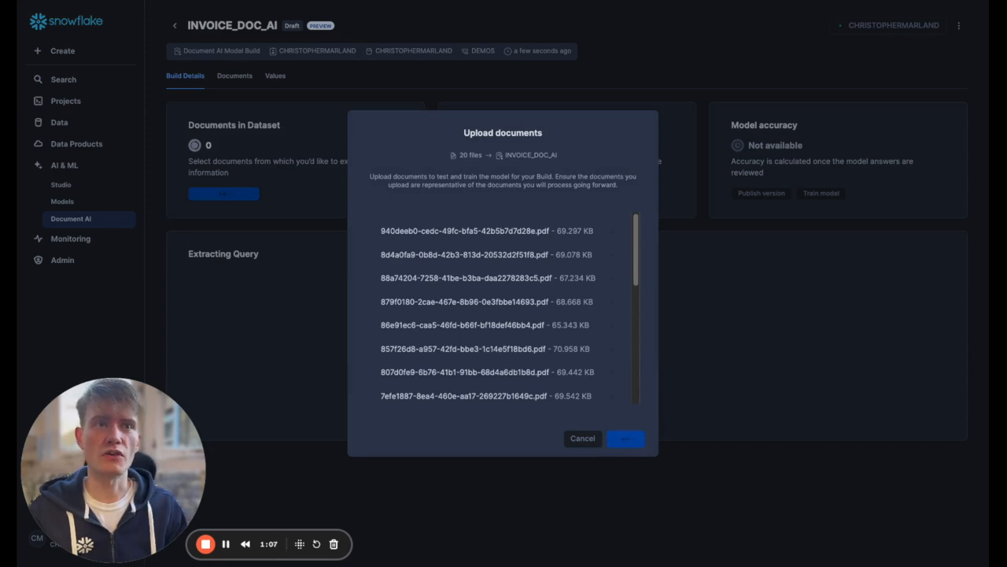
click(626, 438)
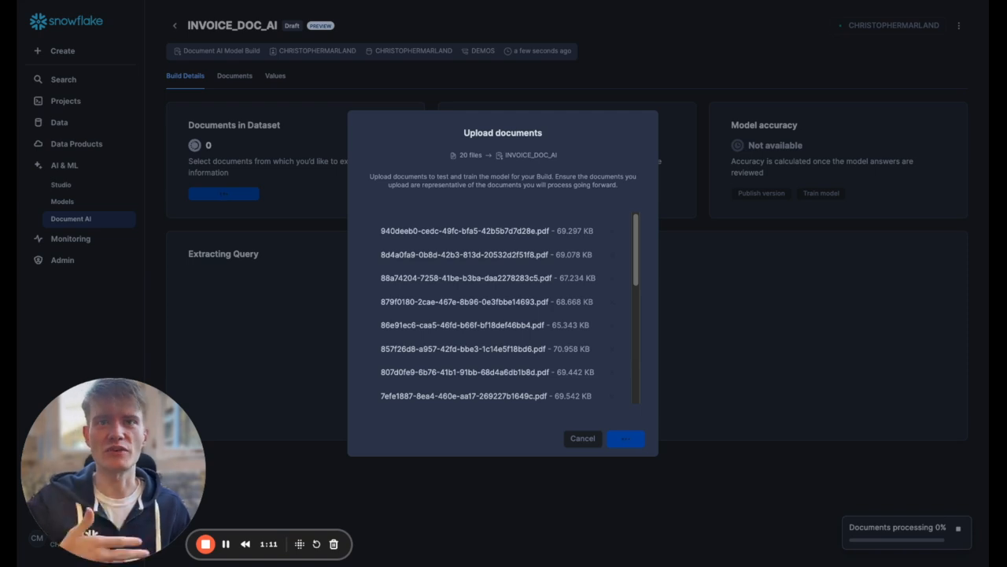
click(625, 439)
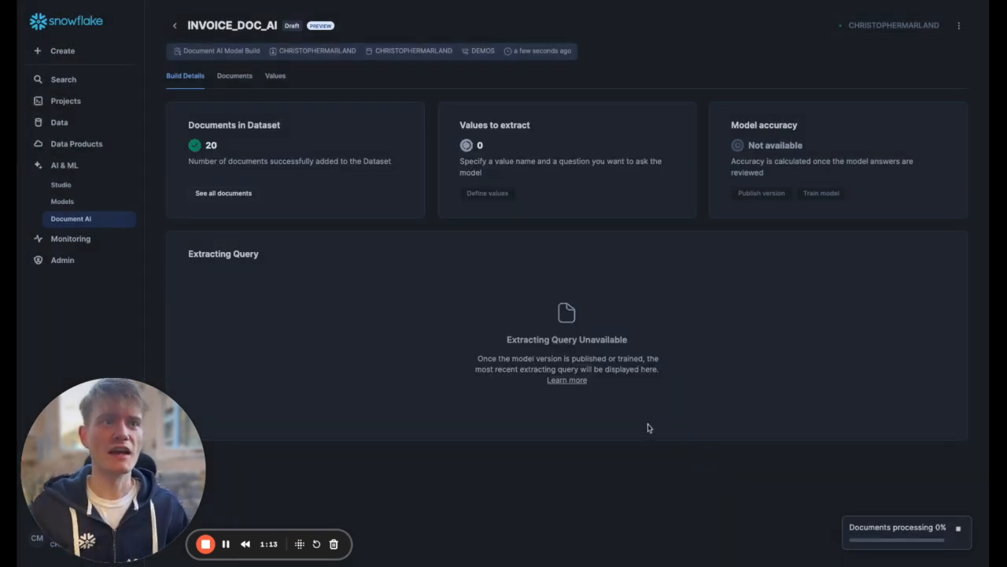
mouse_move(259, 504)
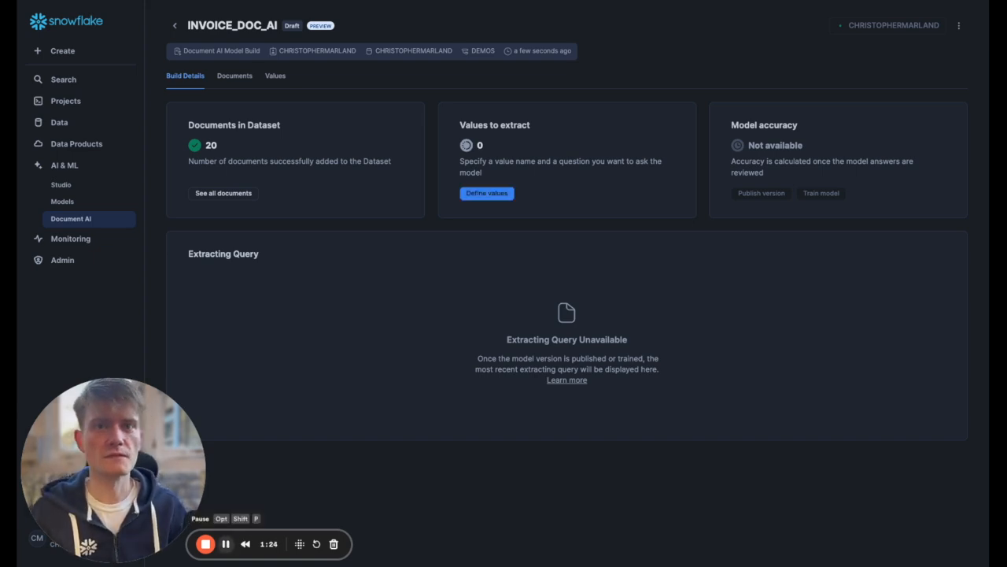
mouse_move(342, 351)
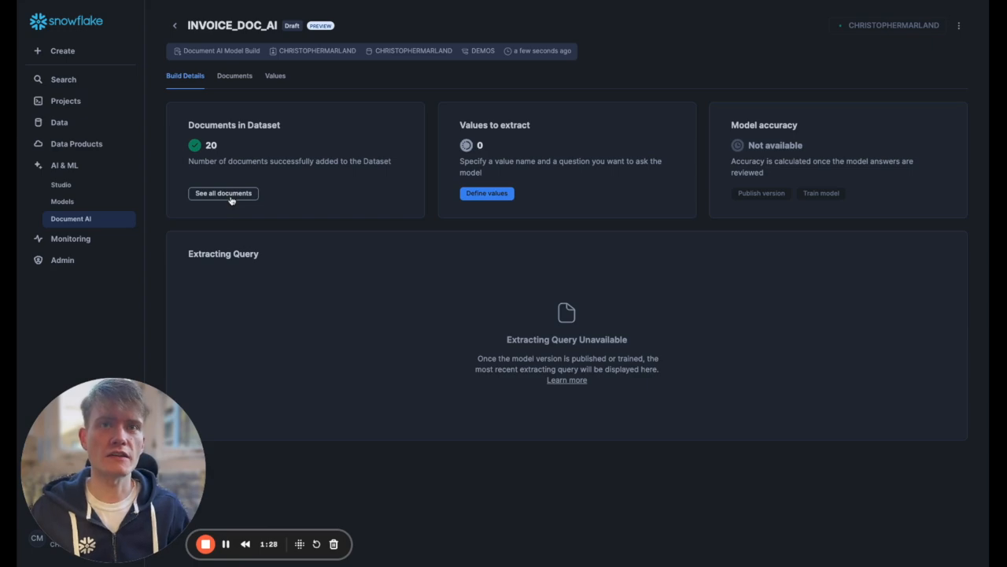
Open the uploaded documents to review the first invoice
click(223, 192)
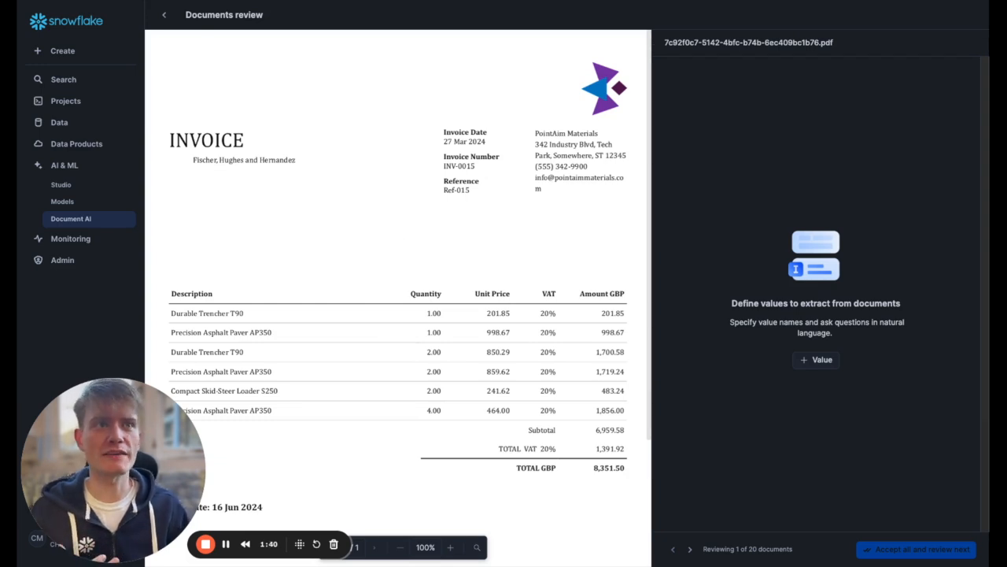
scroll(down, 3)
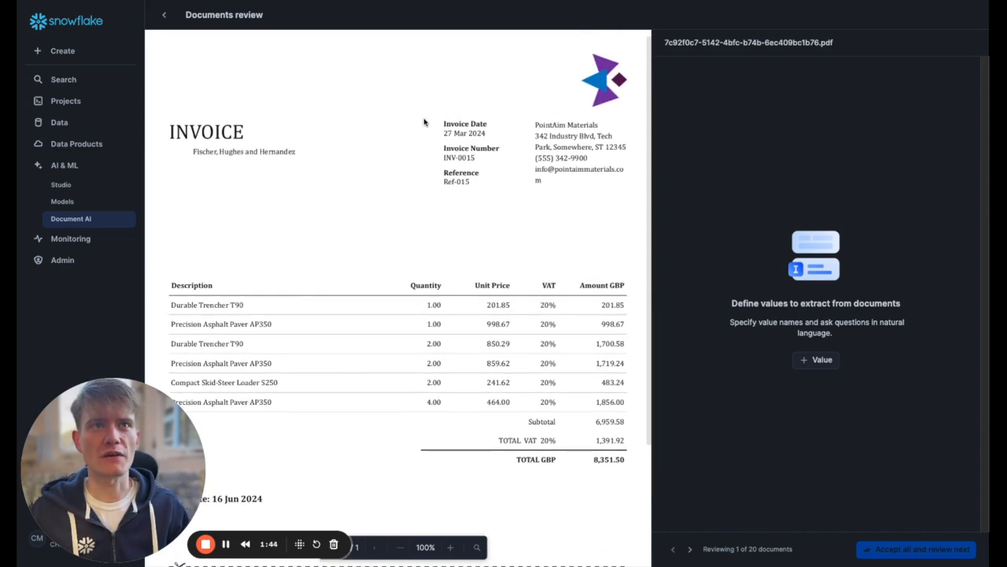
mouse_move(478, 154)
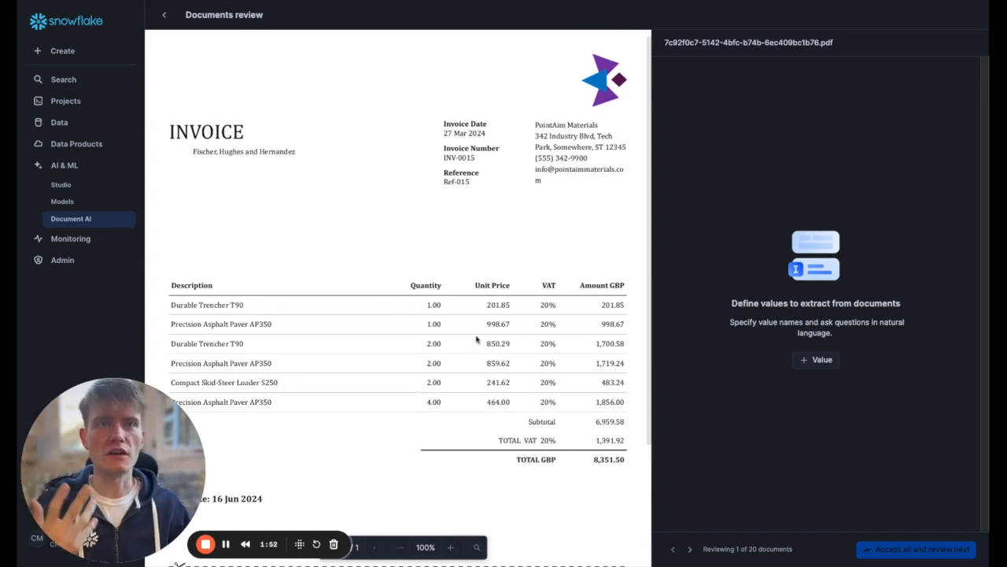
mouse_move(779, 373)
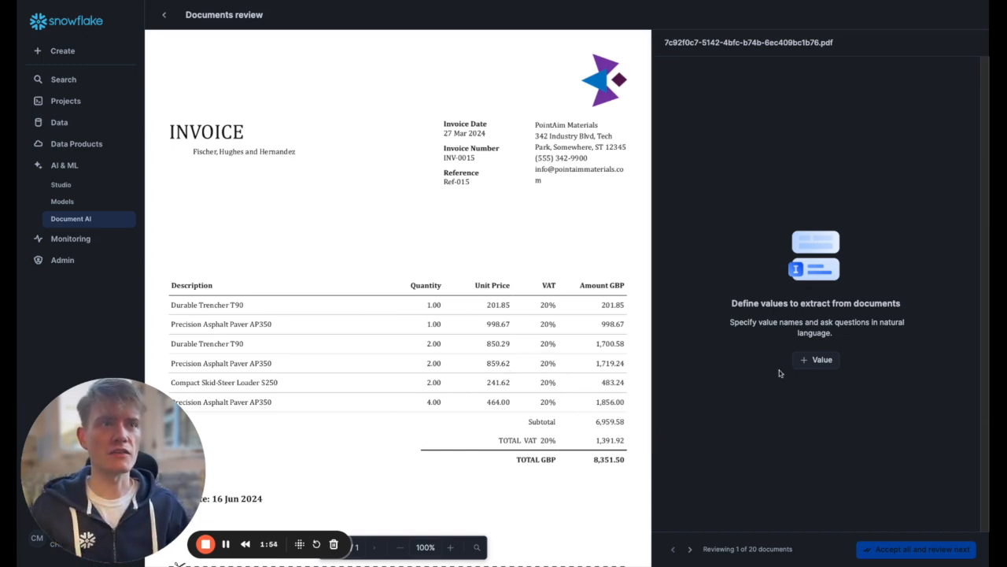
Add a 'customer' value asking 'Who is the customer this invoice is being sent to?'
click(817, 360)
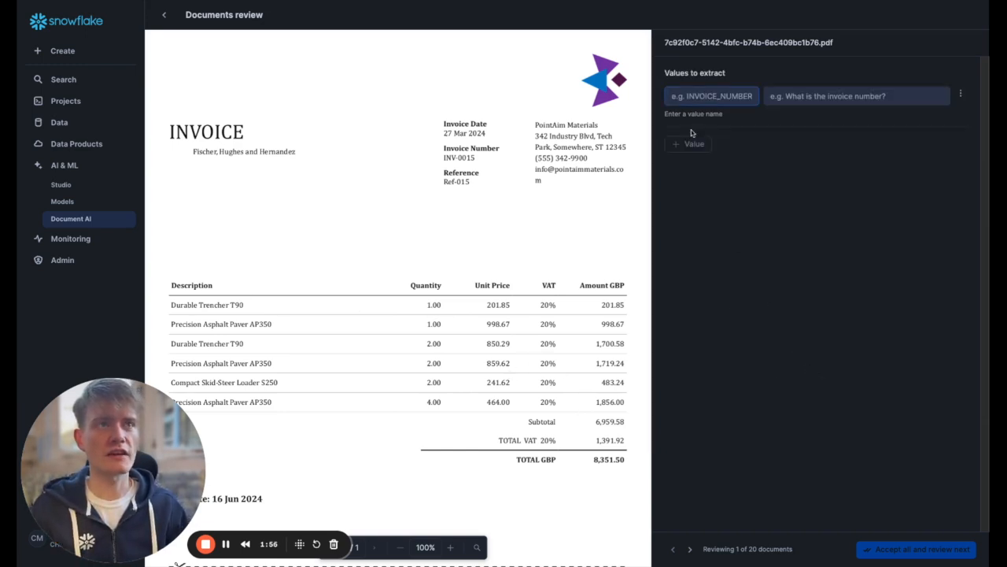
click(710, 96)
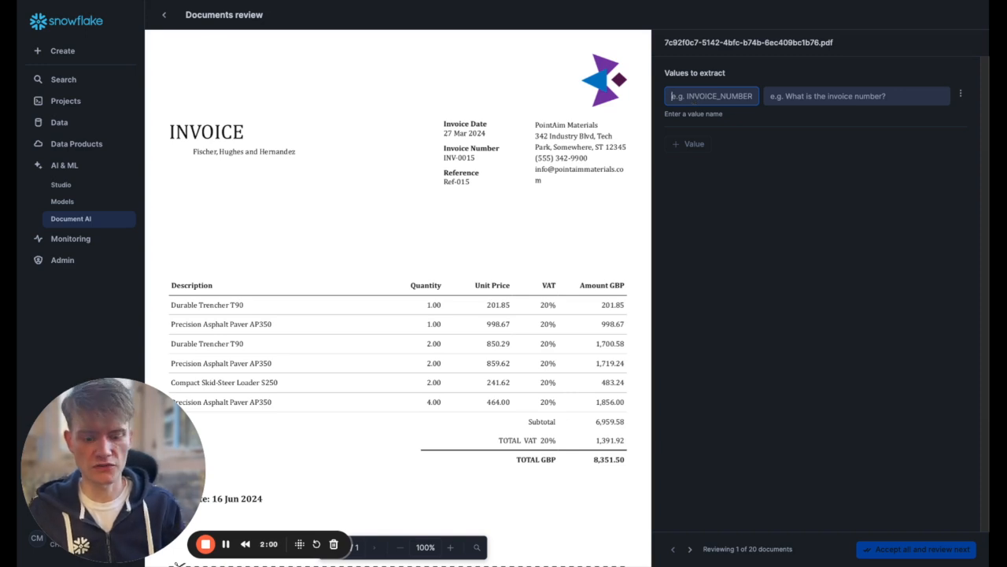
text(customer)
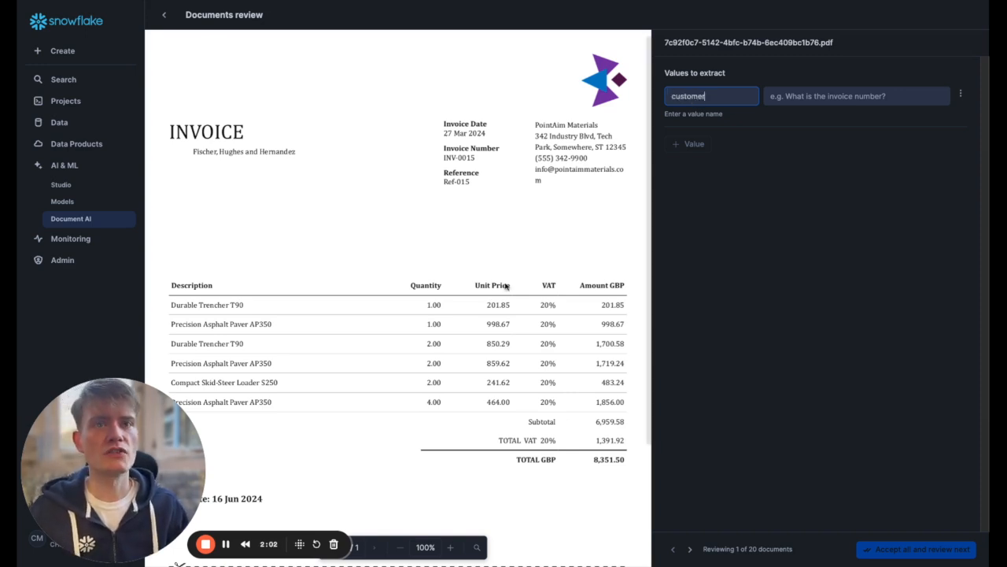
scroll(down, 3)
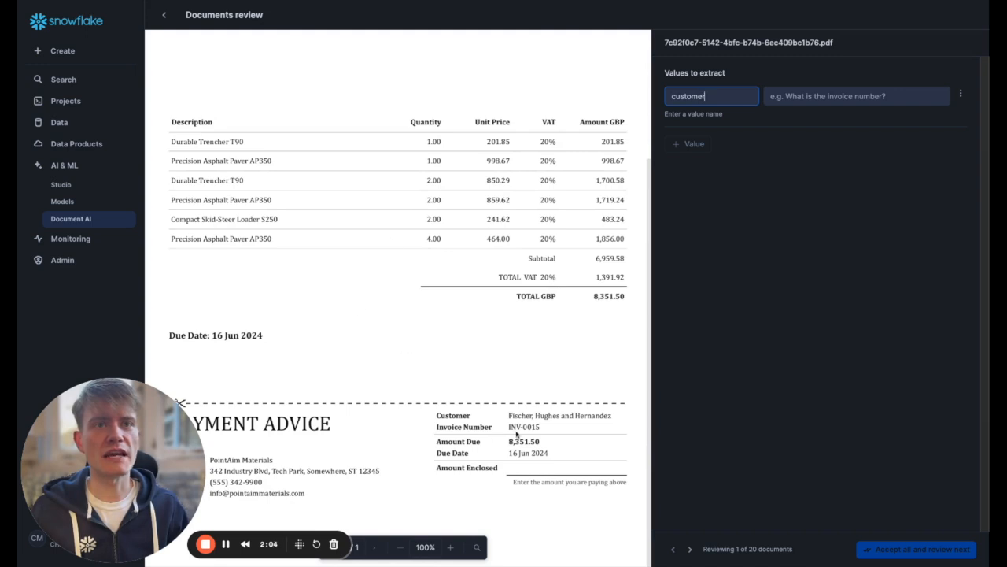
mouse_move(645, 424)
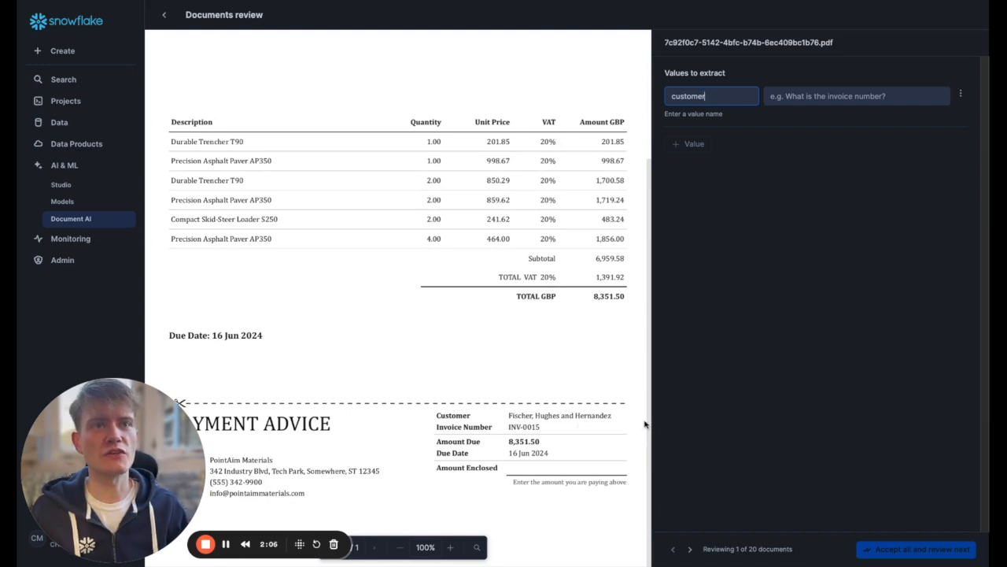
click(856, 96)
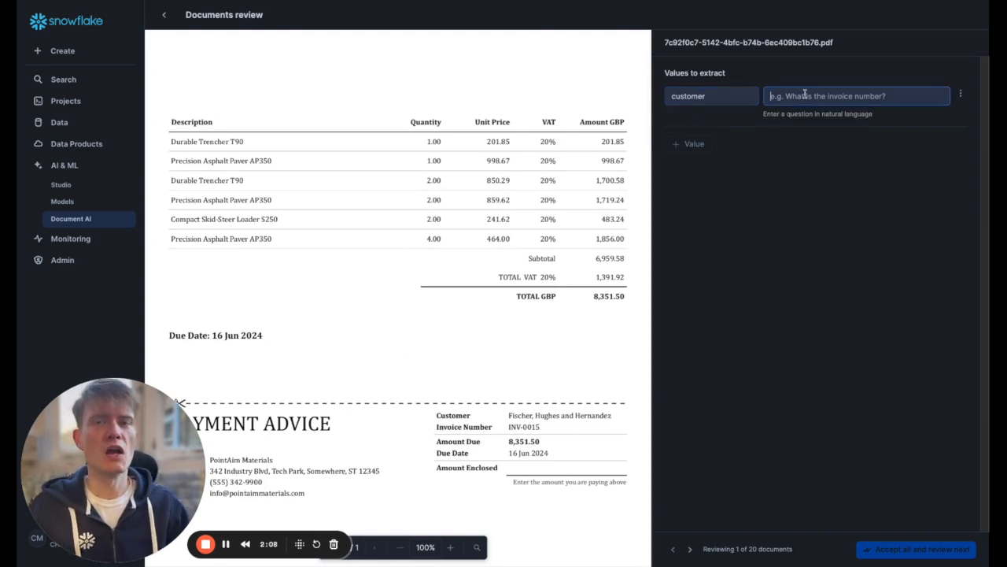
click(856, 96)
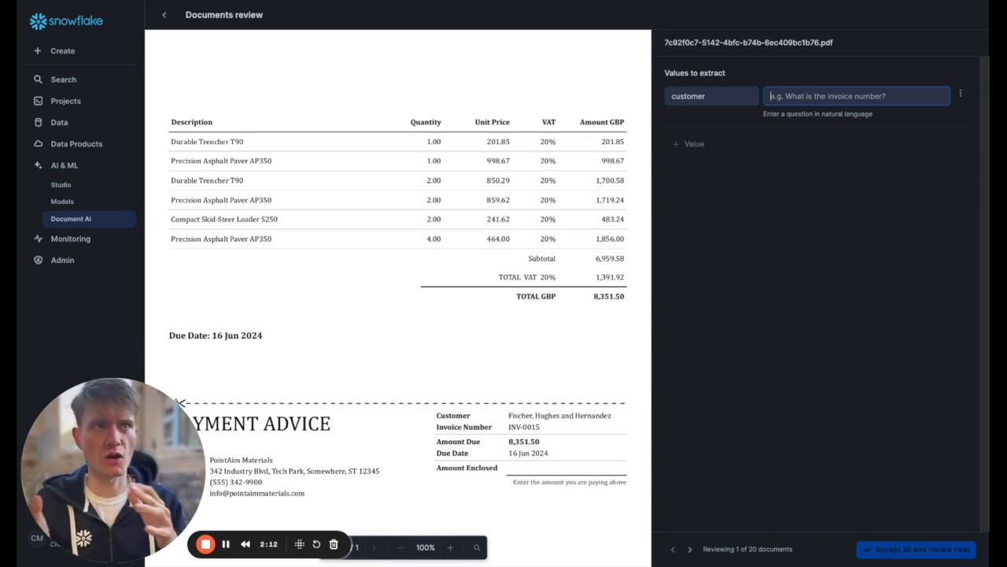
text(Who is the customer this invoice)
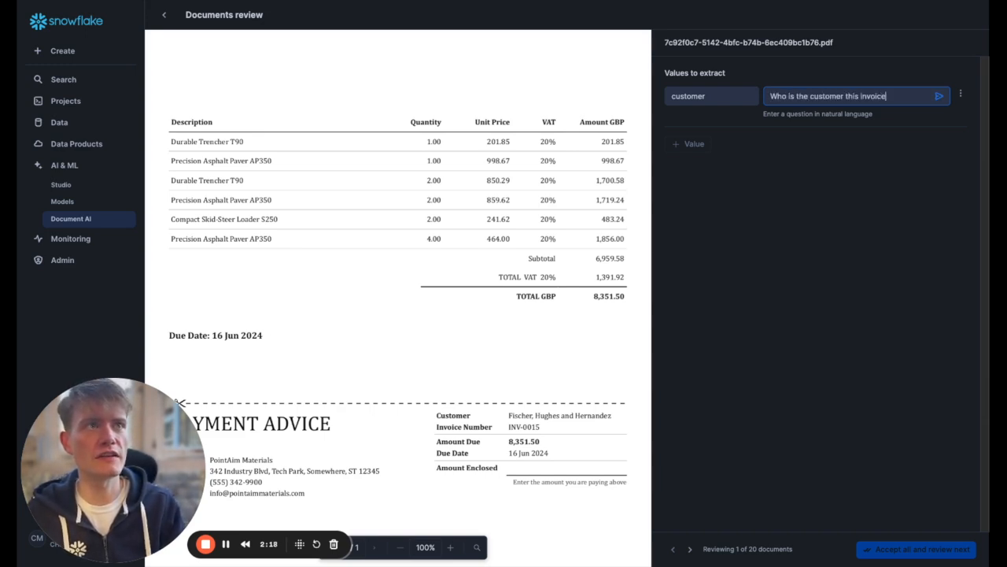
text(is being sent to?)
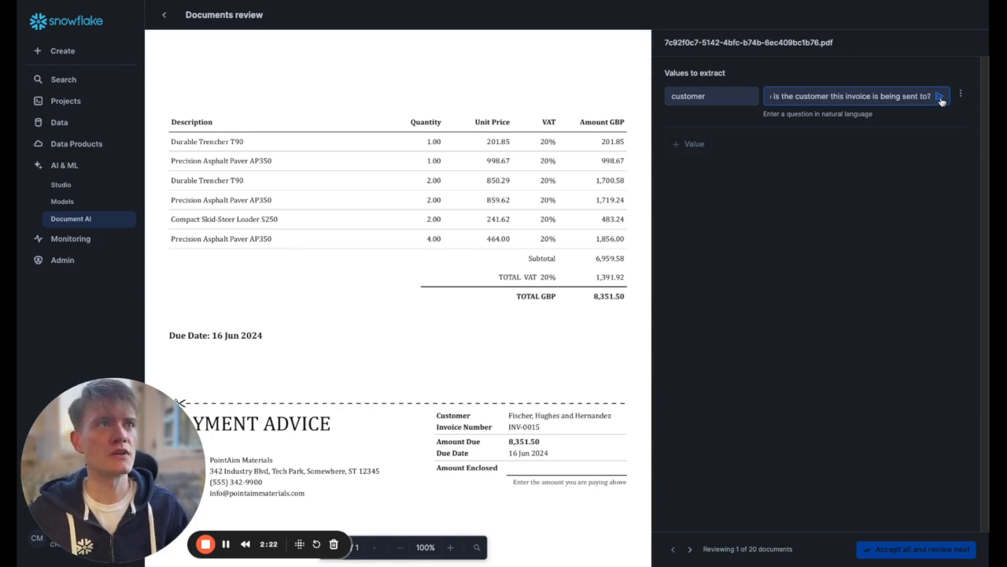
click(940, 96)
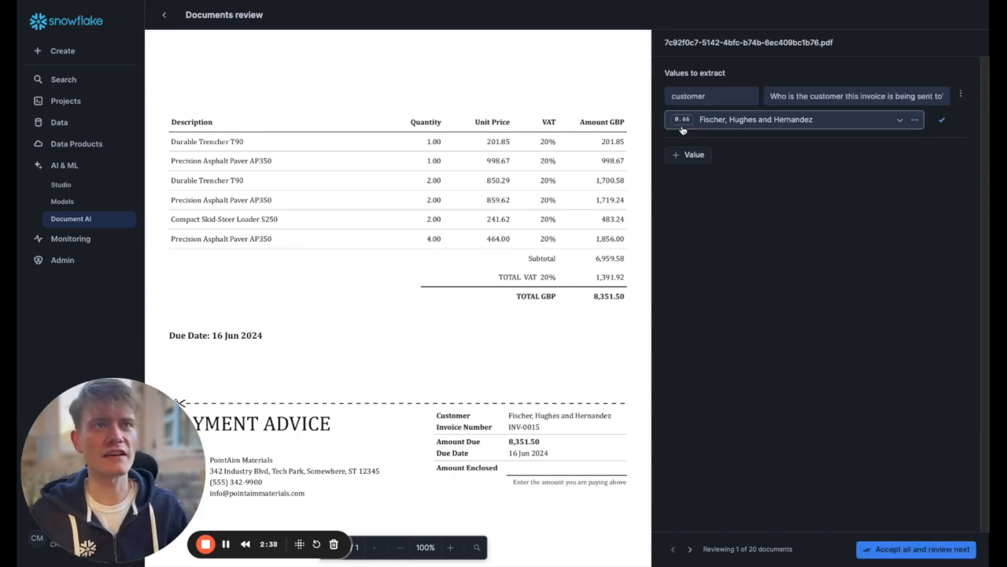
mouse_move(680, 119)
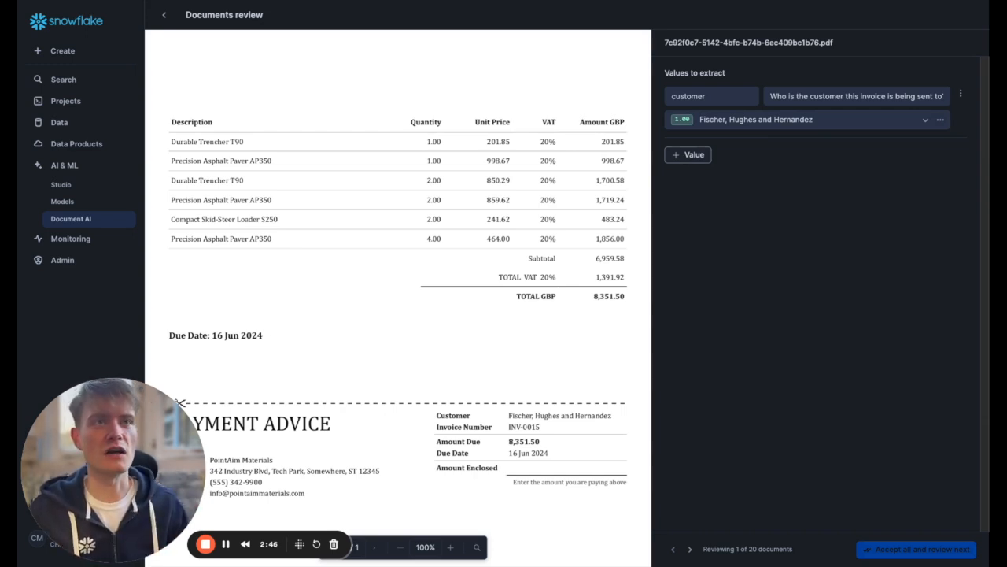
Add a due_date value and validate its 16 Jun 2024 answer
click(688, 154)
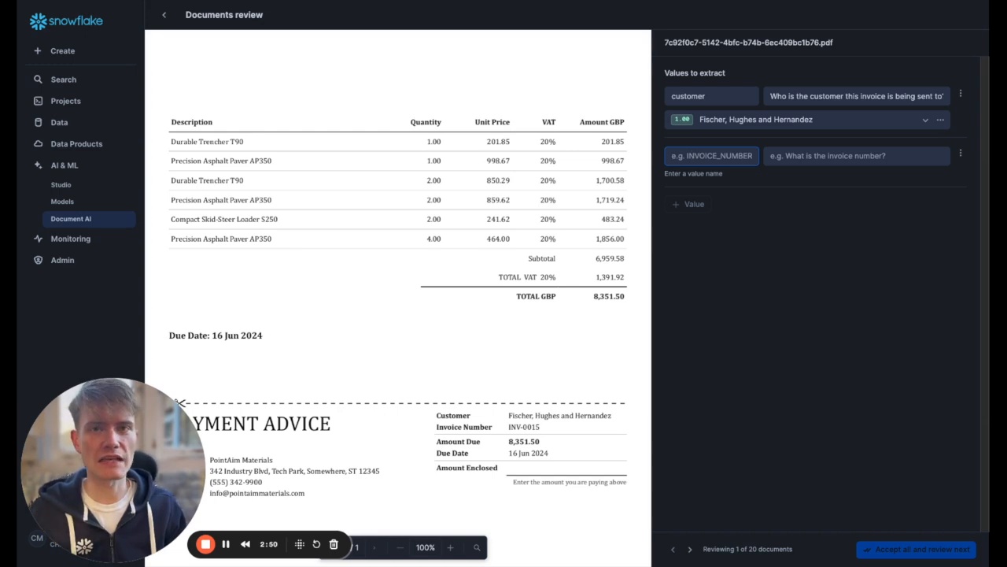
text(due_date)
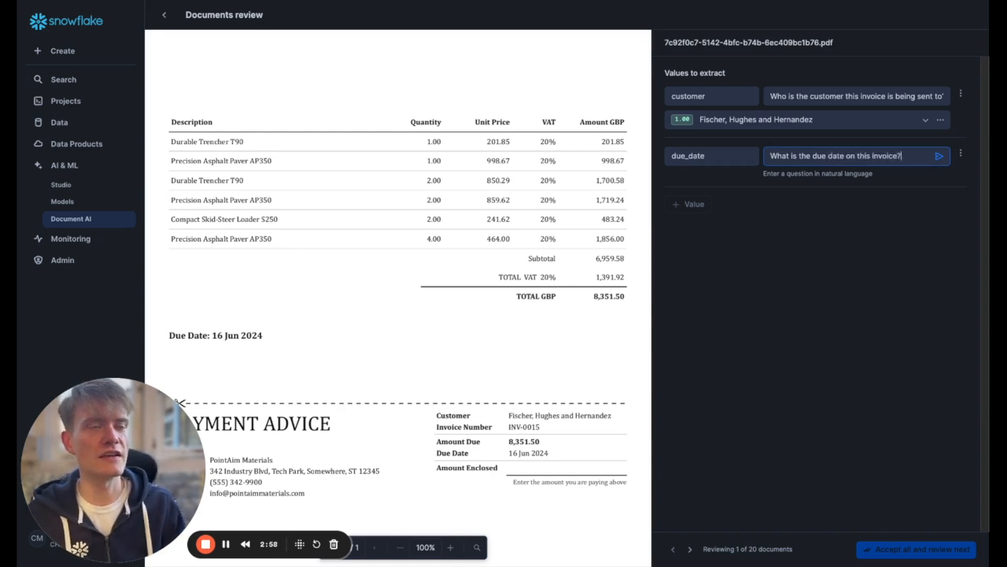
click(939, 155)
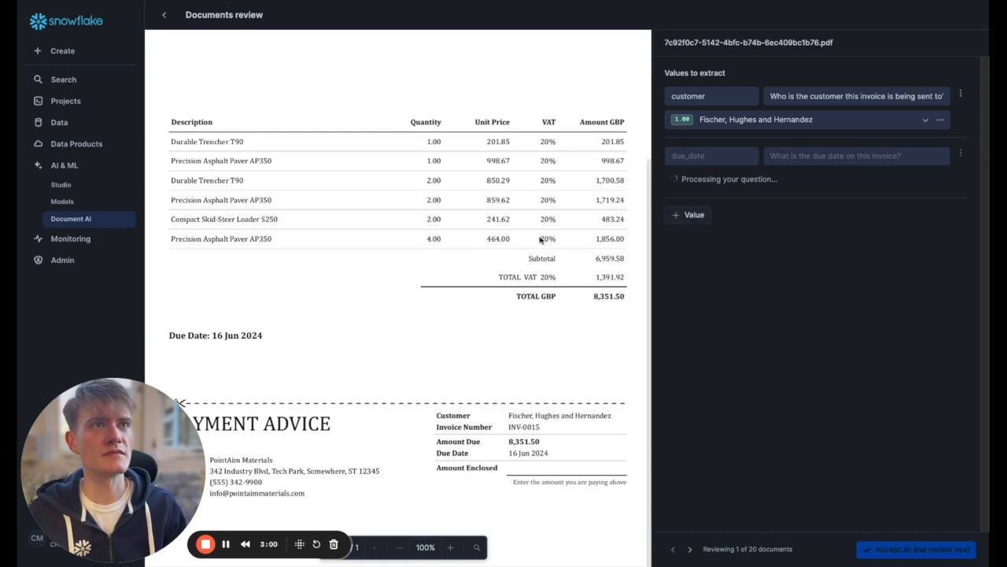
scroll(down, 3)
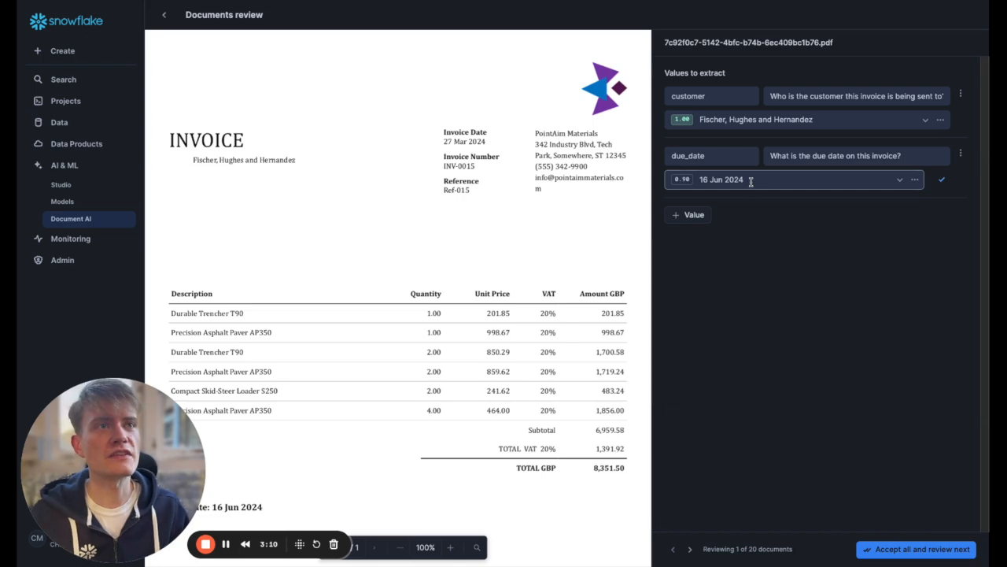
scroll(down, 3)
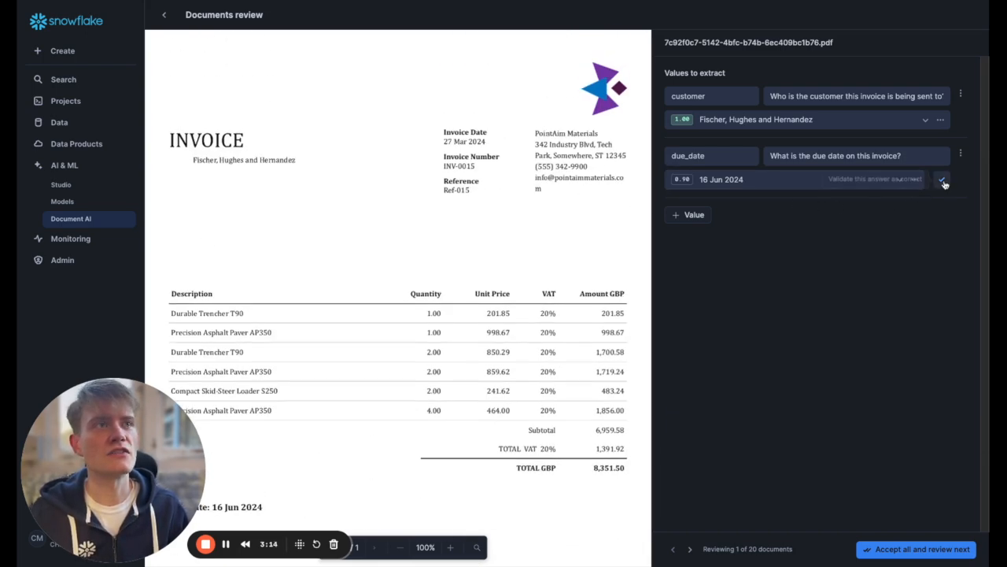
click(942, 179)
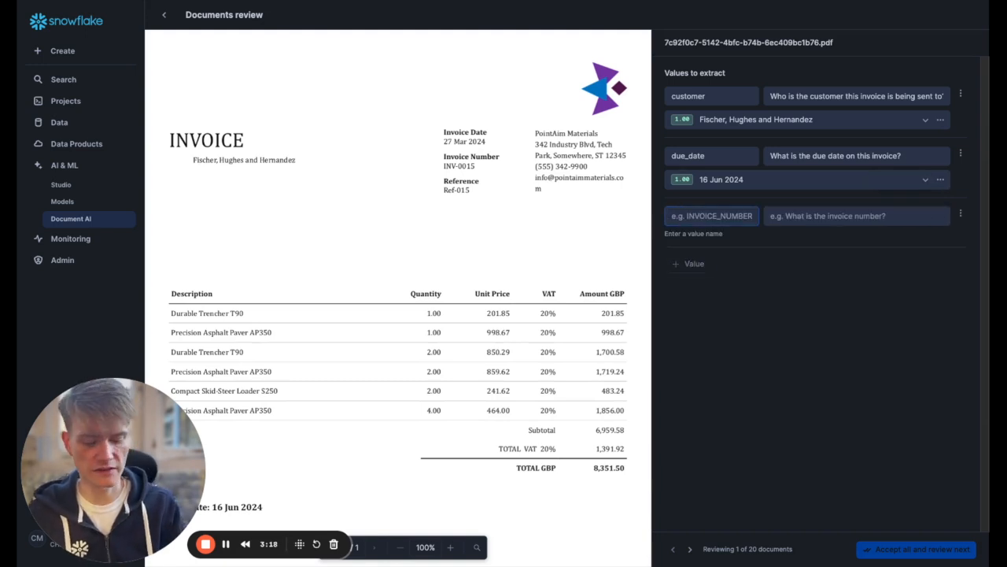
Add and validate invoice_date (27 Mar 2024), invoice_number (INV-0015) and reference (Ref-015) values
text(invoice_date)
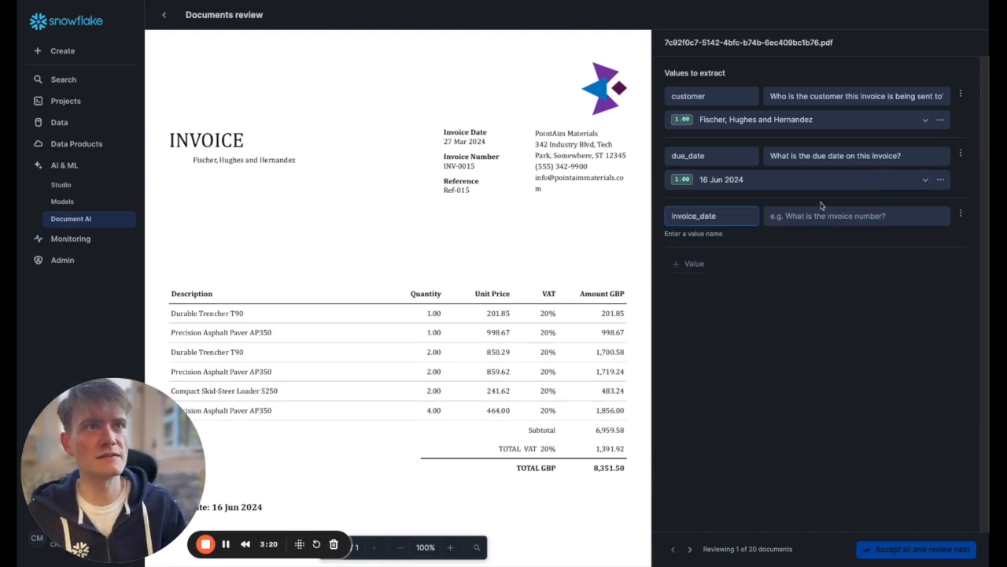
text(What is the invoice date?)
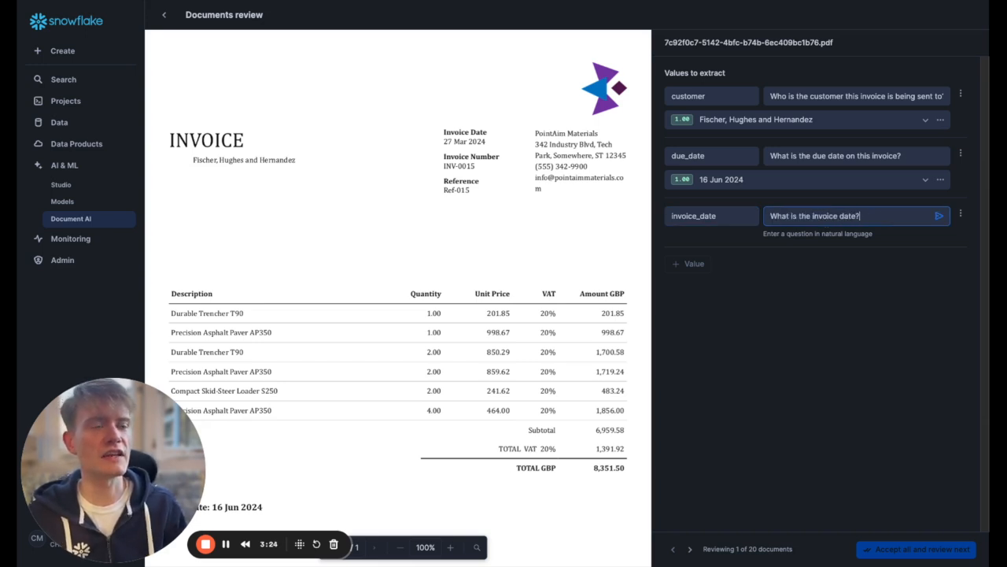
click(939, 215)
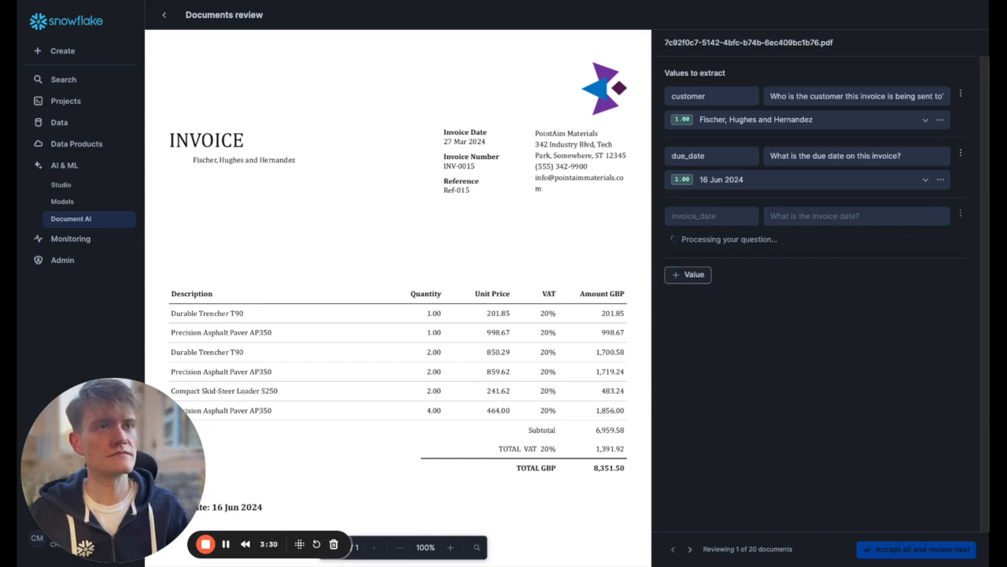
text(invoice_numbe)
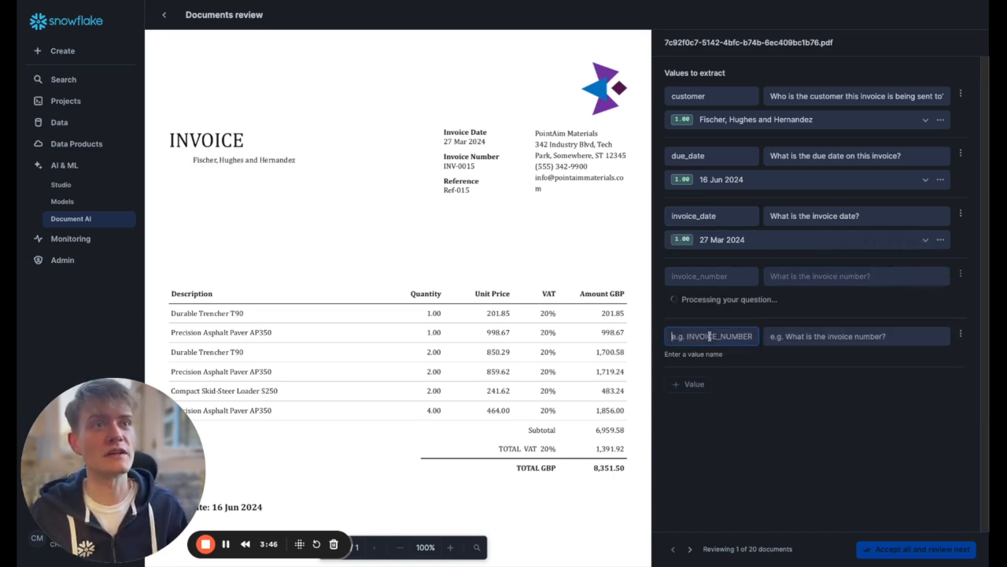
text(reference)
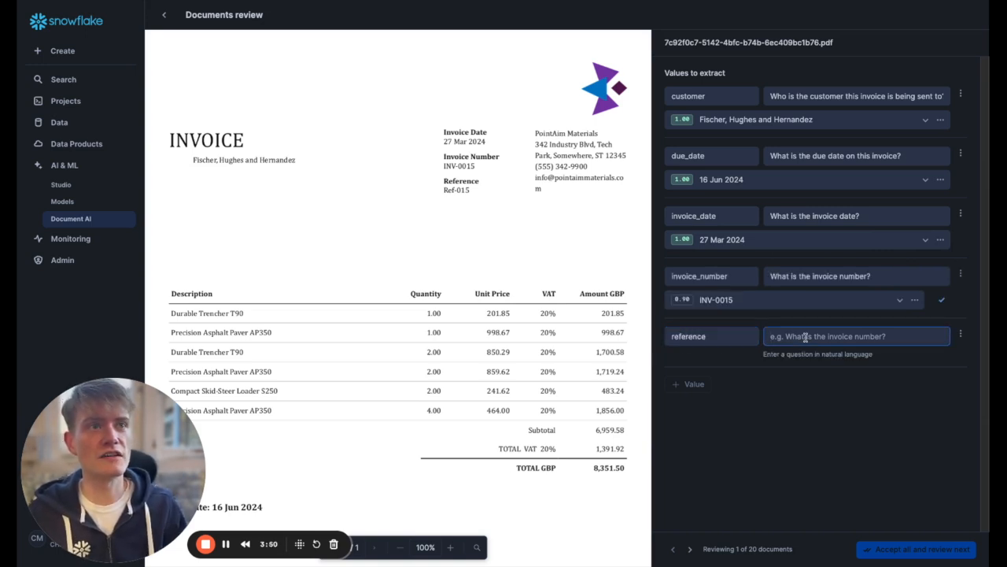
text(What is the reference?)
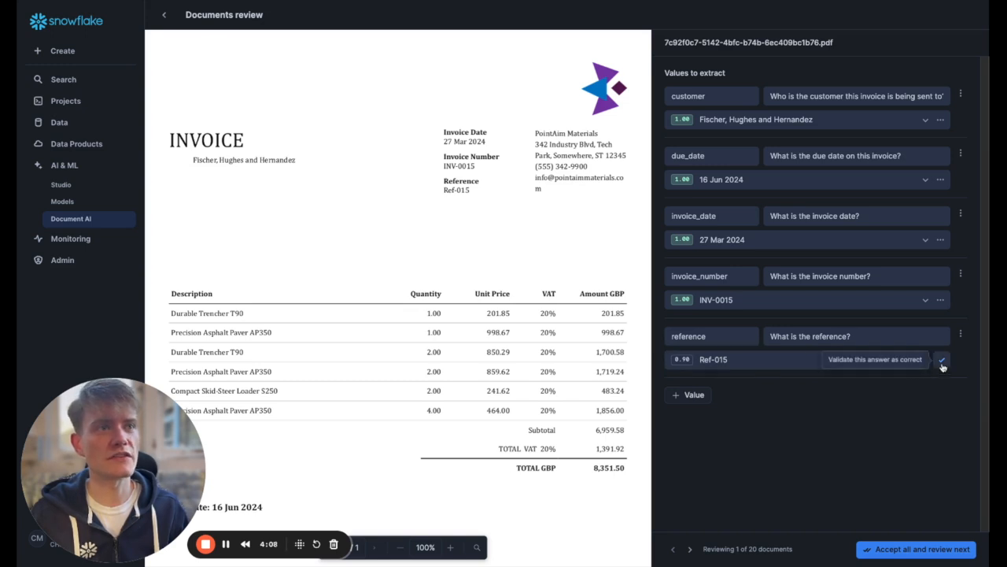
click(942, 359)
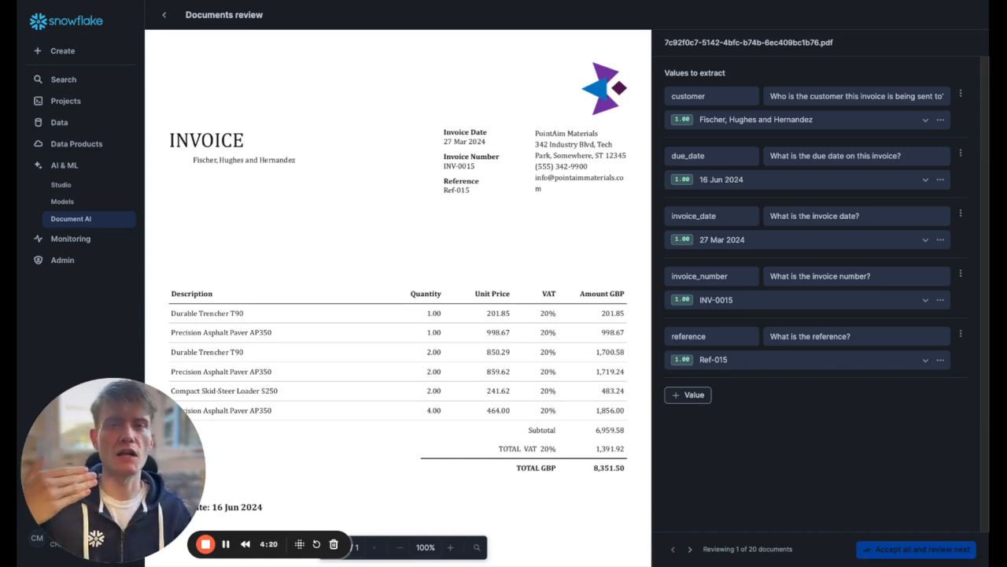
text(description)
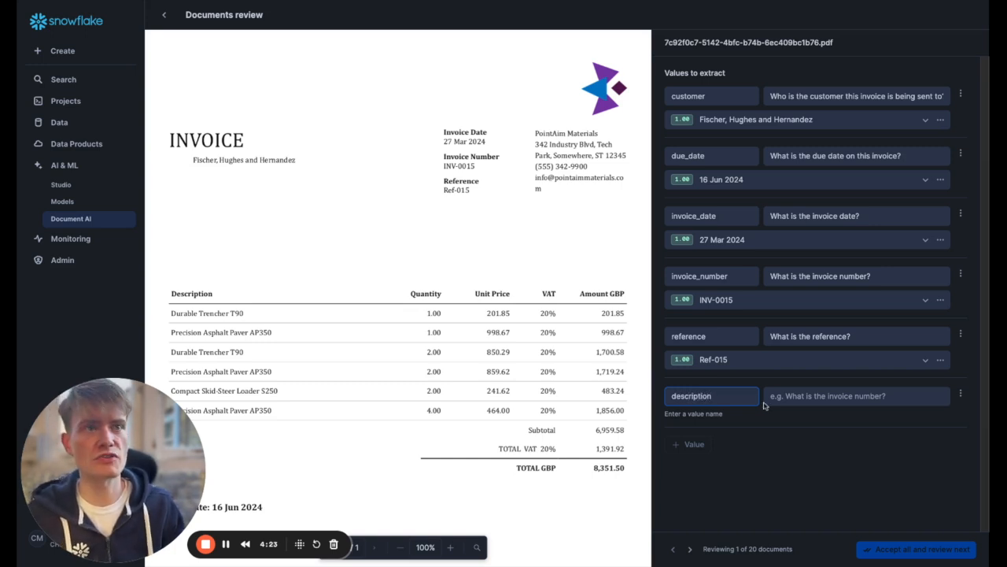
Ask 'What are the descriptions of the line items in this invoice?' and validate each description
click(856, 395)
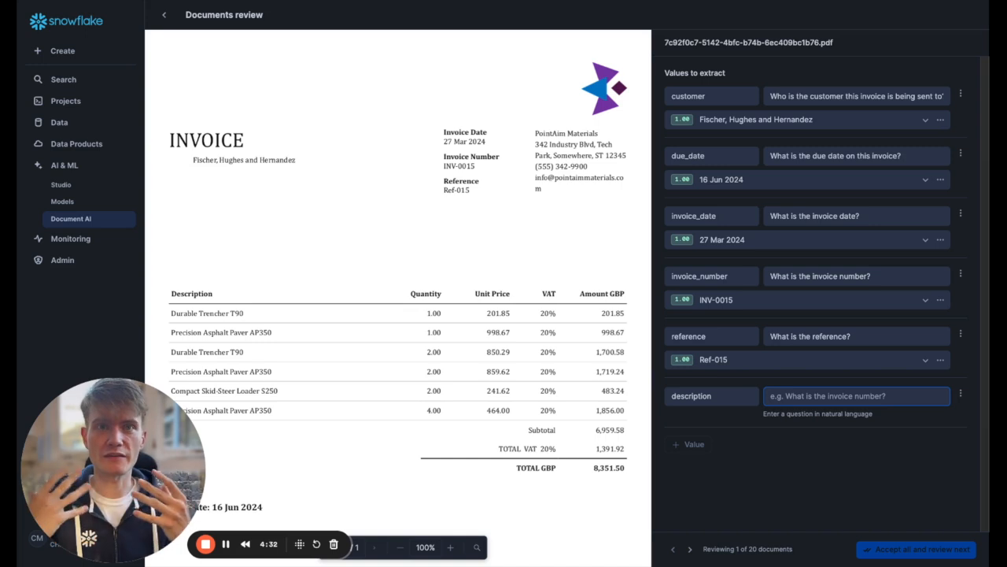
text(W)
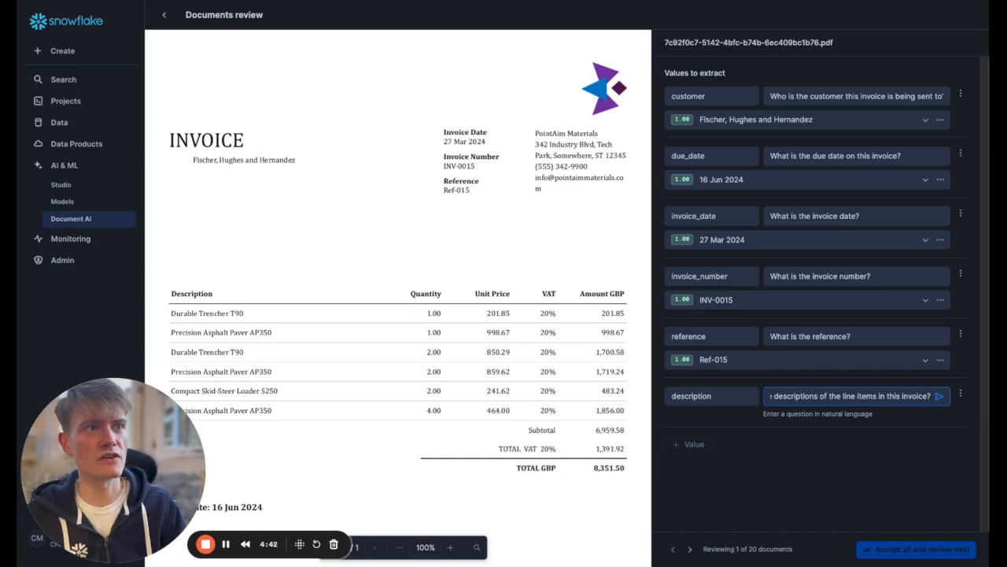
click(939, 396)
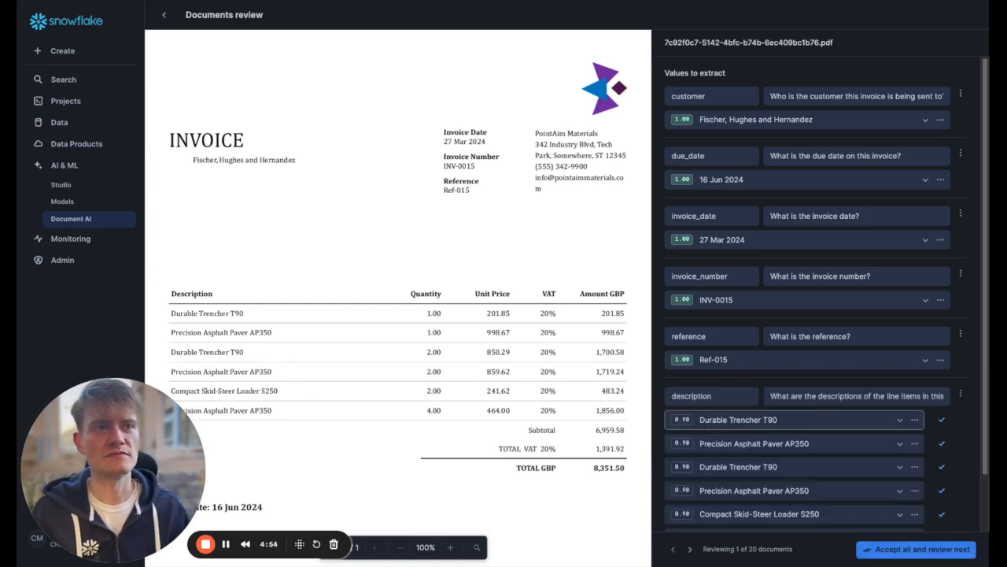
scroll(down, 3)
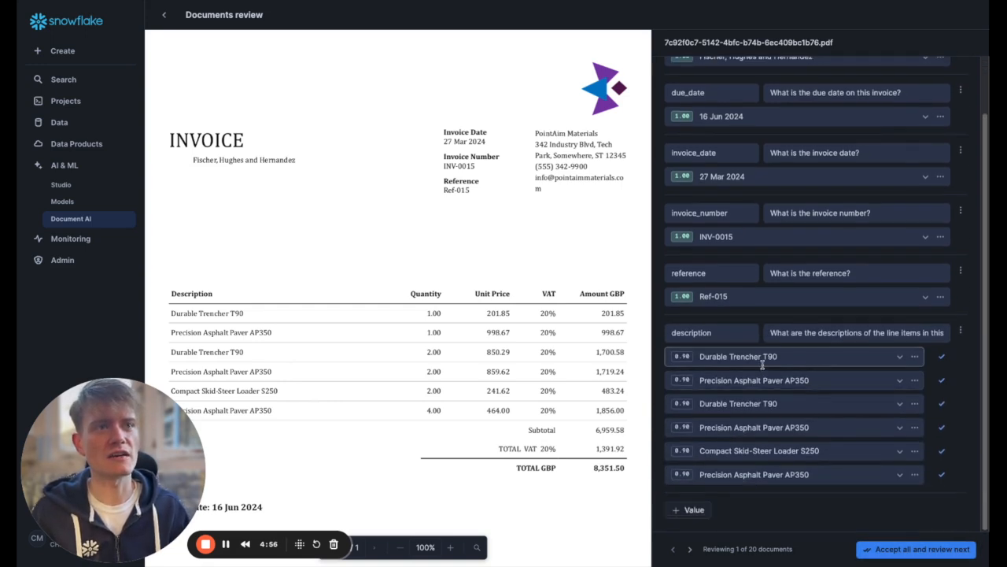
click(941, 356)
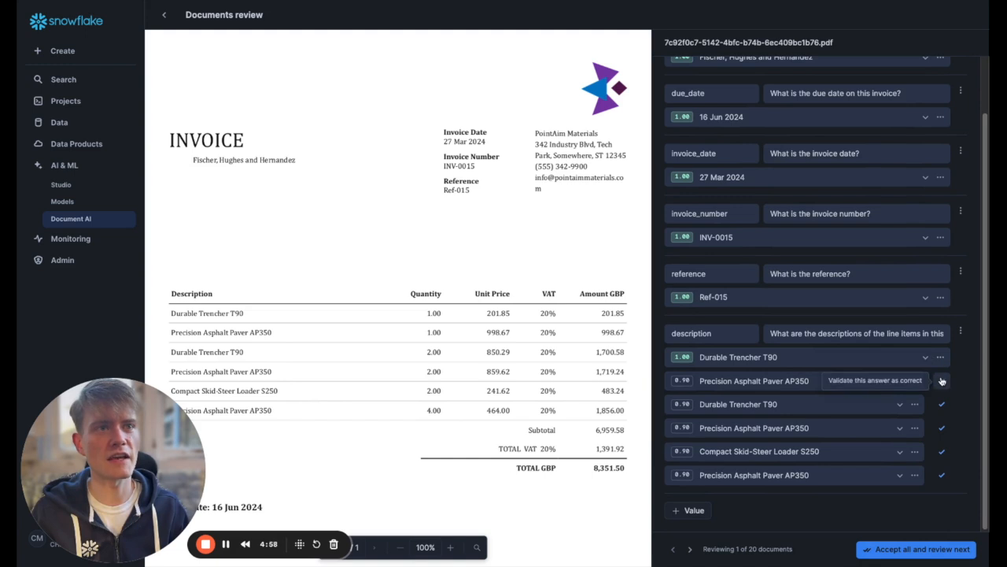
click(942, 381)
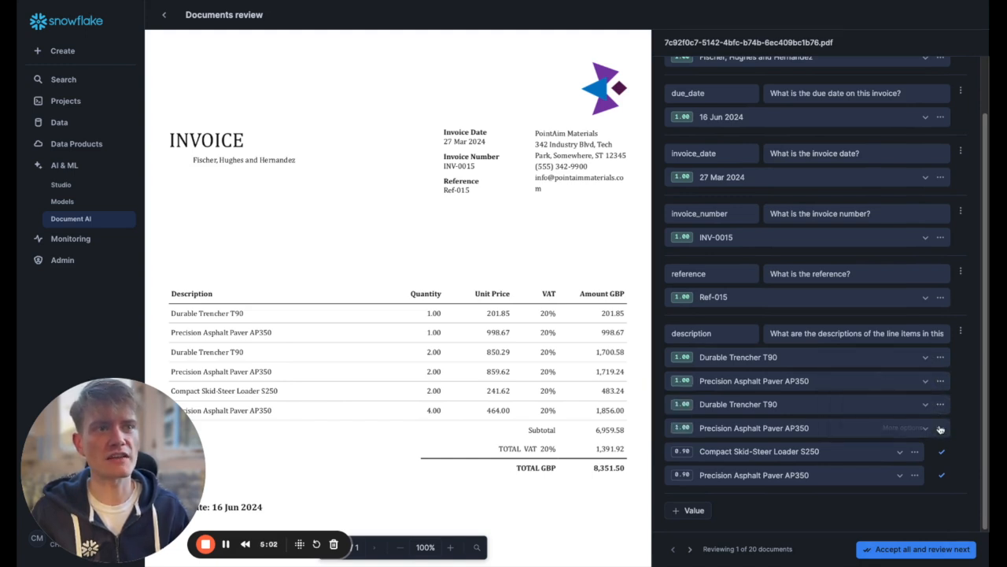
mouse_move(942, 451)
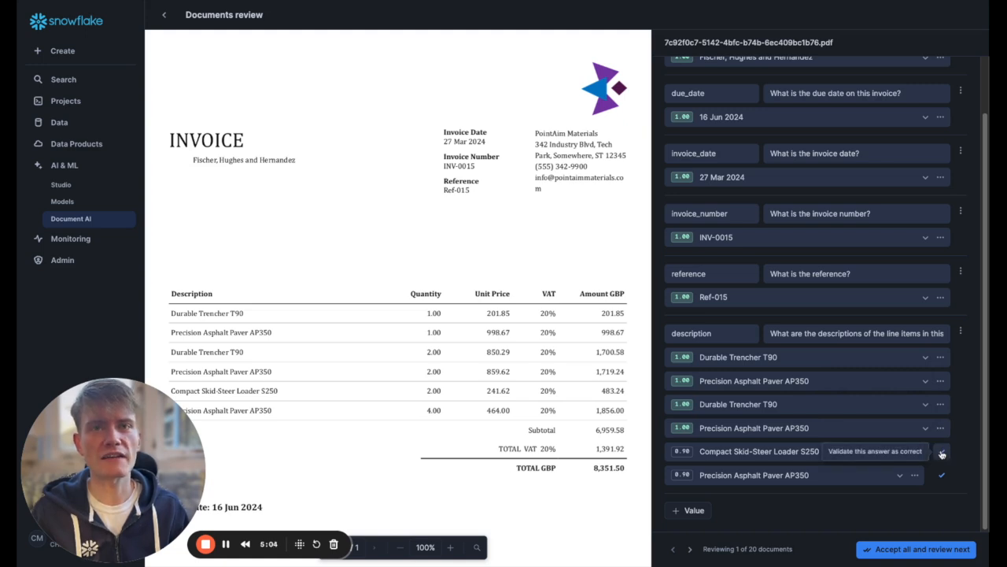
click(942, 451)
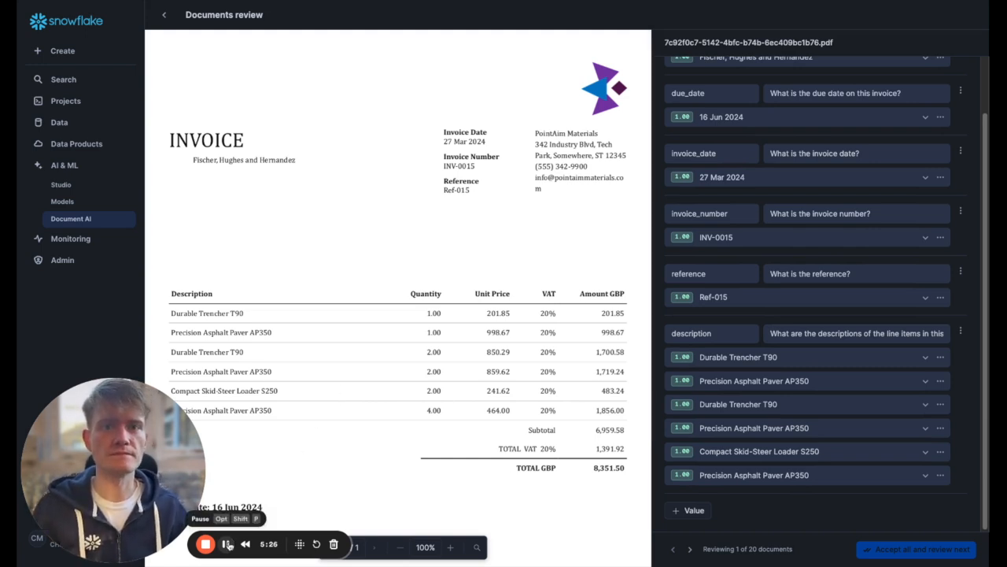
scroll(down, 3)
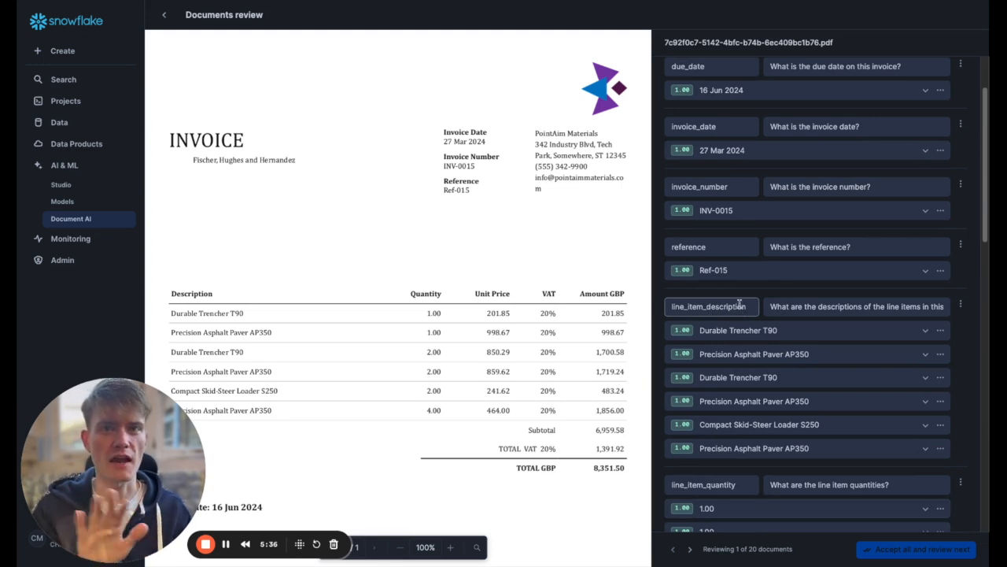
scroll(down, 3)
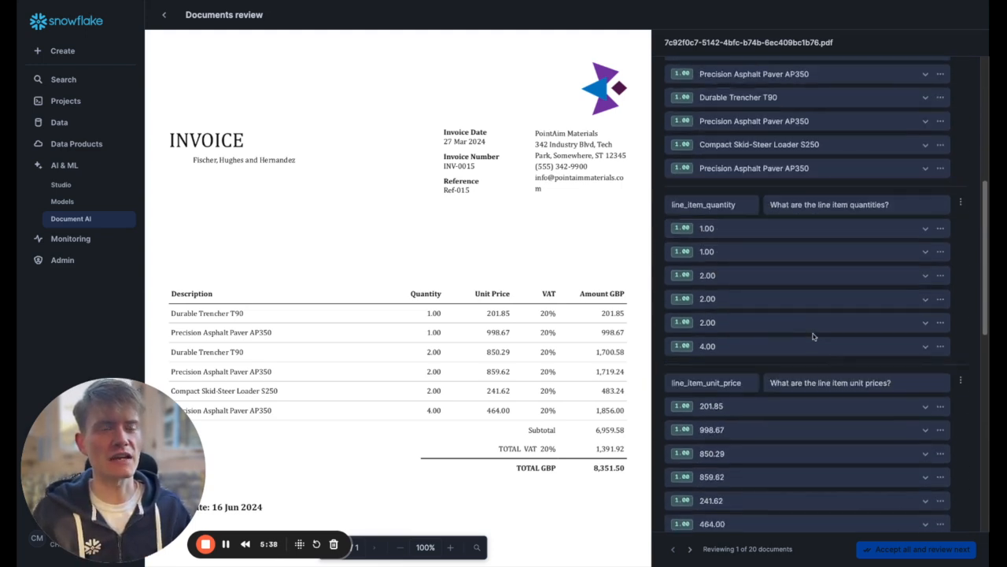
scroll(down, 3)
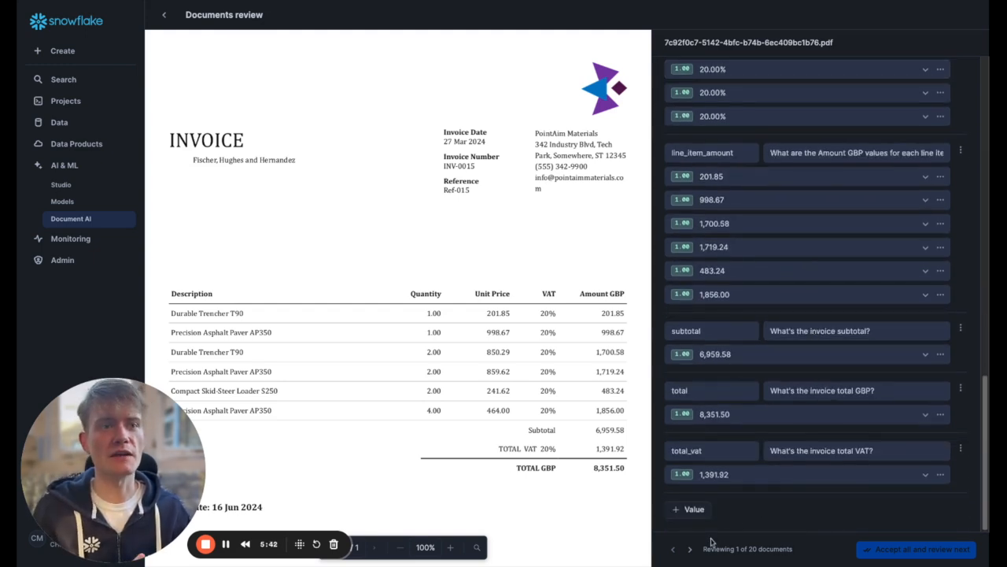
mouse_move(690, 549)
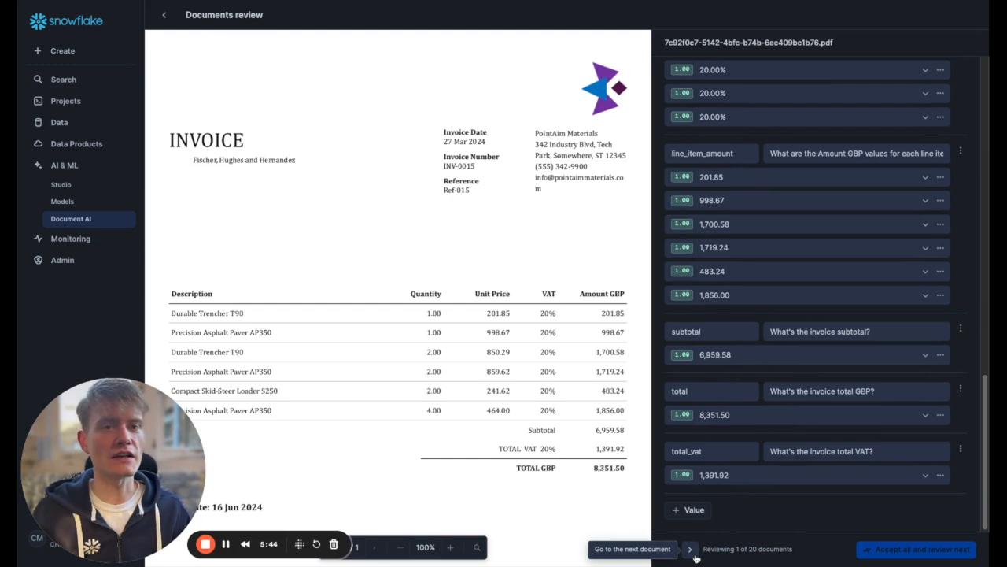
On the second invoice, correct the customer to Day-Anderson and accept all values
click(690, 549)
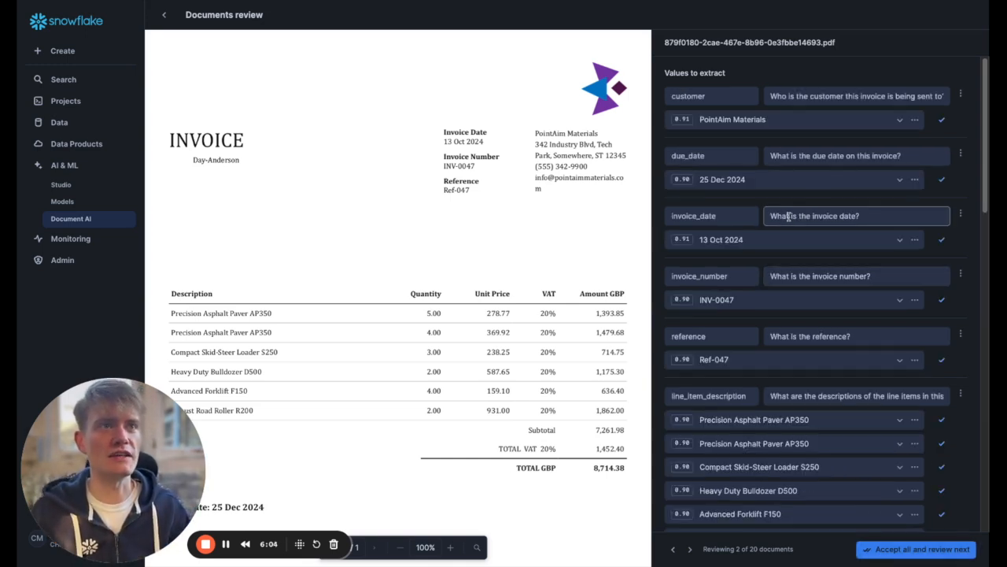
click(787, 119)
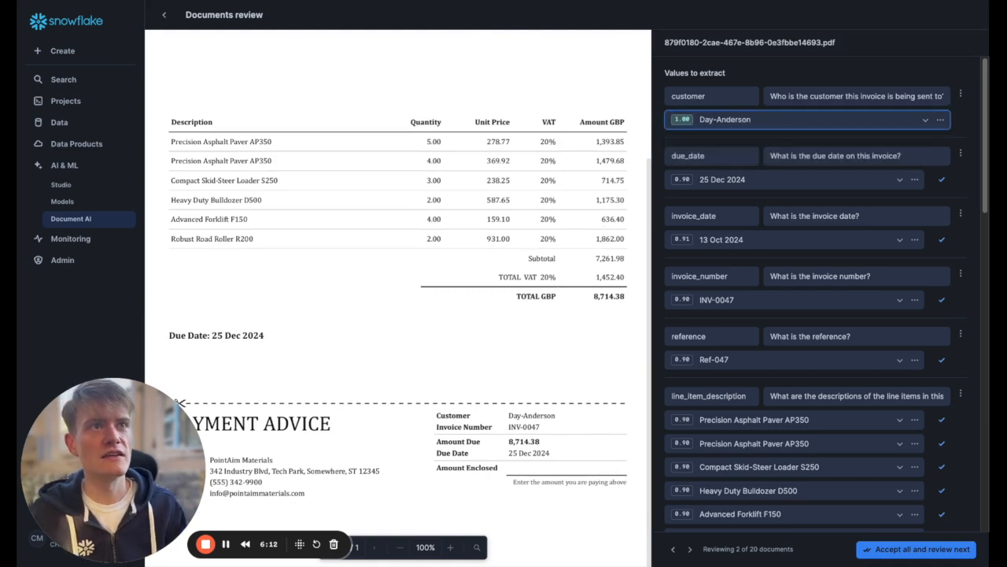
mouse_move(752, 194)
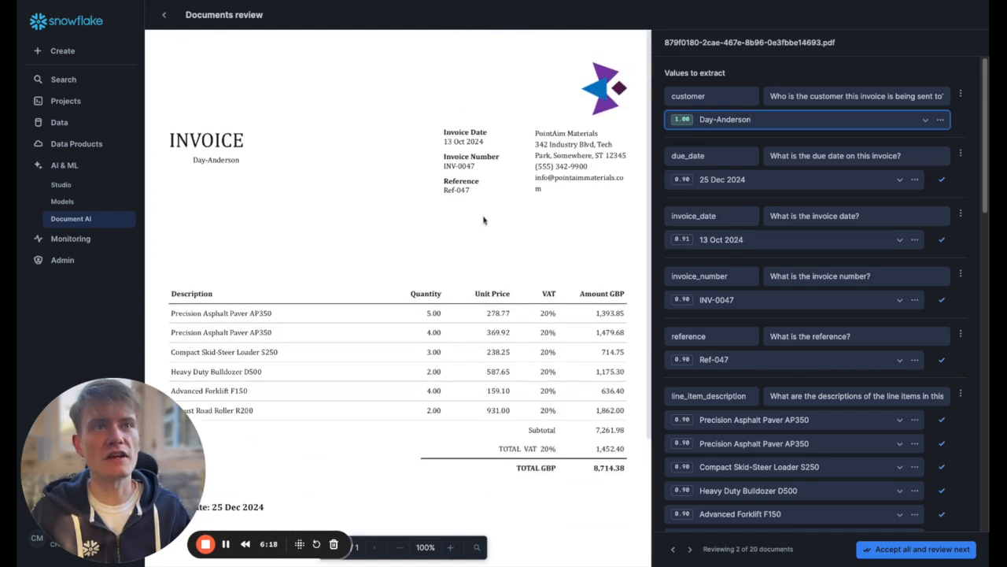
click(787, 299)
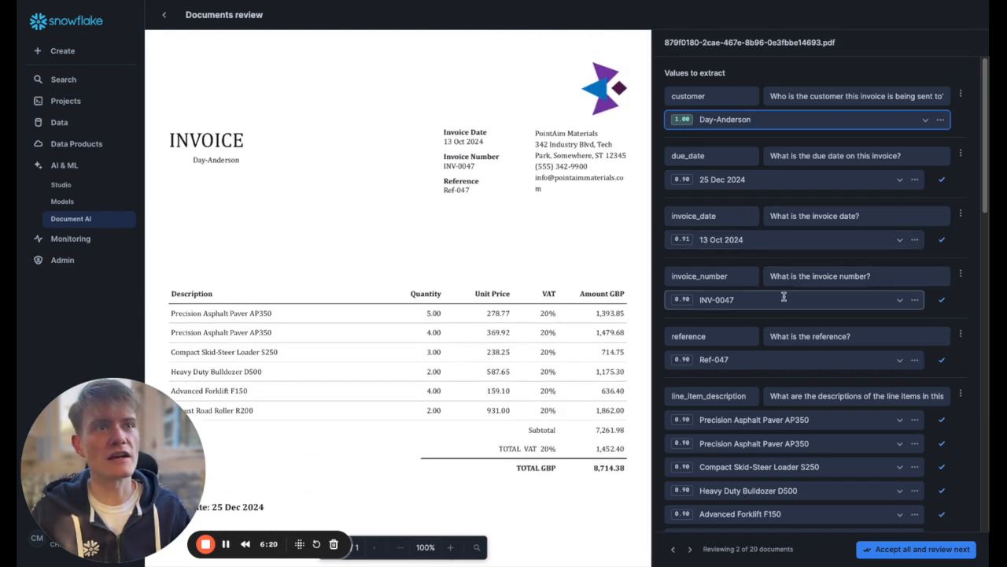
scroll(down, 3)
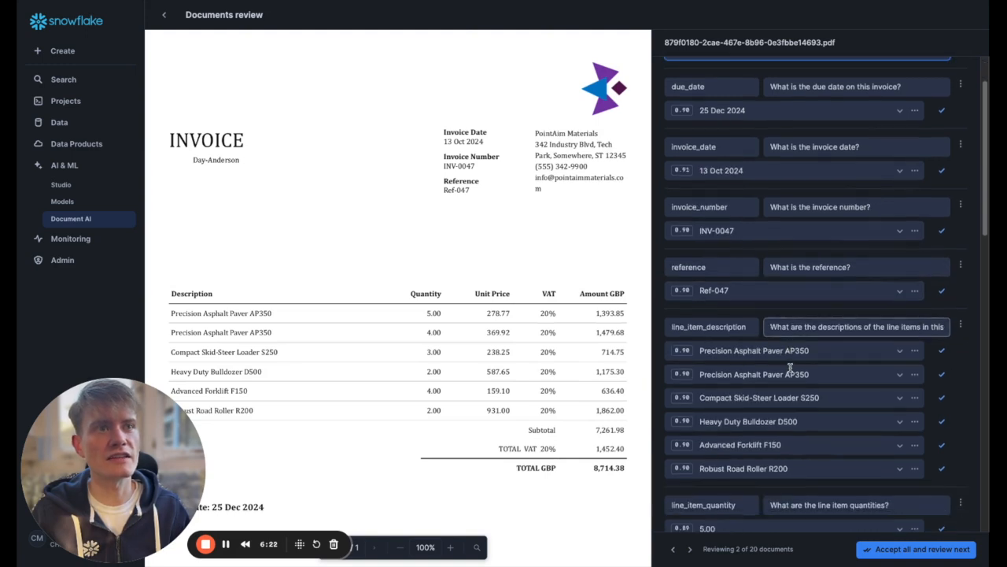
scroll(down, 3)
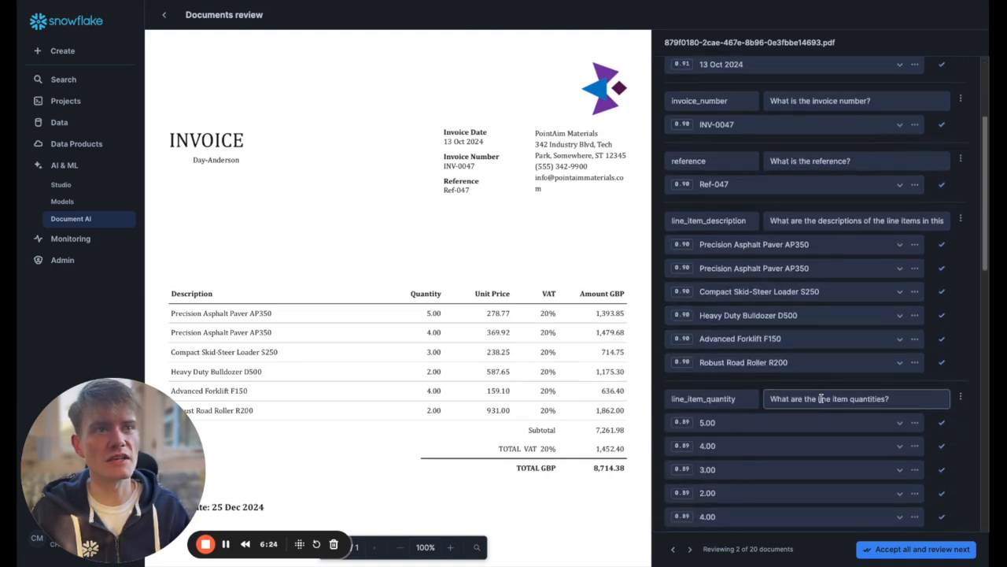
scroll(down, 3)
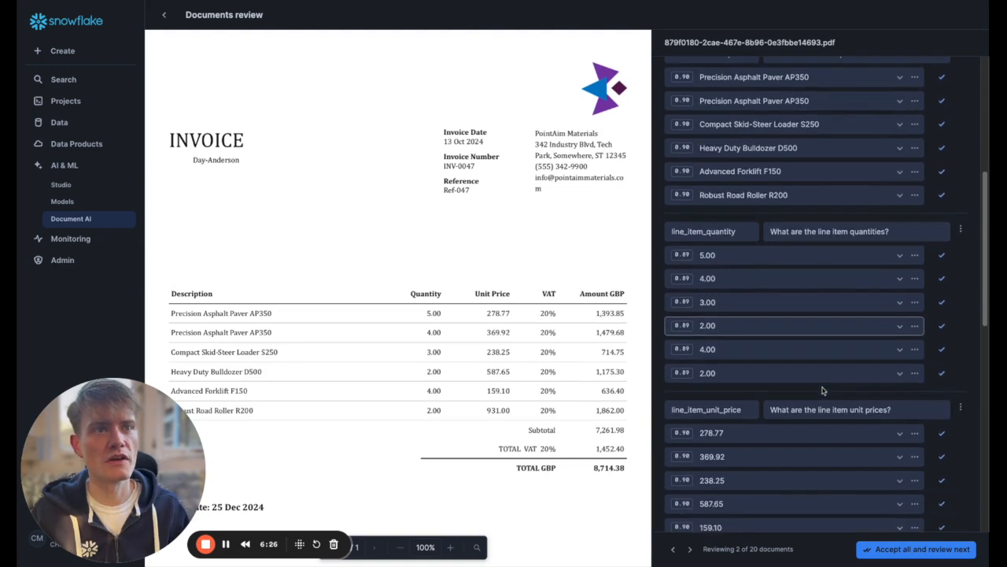
scroll(down, 3)
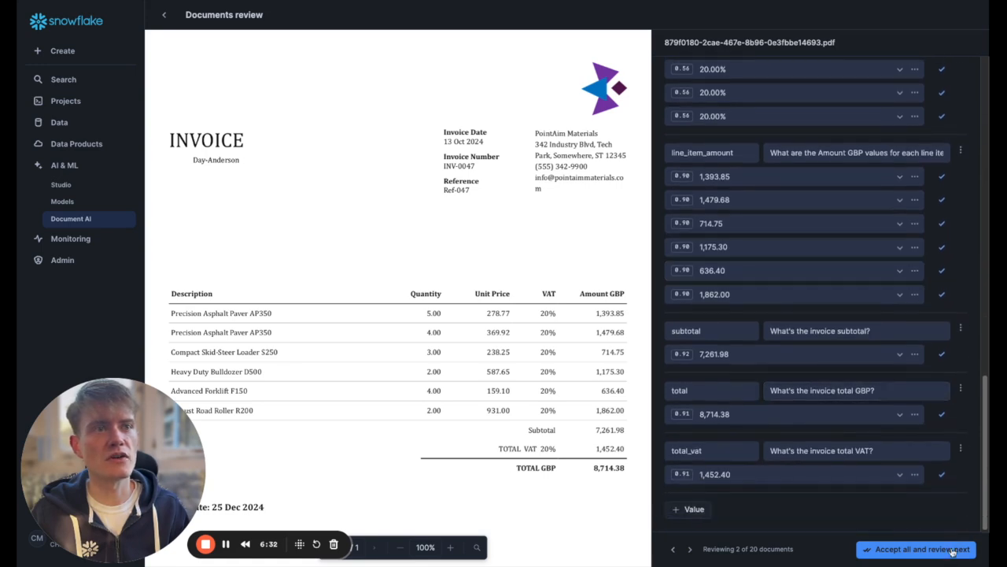
click(916, 549)
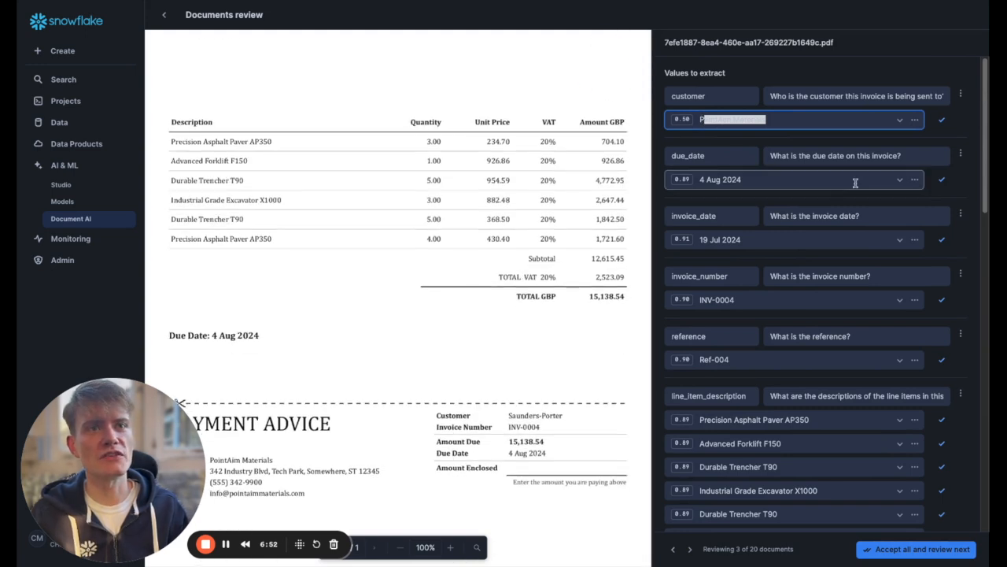
Correct invoice INV-0004's customer to Saunders-Porter and accept all values
text(sAU)
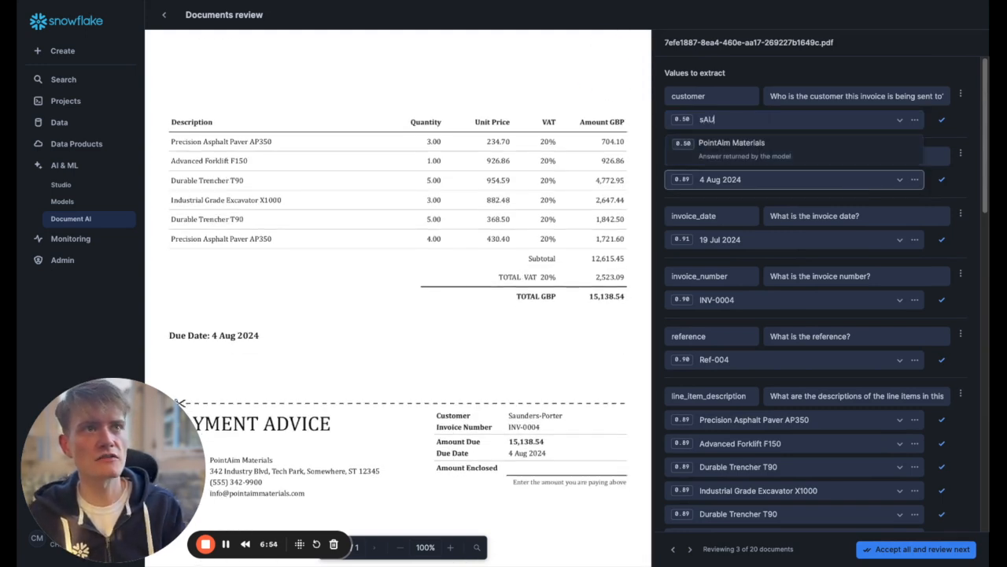
text(Saunders-Porter)
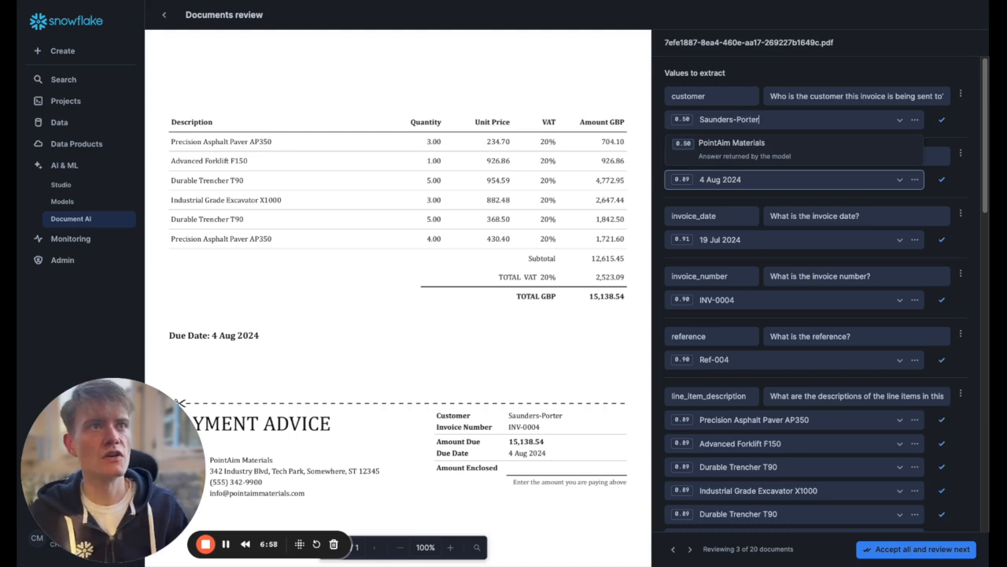
click(941, 119)
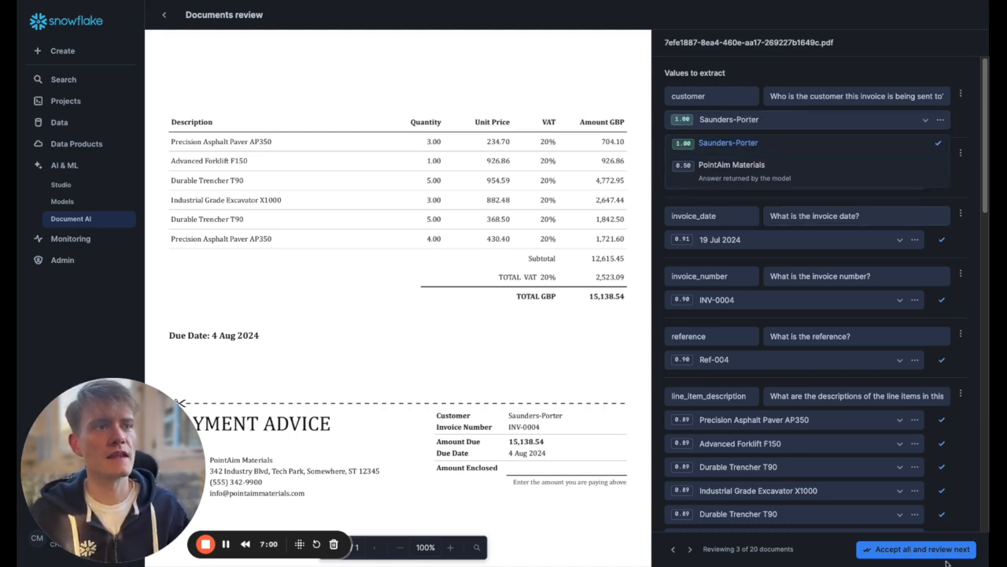
click(916, 548)
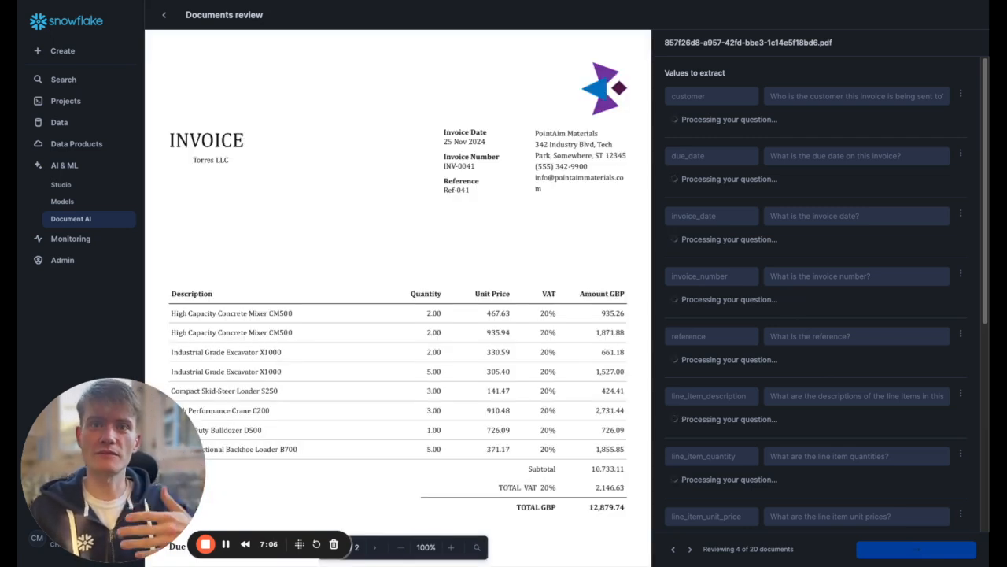
mouse_move(800, 275)
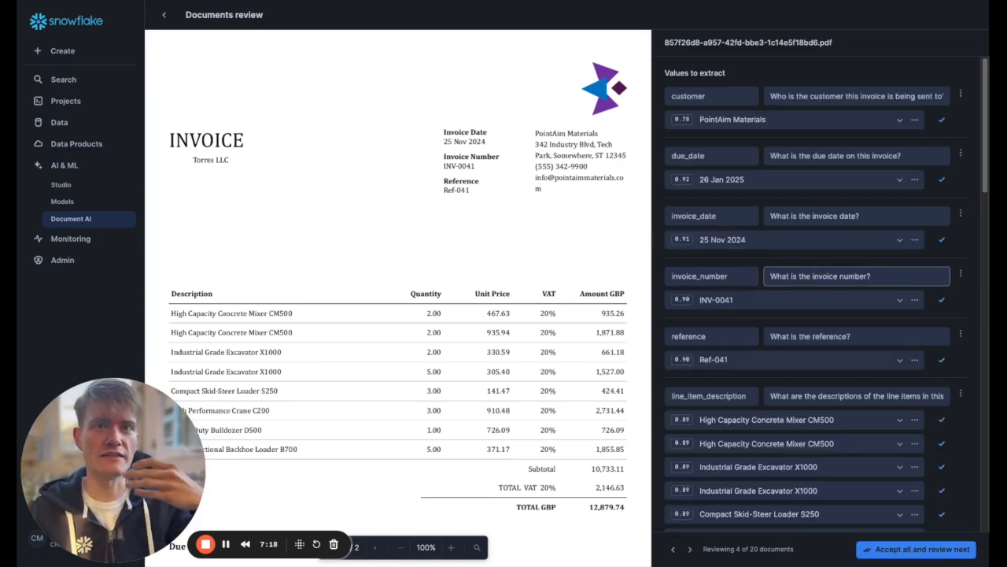
Accept all values for invoice INV-0041 with customer Torres LLC and move to INV-0010
scroll(down, 3)
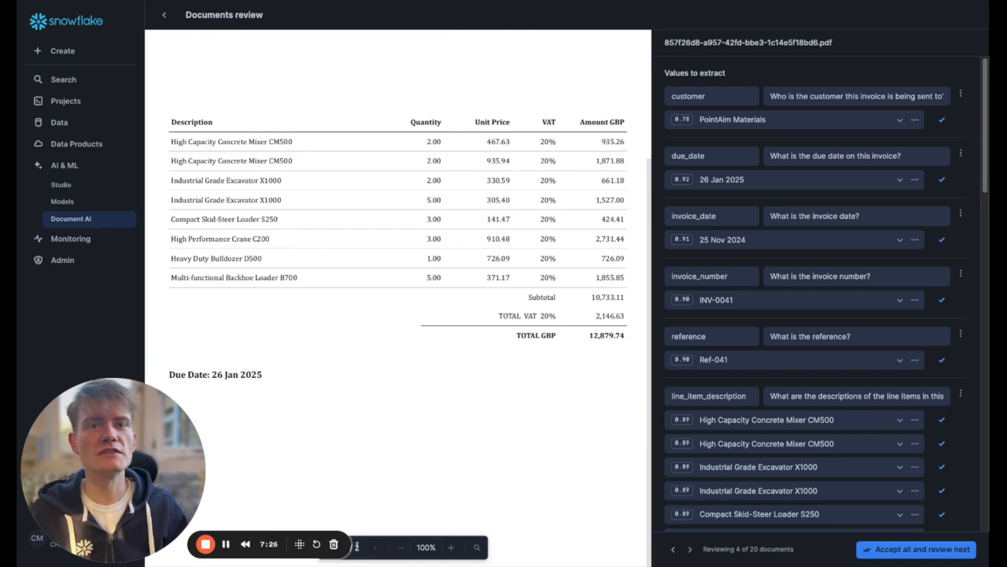
scroll(down, 3)
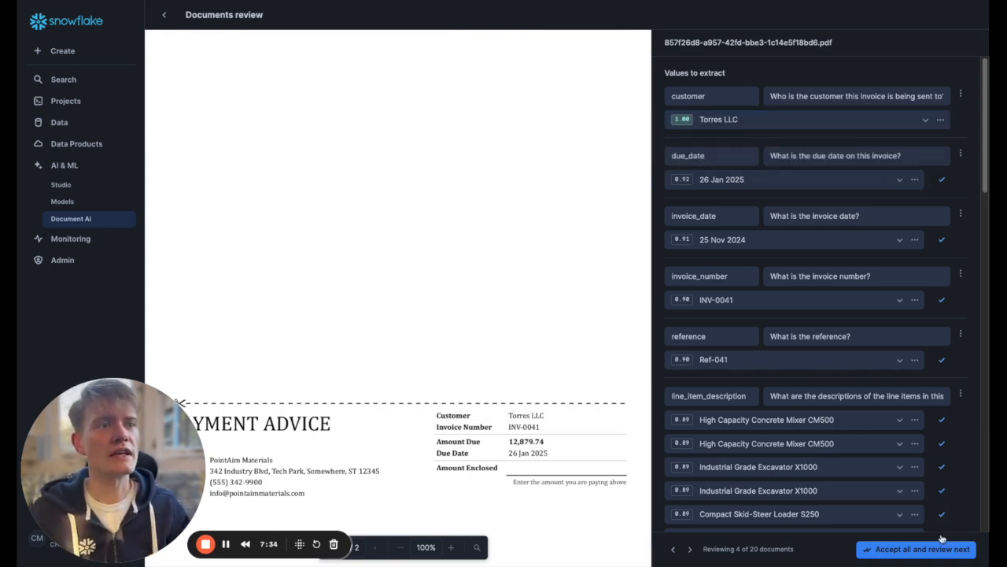
click(915, 549)
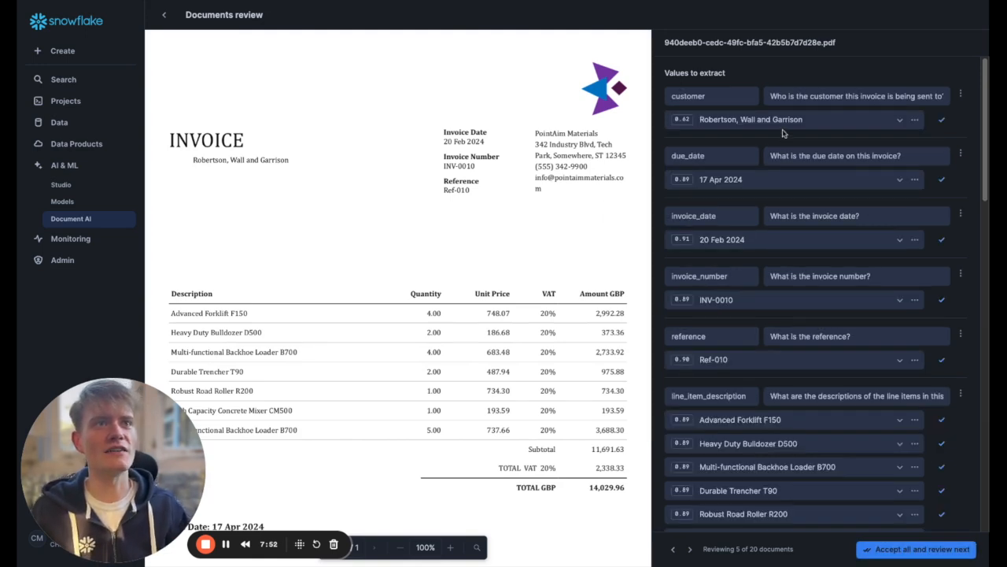
mouse_move(592, 249)
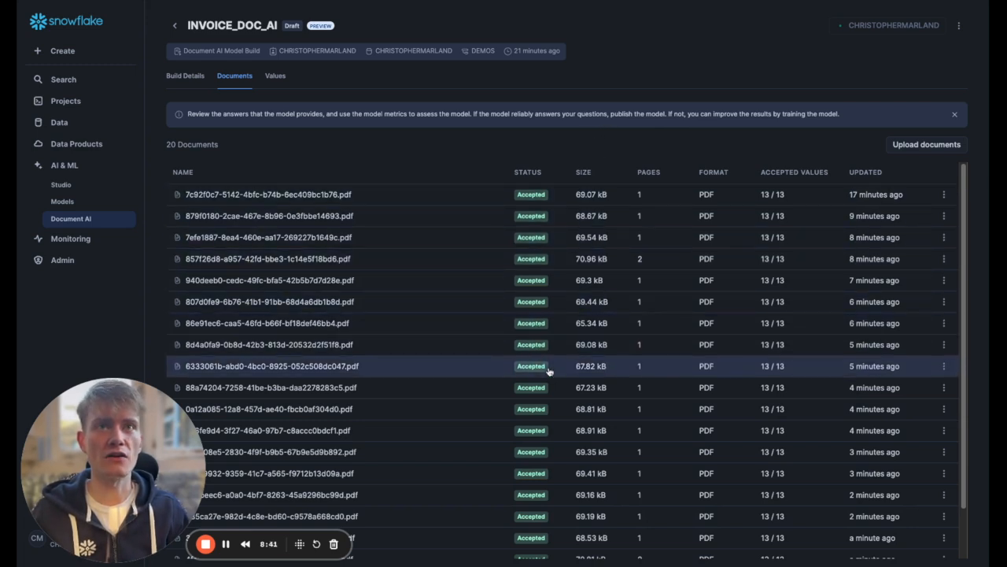
Show per-value accuracy: customer 0.55, overall model accuracy 0.97
click(275, 75)
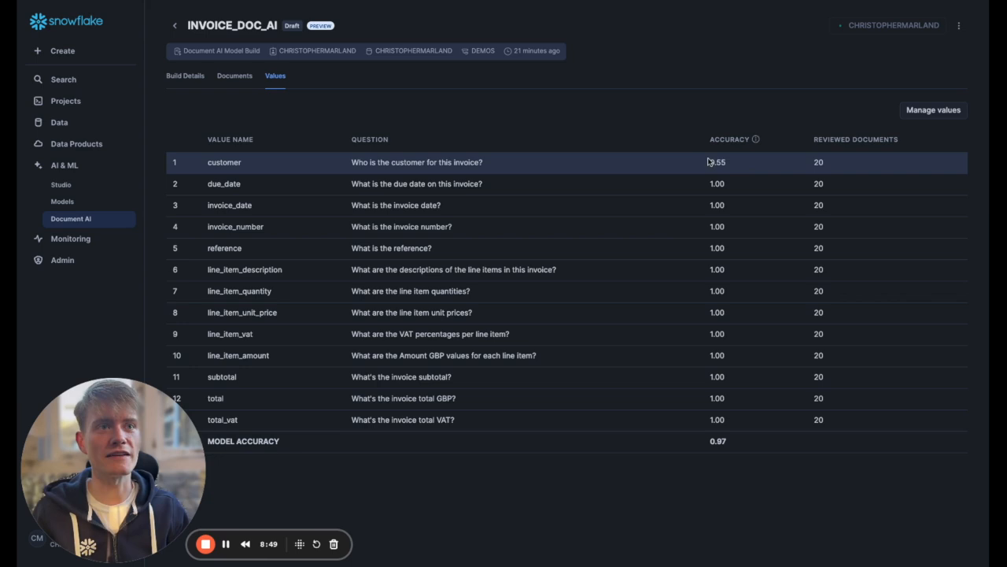
Show the INVOICE_DOC_AI build overview: 20 documents, 13 values, accuracy 0.97
click(184, 75)
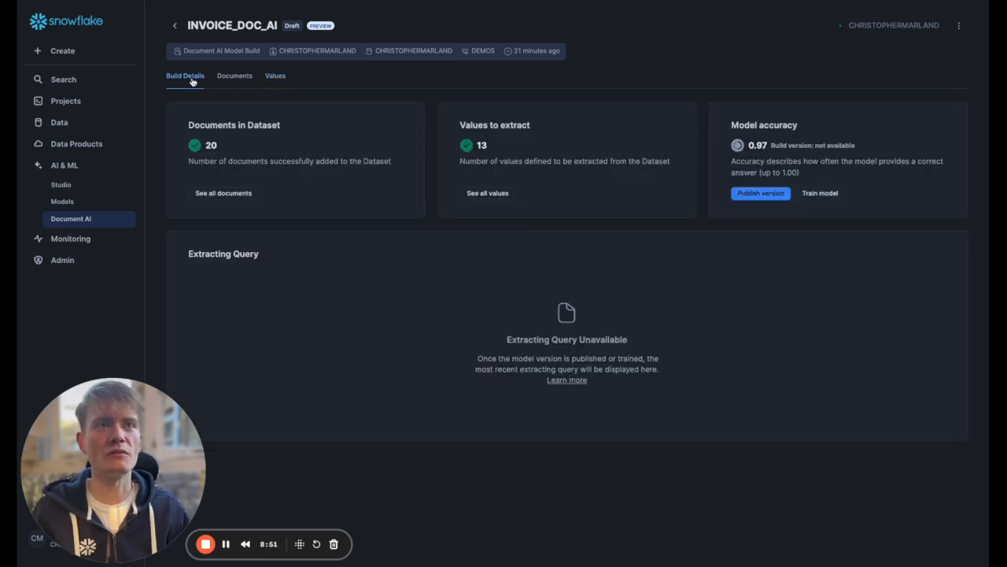
mouse_move(404, 106)
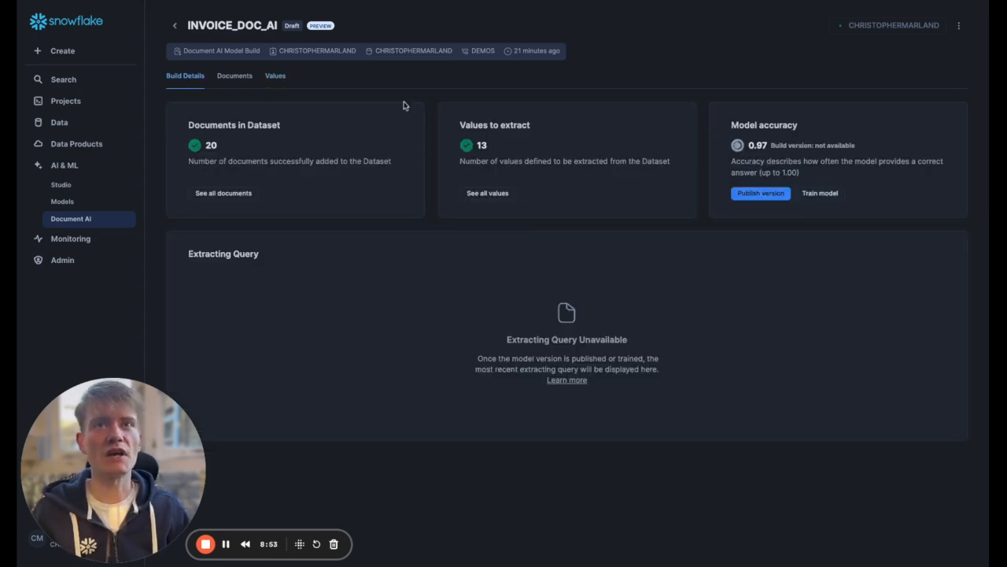
mouse_move(787, 126)
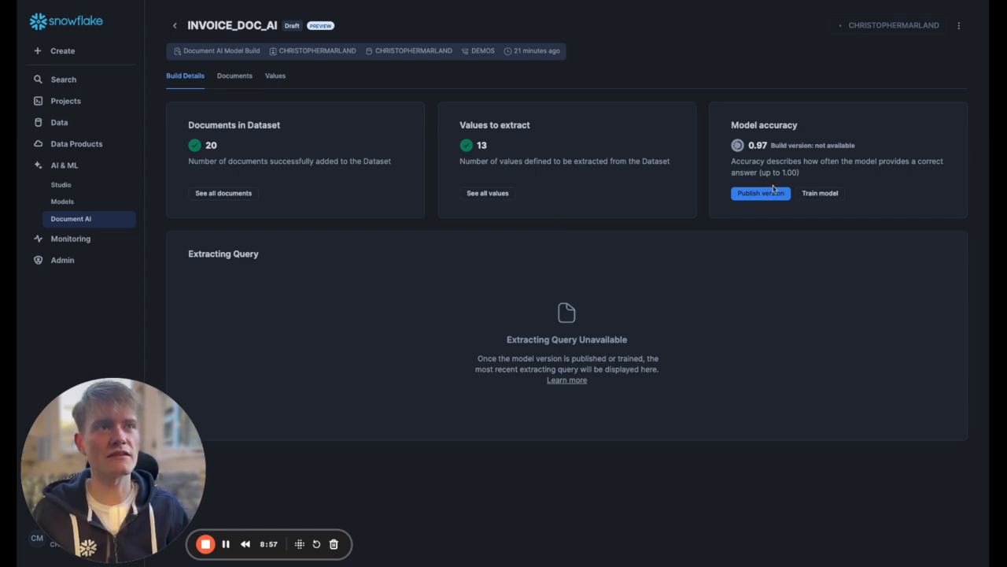
Publish version 1 of the INVOICE_DOC_AI build
click(761, 193)
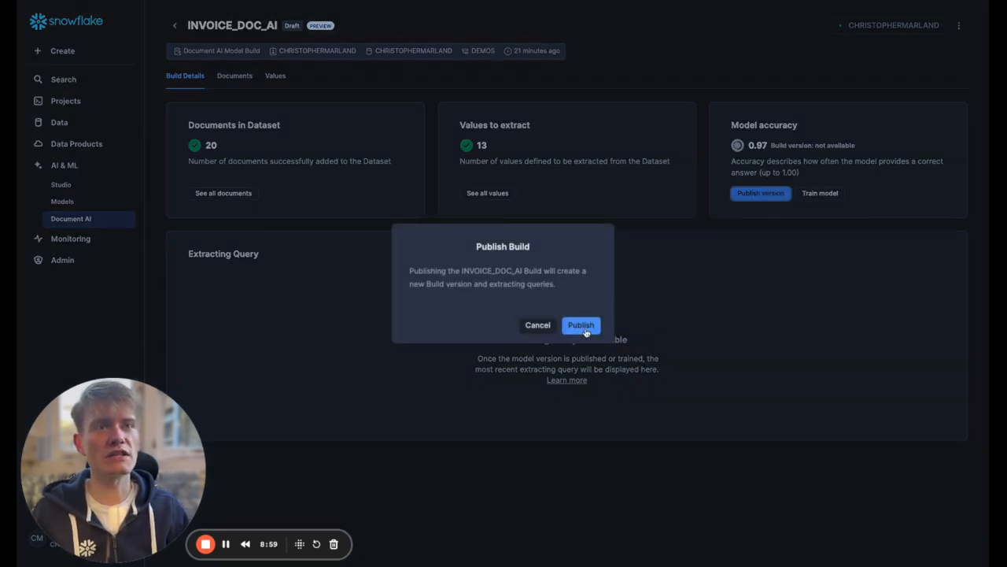
click(581, 325)
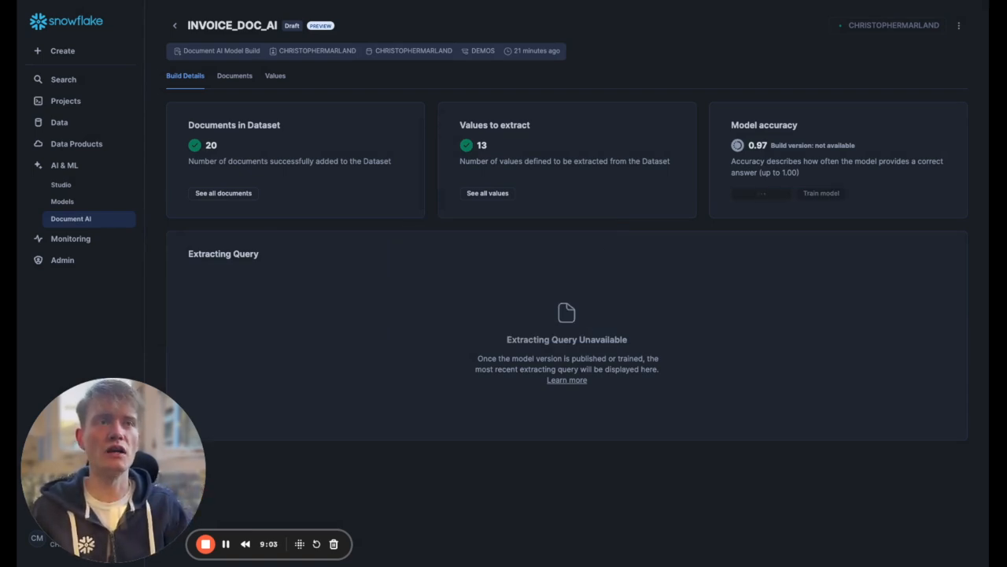
click(761, 193)
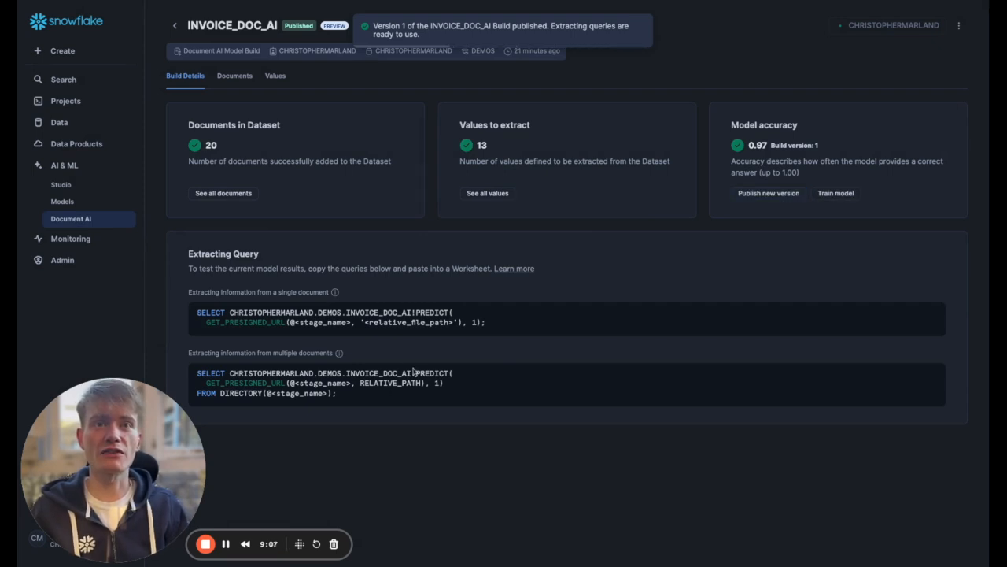
mouse_move(474, 388)
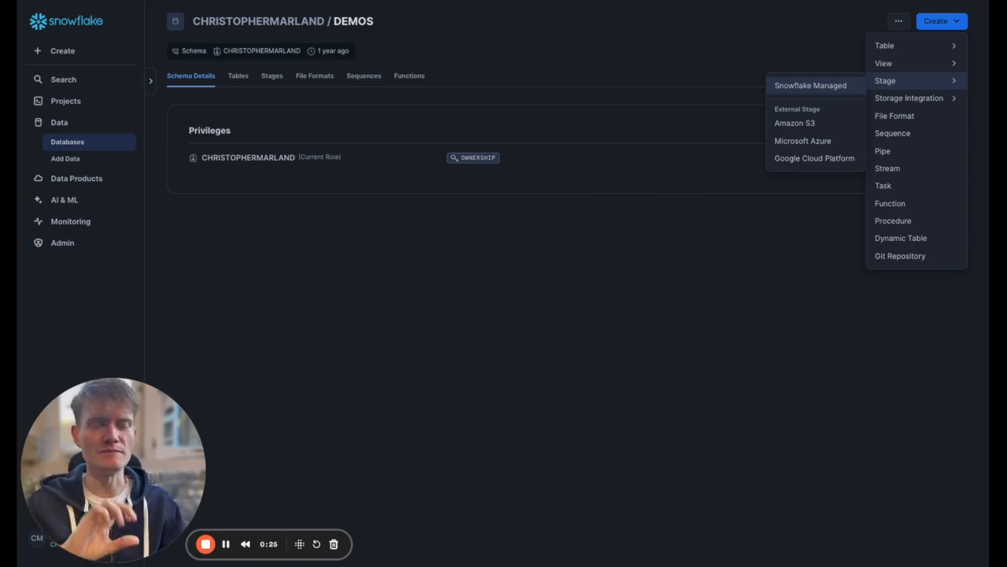
Create internal stage DOC_AI_STAGE with directory table and server-side encryption
click(811, 85)
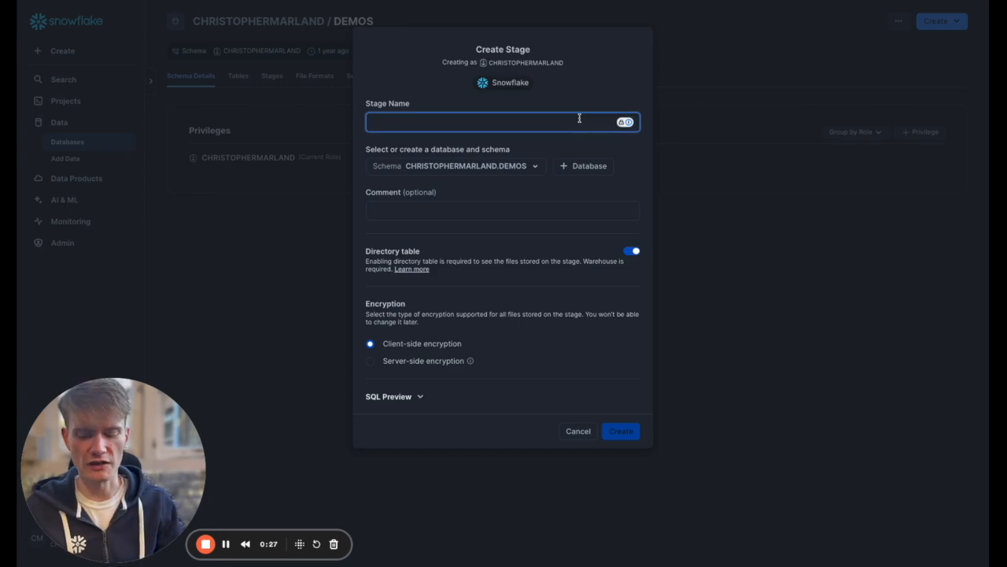
text(DOC_AI_STAGE)
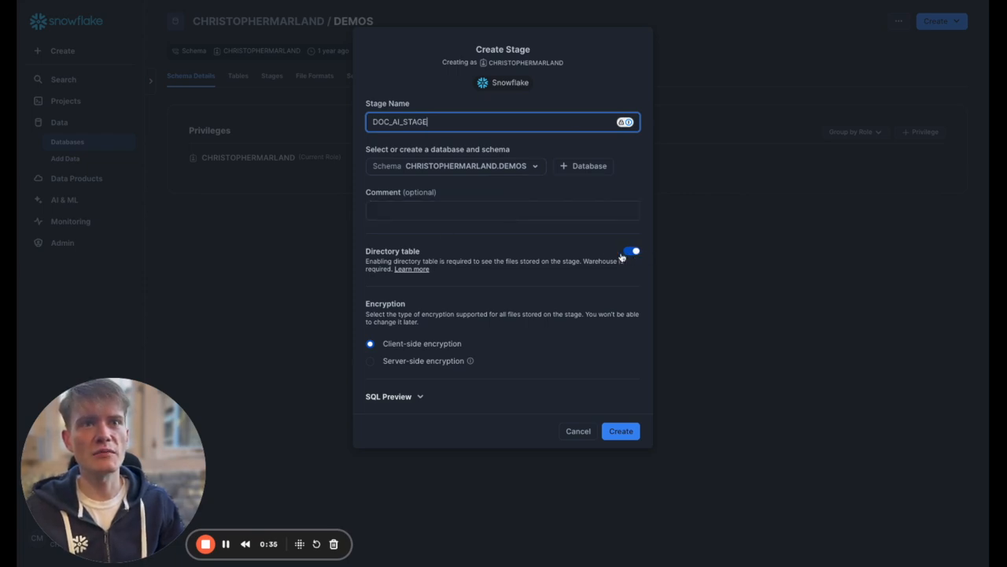
click(369, 360)
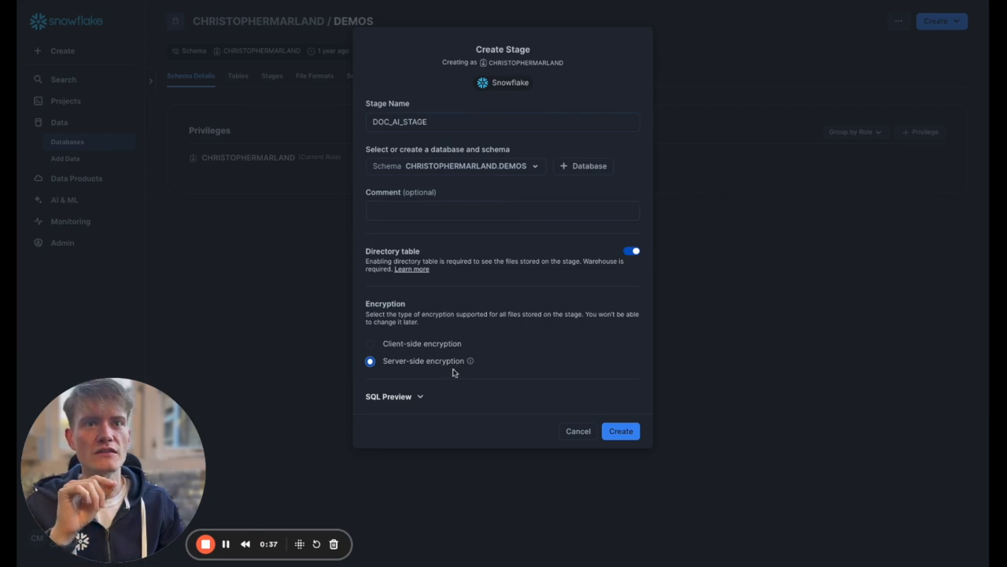
click(420, 396)
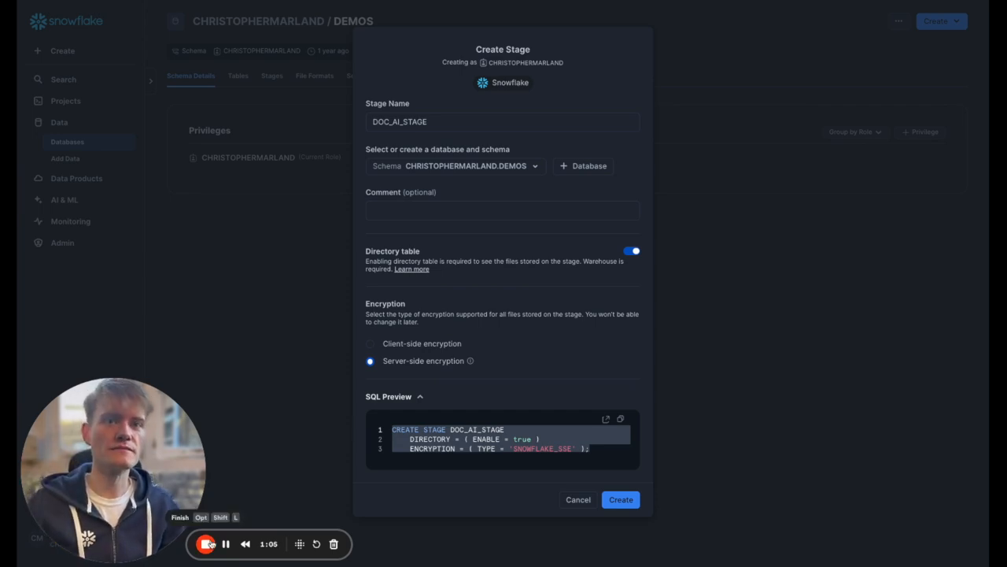
click(620, 499)
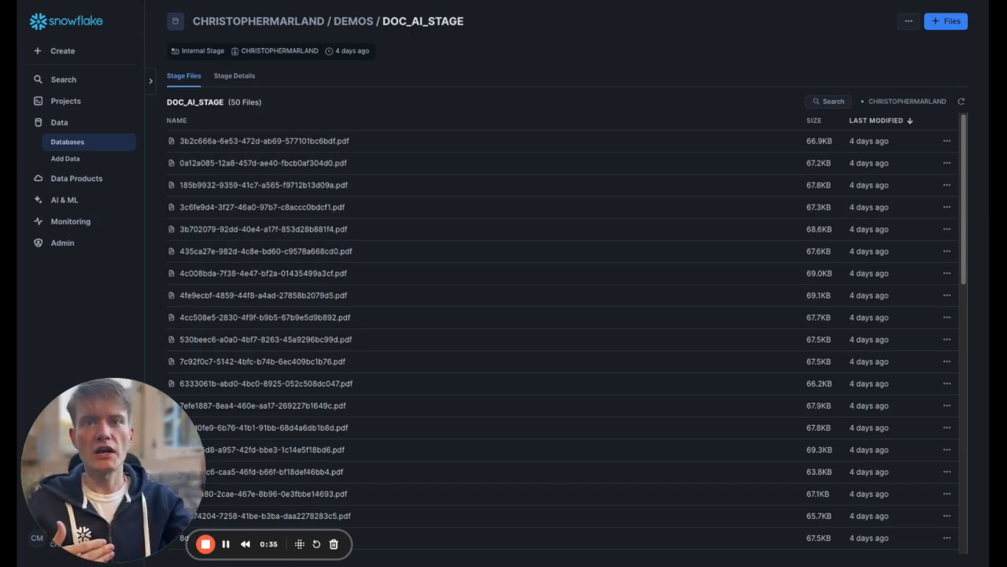
Dismiss the stage file upload without adding any files
click(945, 21)
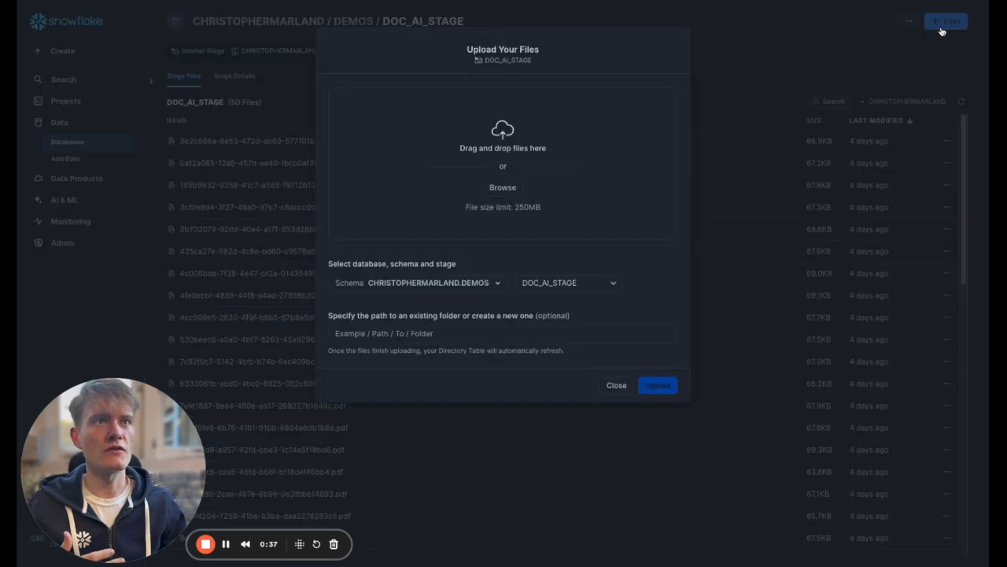
mouse_move(578, 180)
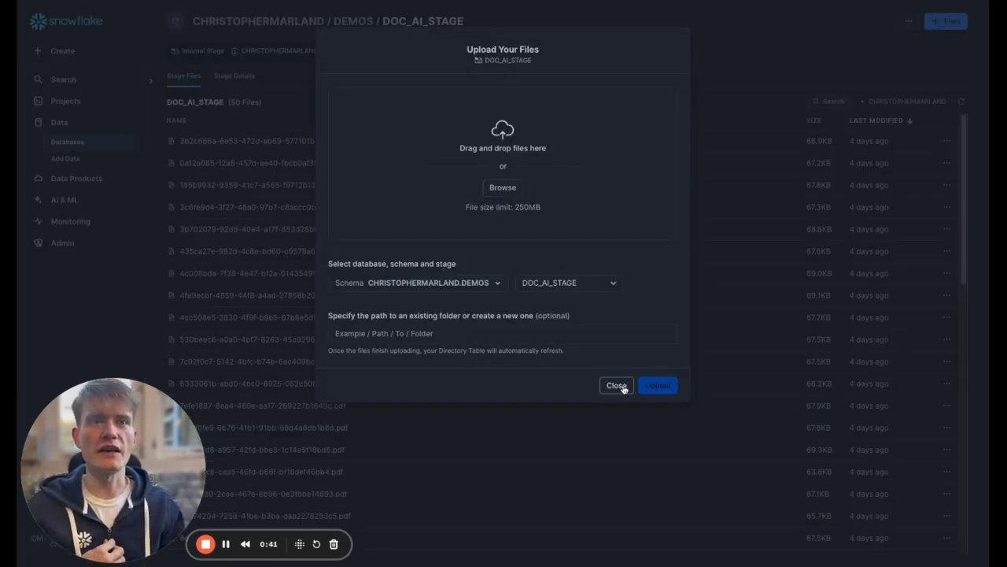
click(617, 384)
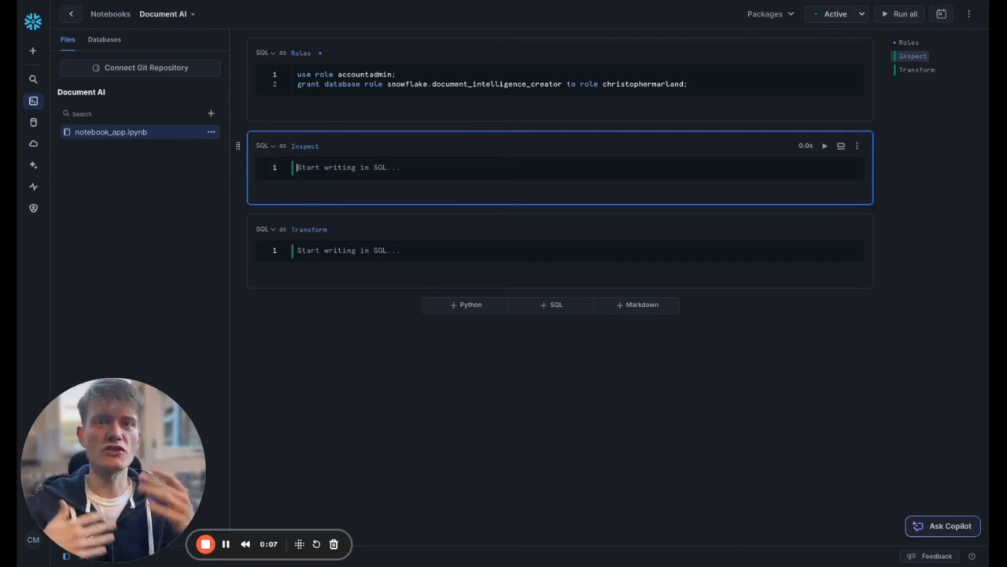
text(select)
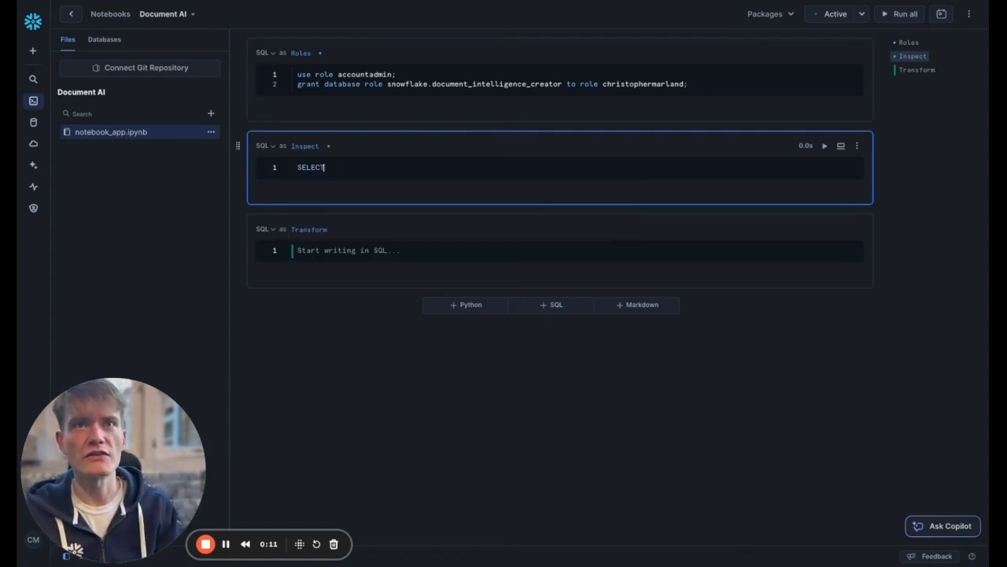
text(RELATIVE_PATH AS FILE_NAME)
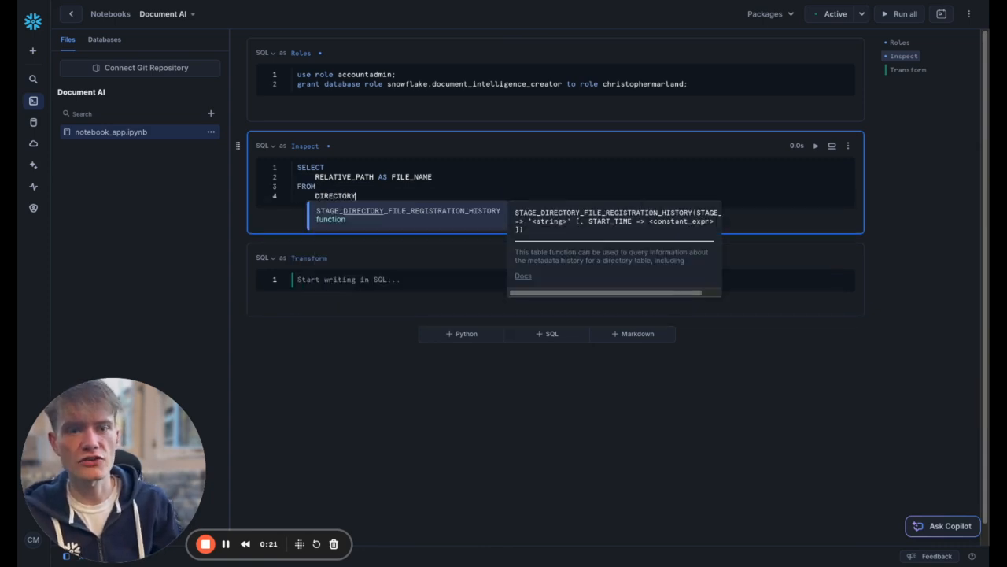
text((@DOC_AI_STAGE)
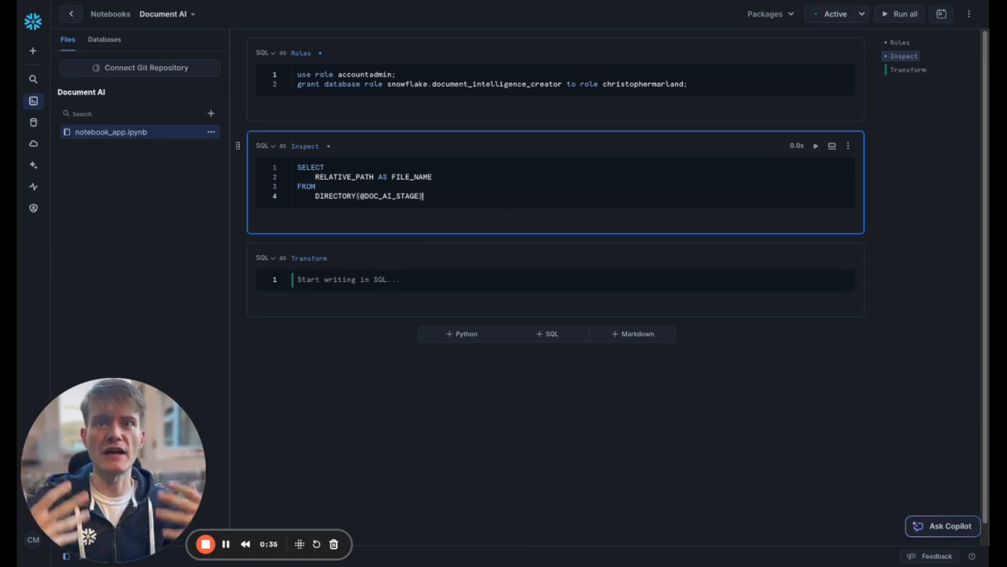
click(905, 14)
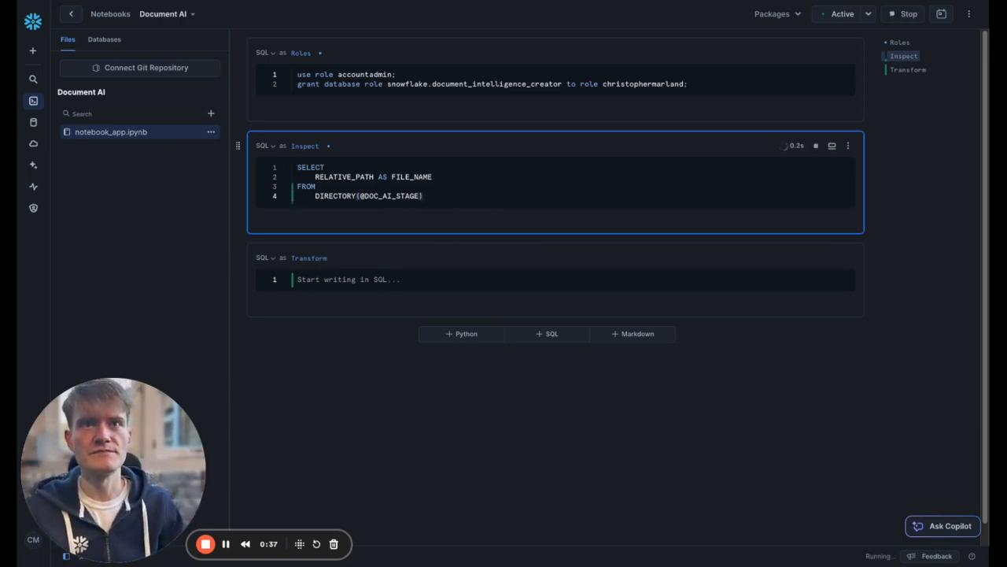
click(816, 146)
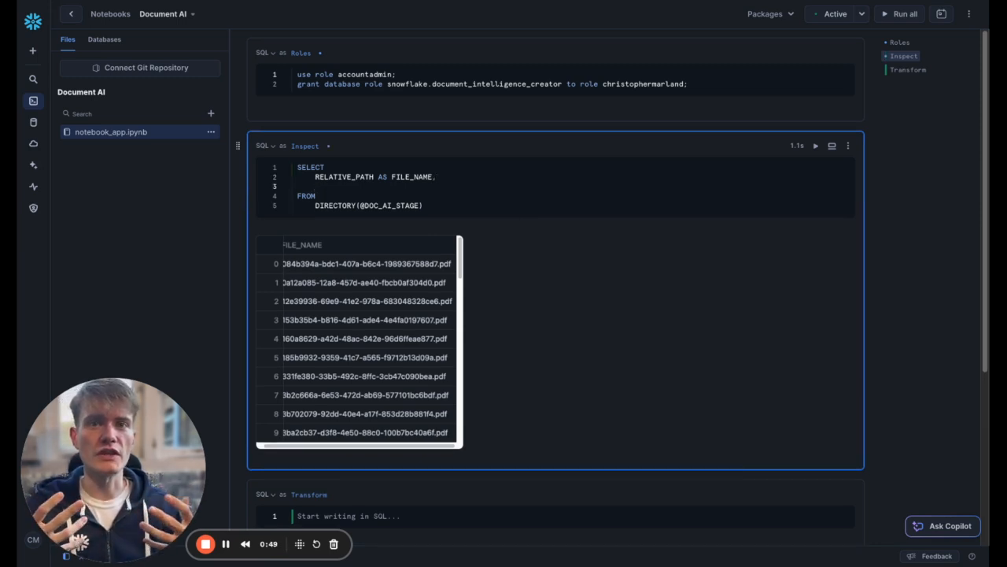
text(INVOICE_DOC_AI!)
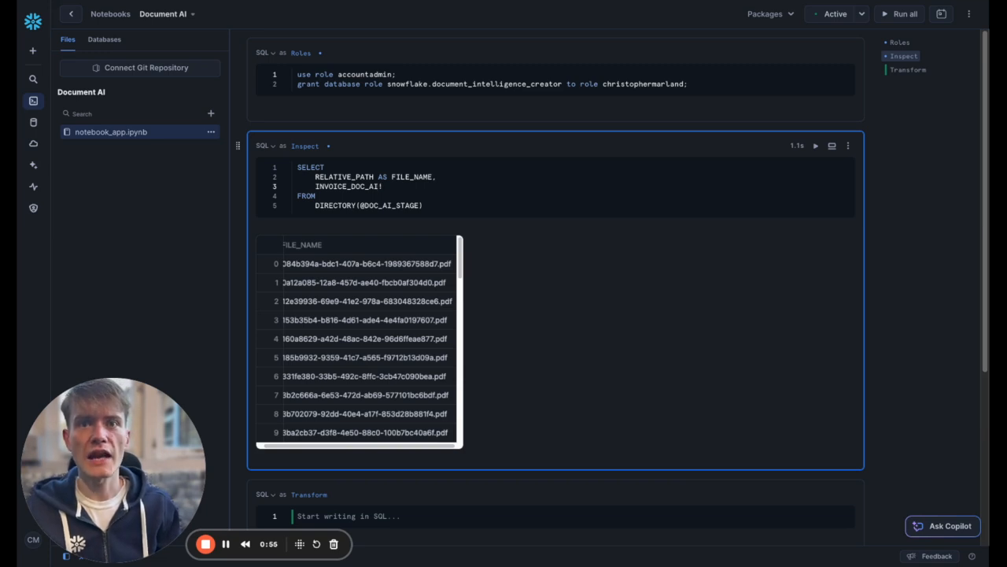
text(PREDICT()
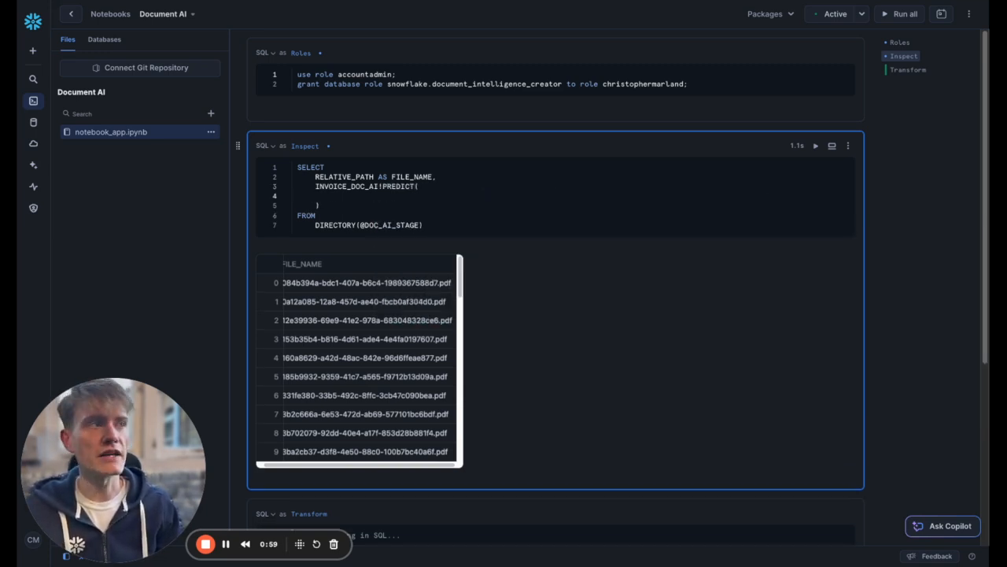
text(GET_PR)
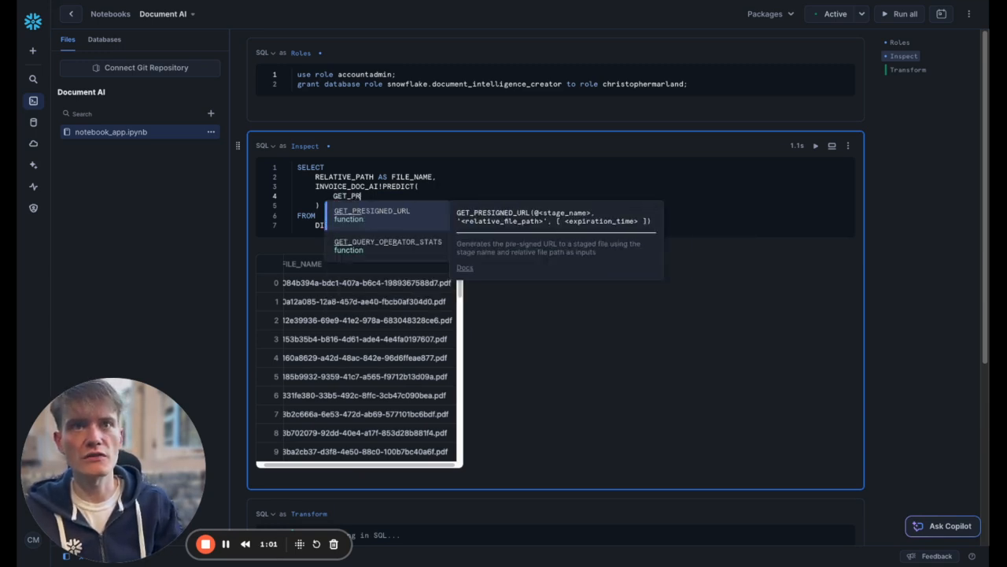
click(371, 211)
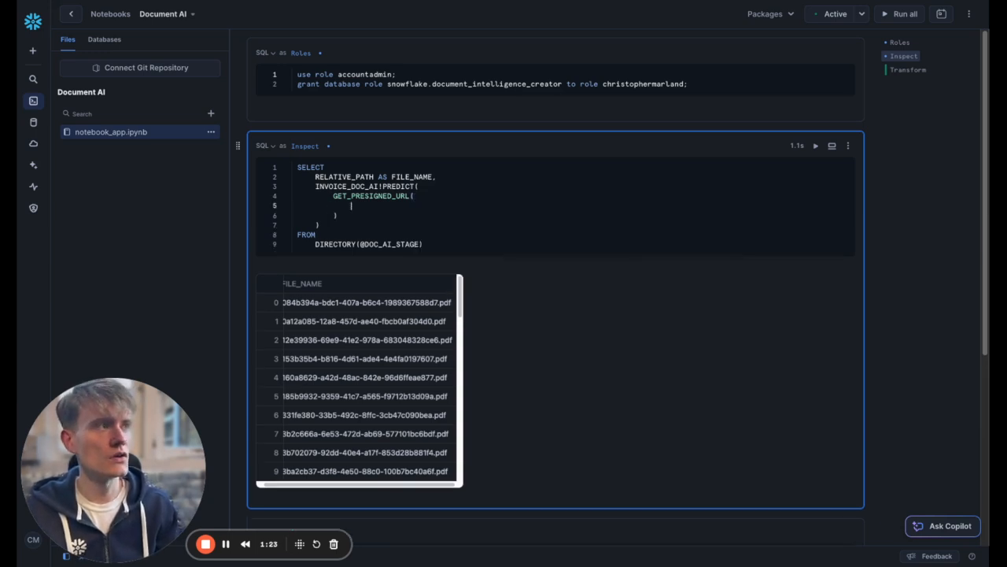
text(@DOC_AI_STAGE)
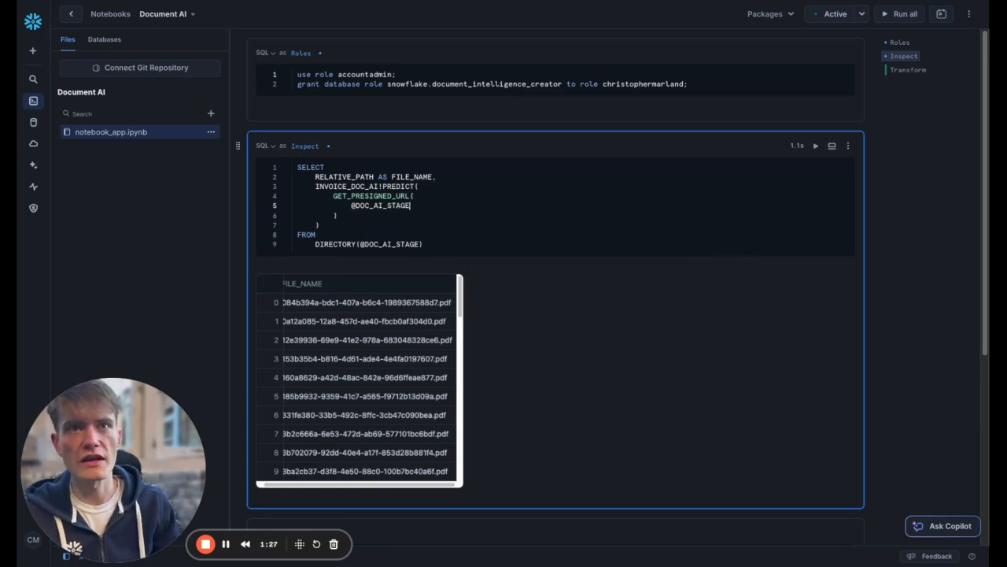
text(RELATIVE_PATH)
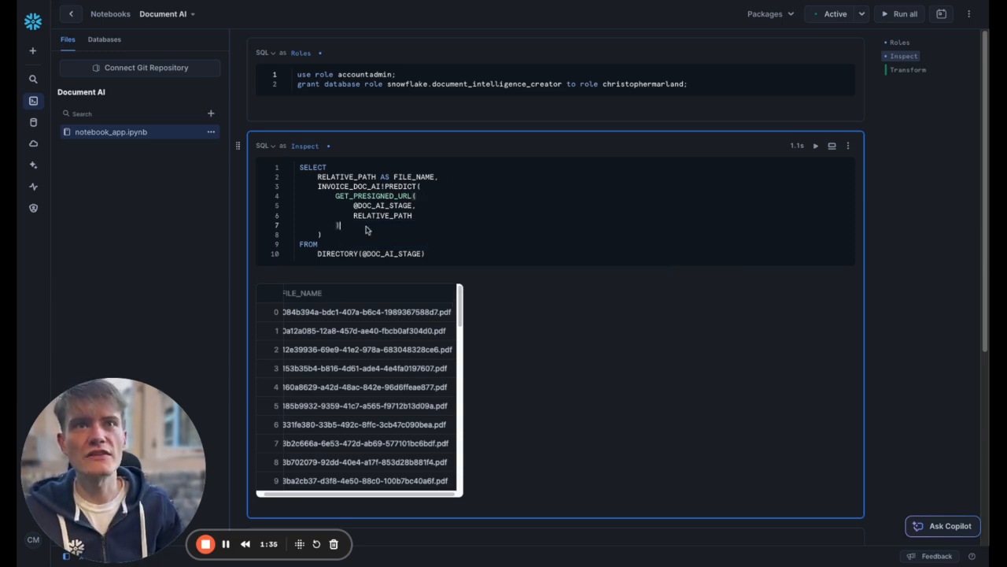
text(), 1)
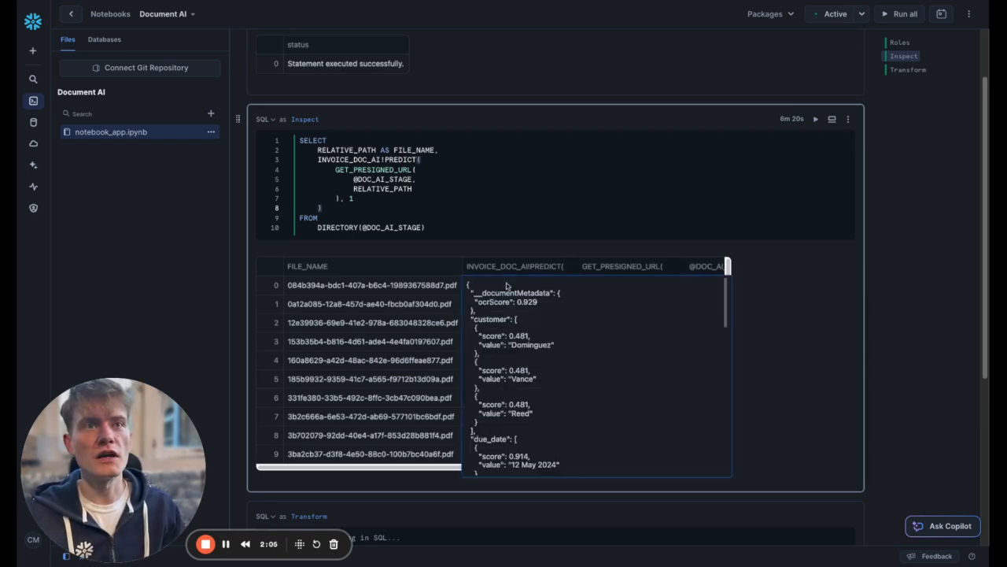
Review the JSON output and alias the PREDICT column AS EXTRACTED_VALUE
scroll(down, 3)
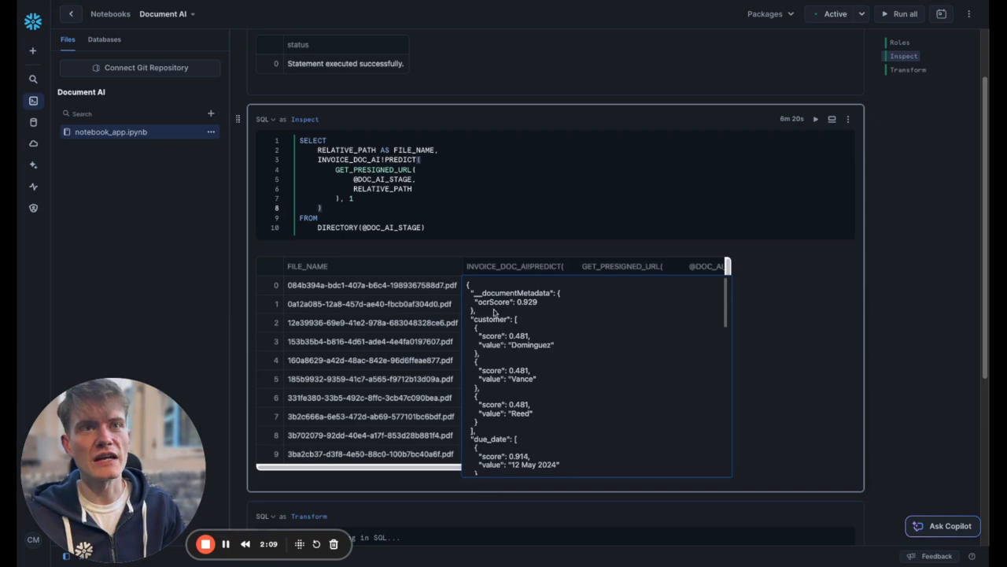
scroll(down, 3)
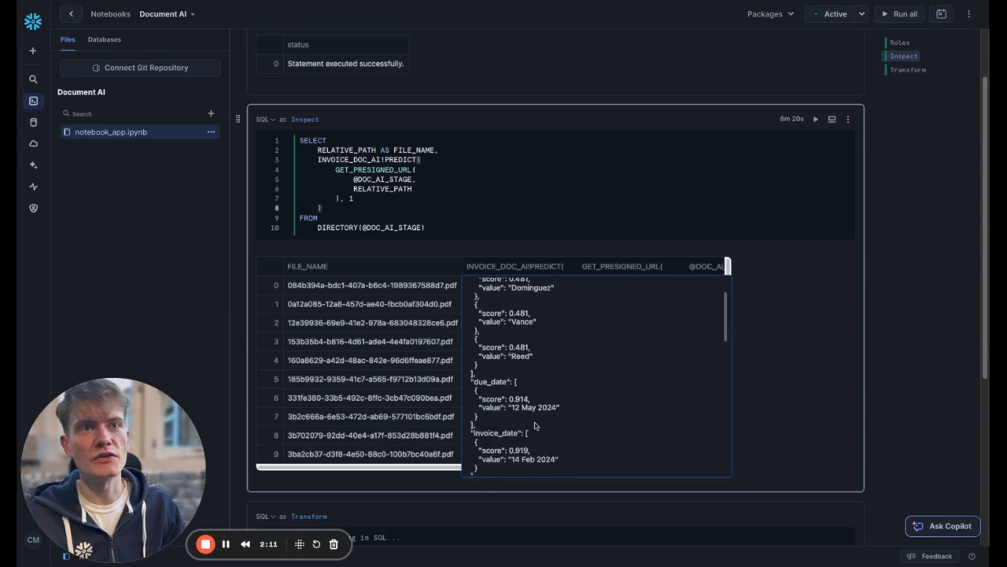
scroll(down, 3)
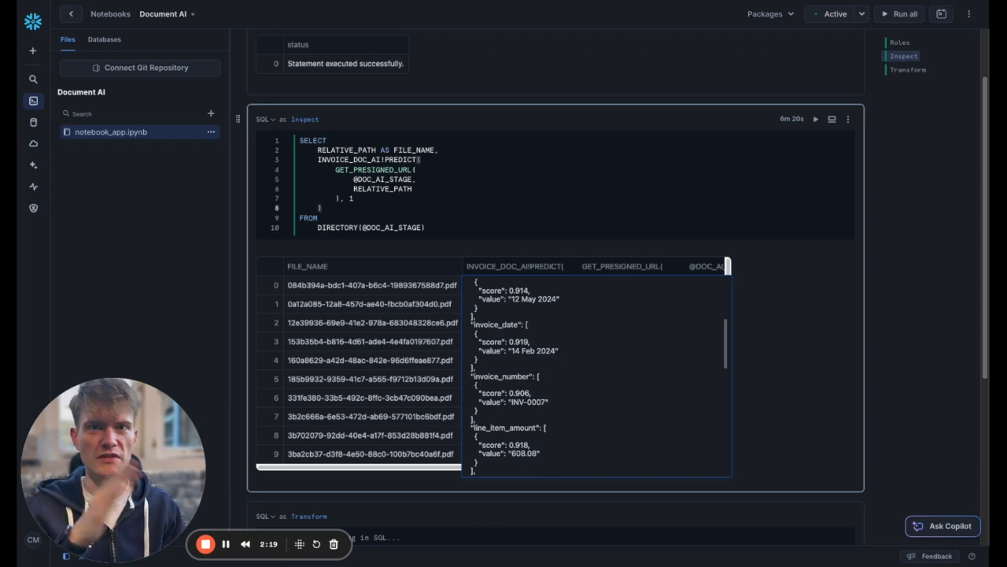
scroll(down, 3)
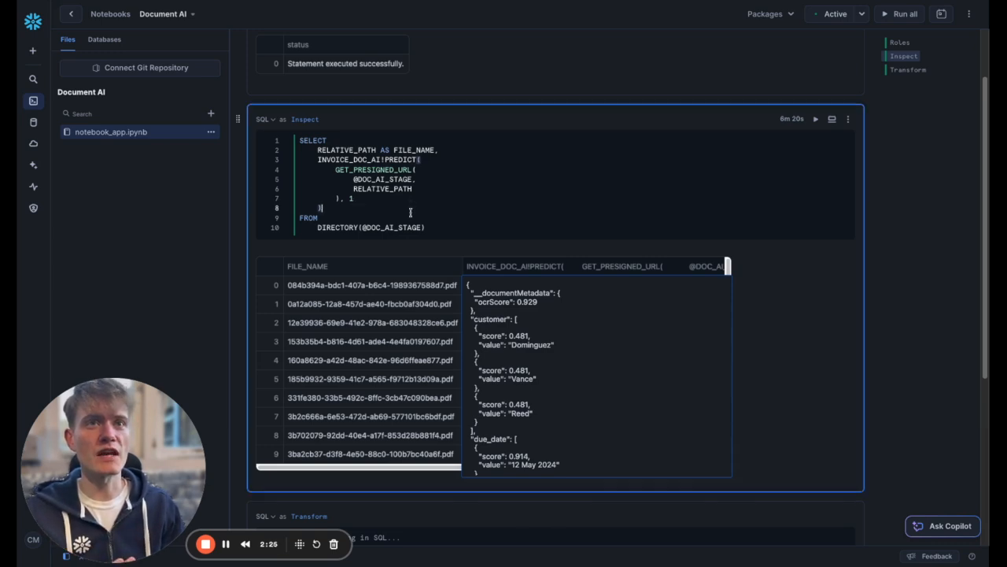
text(AS)
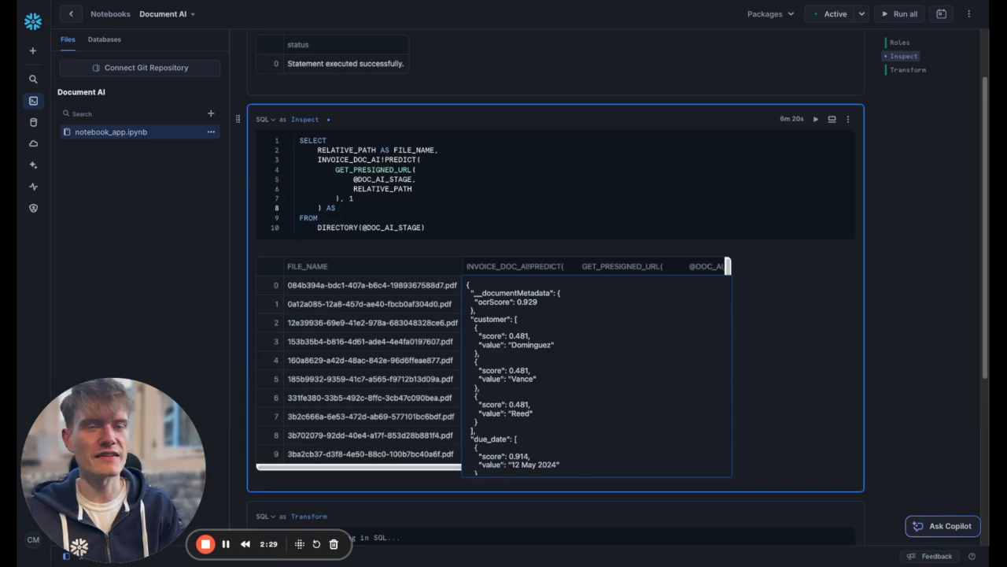
text(EXTRACYTED_VALUE)
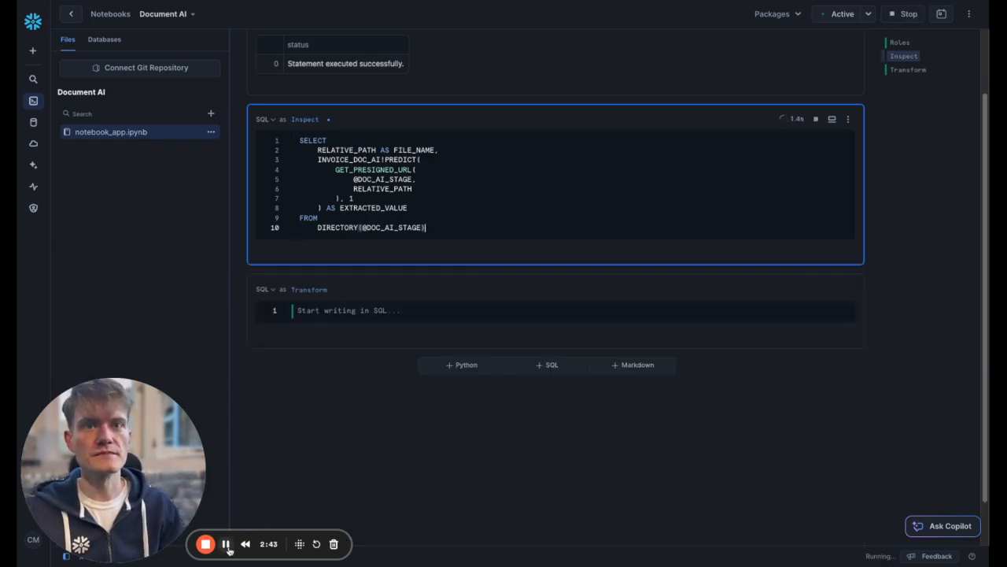
Browse the FILE_NAME and EXTRACTED_VALUE results in the Inspect cell
click(817, 119)
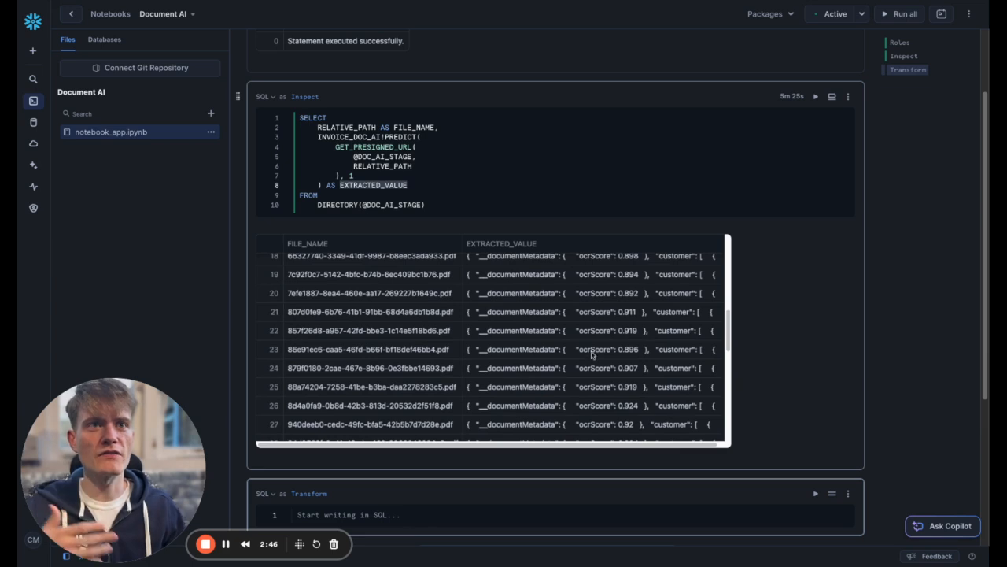
scroll(down, 3)
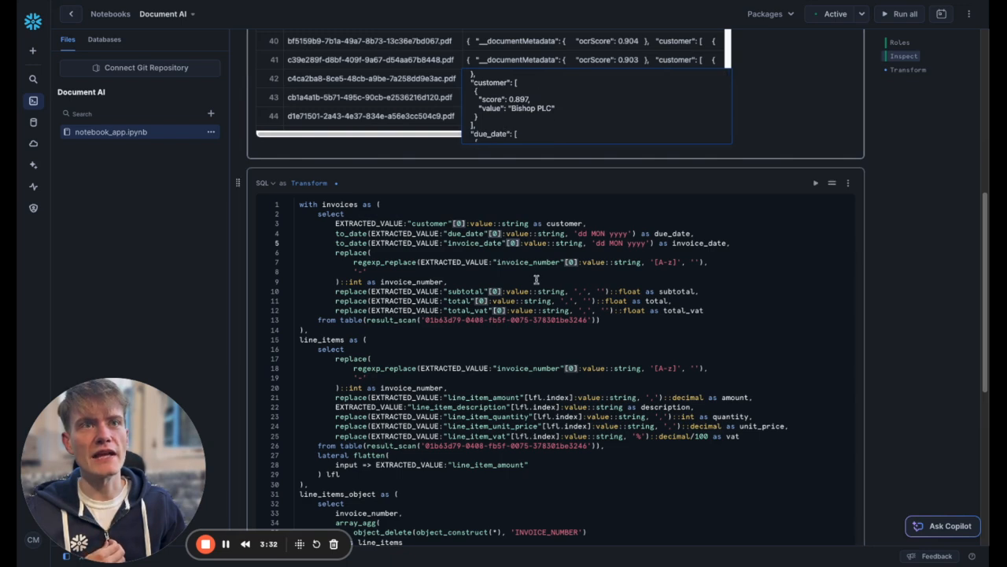
Review the Transform cell's CTEs down to select * from join_back, then run the query
click(536, 279)
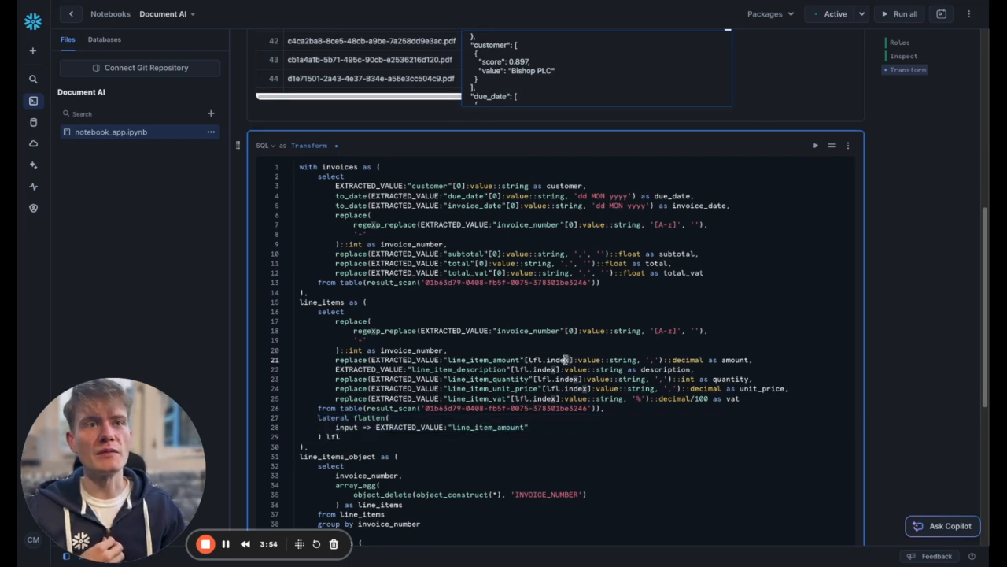
double_click(545, 360)
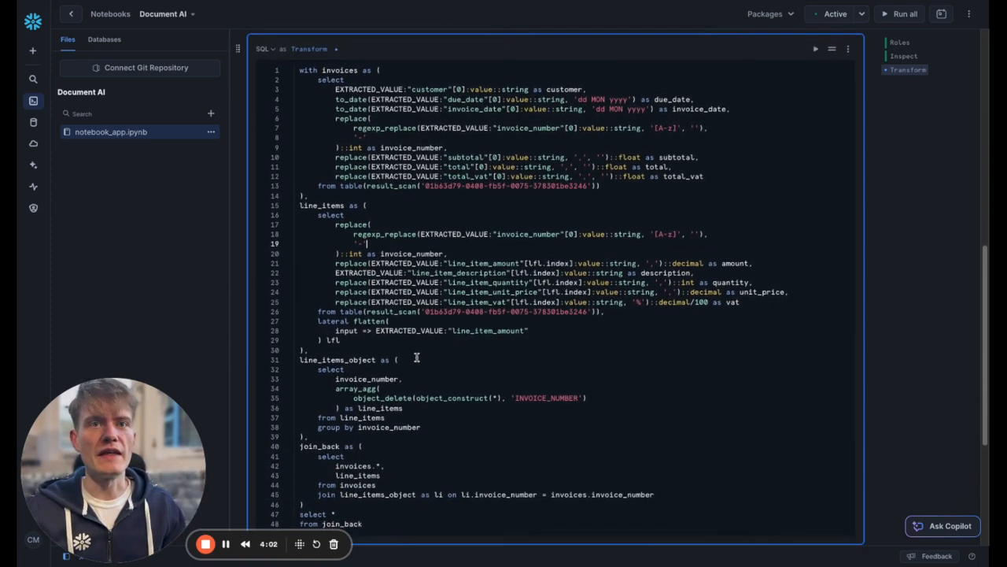
scroll(down, 3)
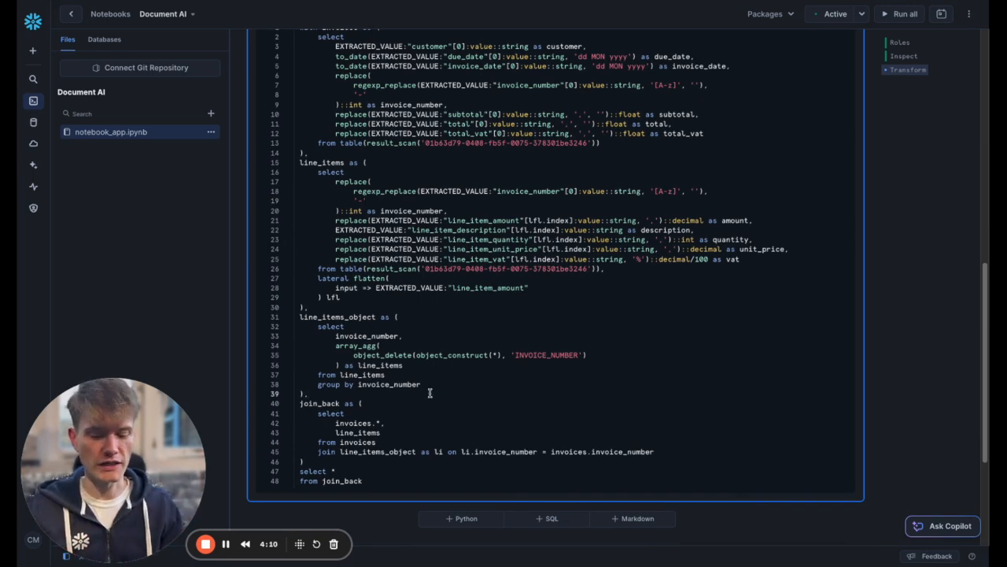
click(905, 13)
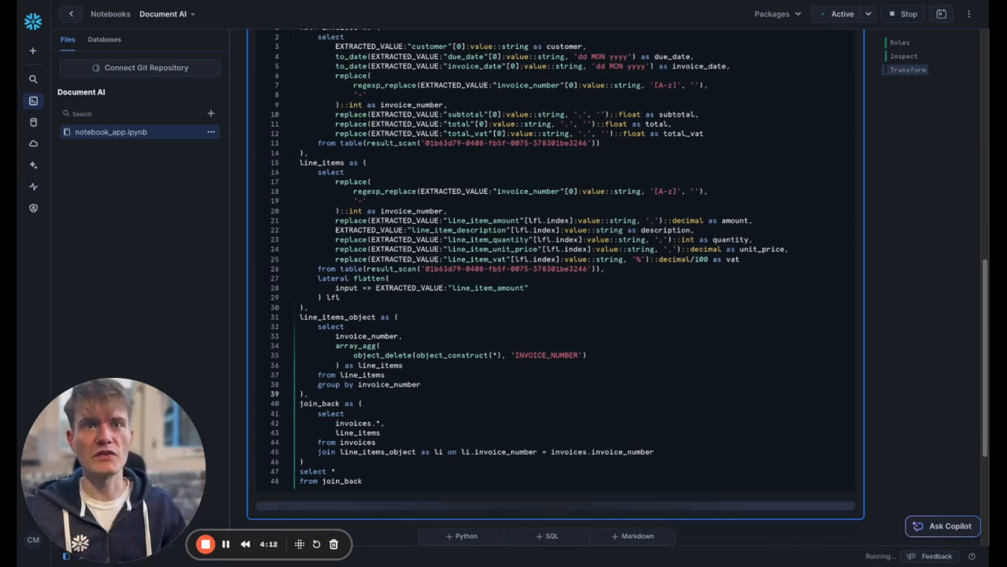